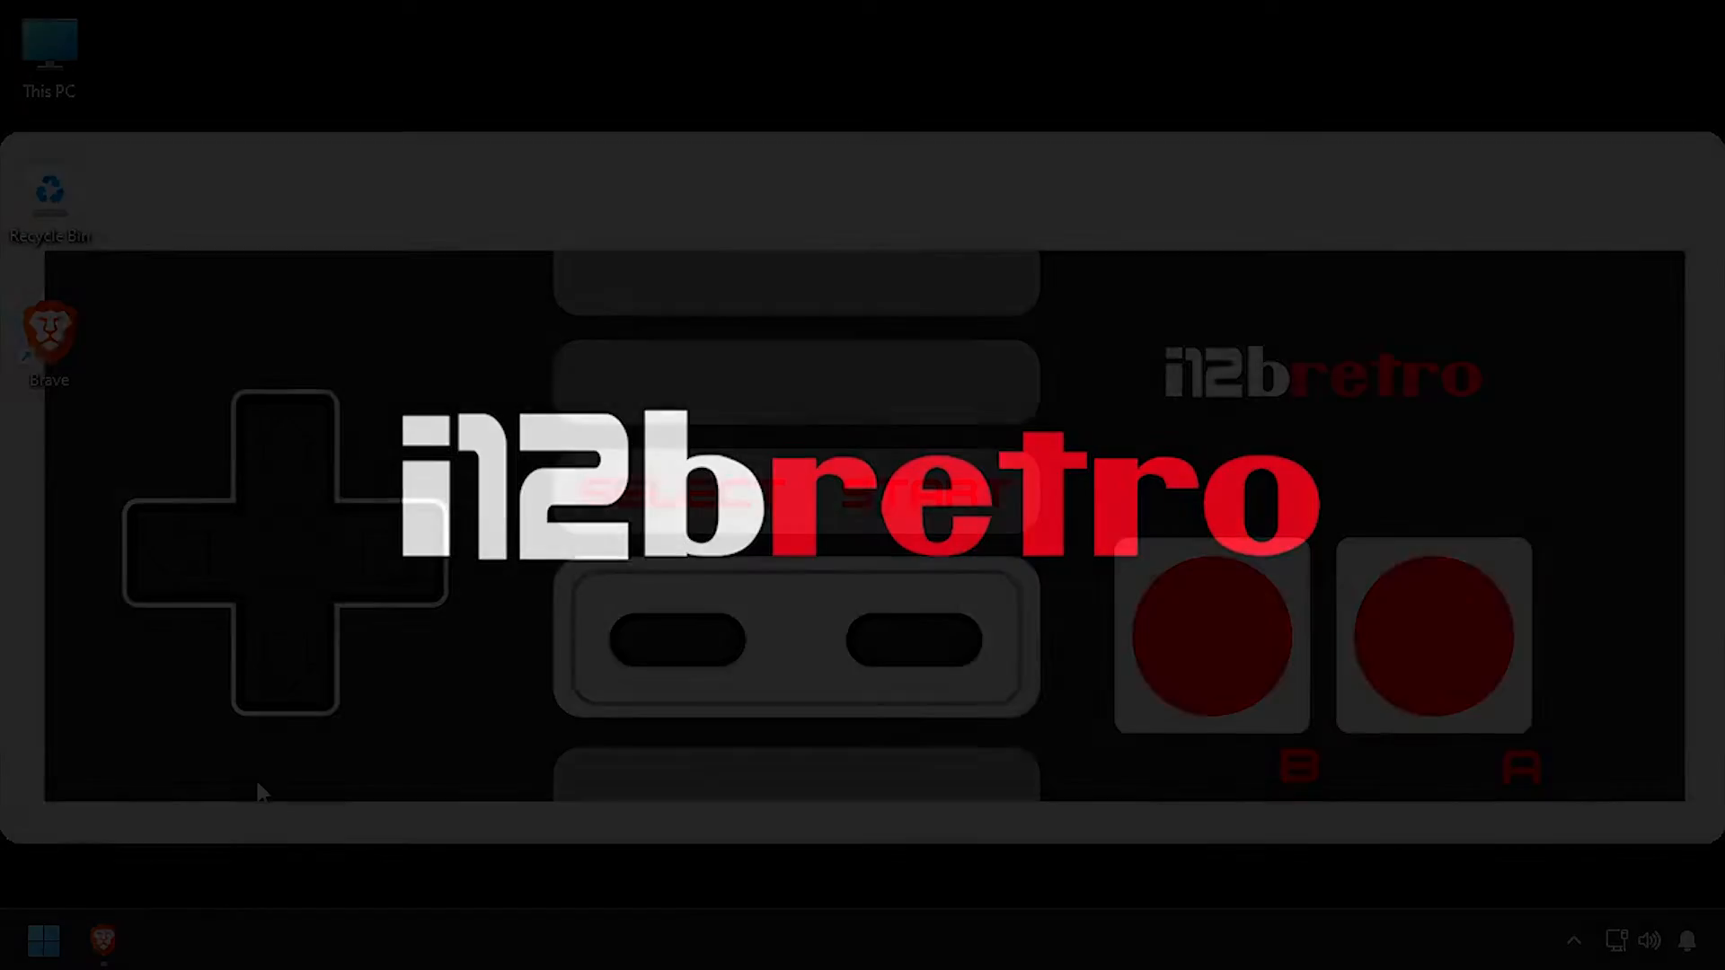
- Download homarr-0.14.3.zip from the GitHub release page into Downloads
left_click(103, 940)
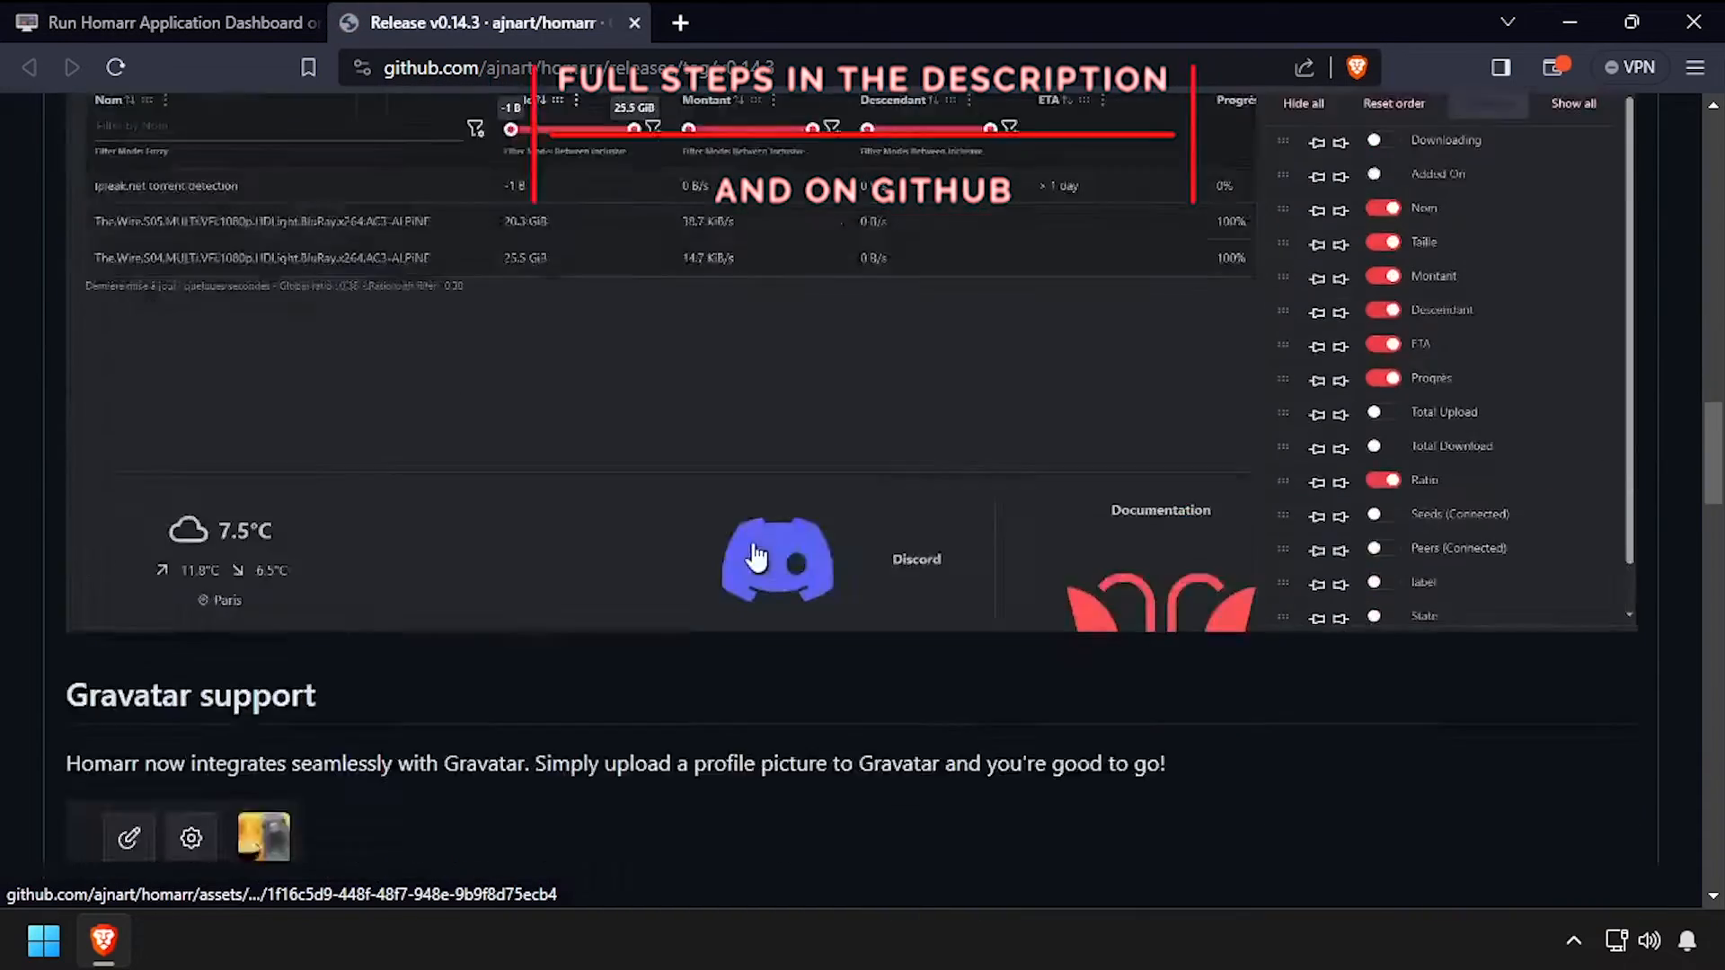
scroll("down", 3)
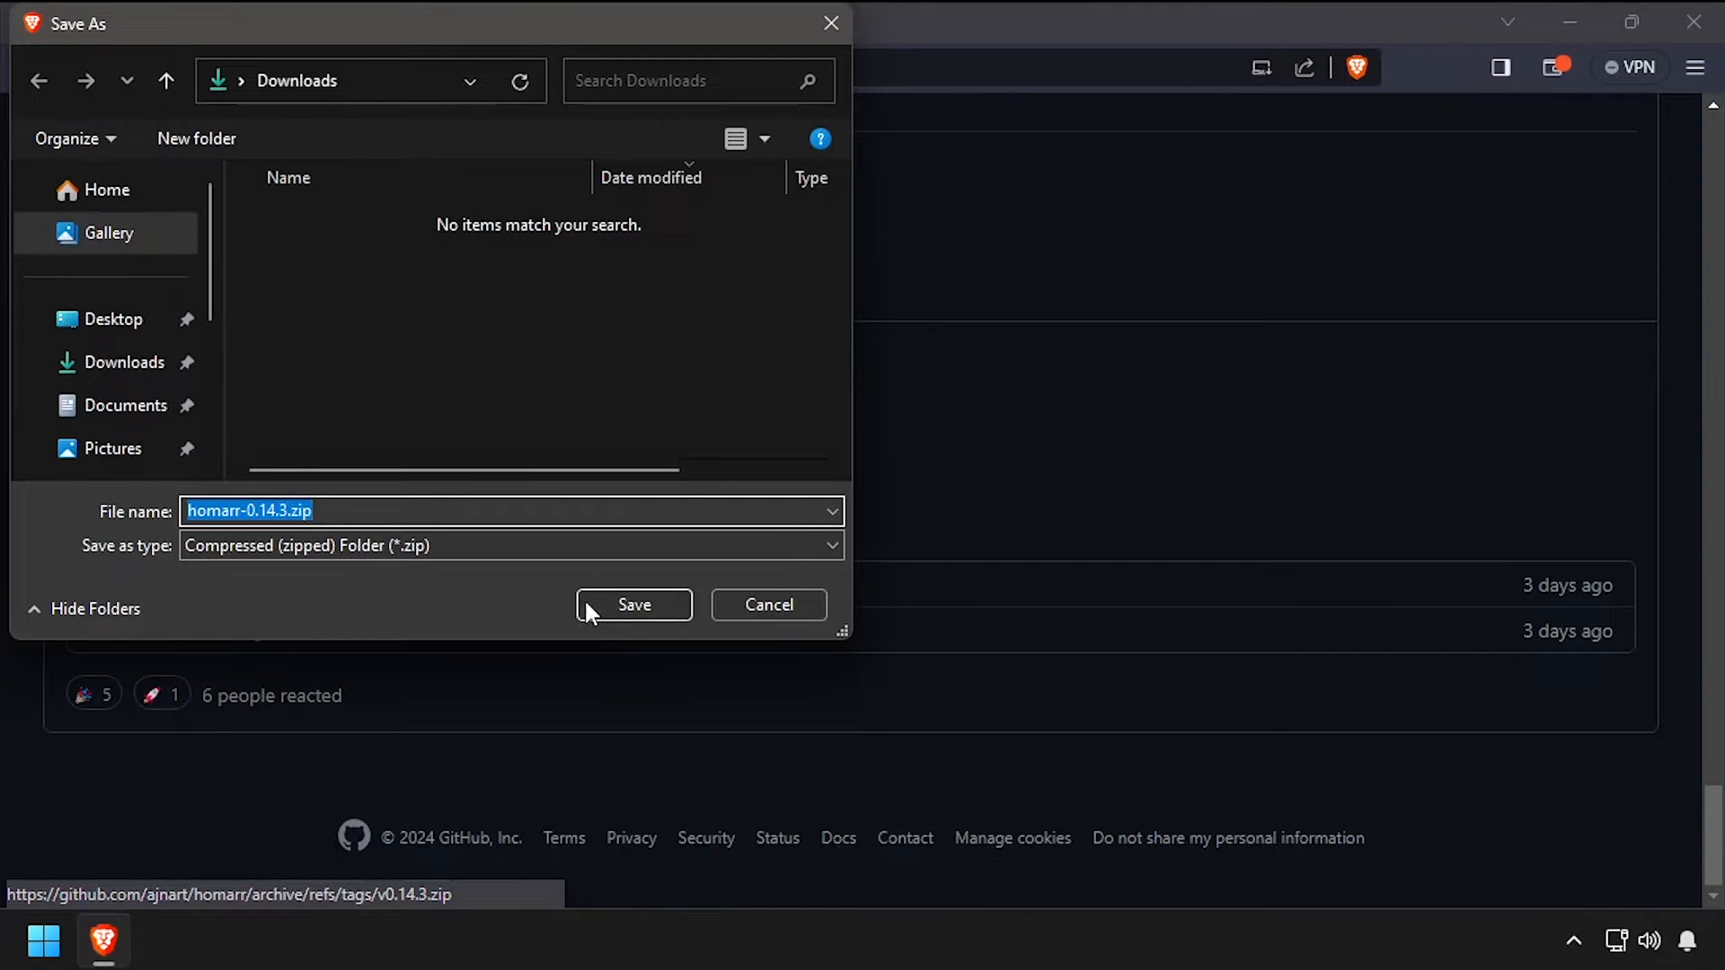
left_click(634, 605)
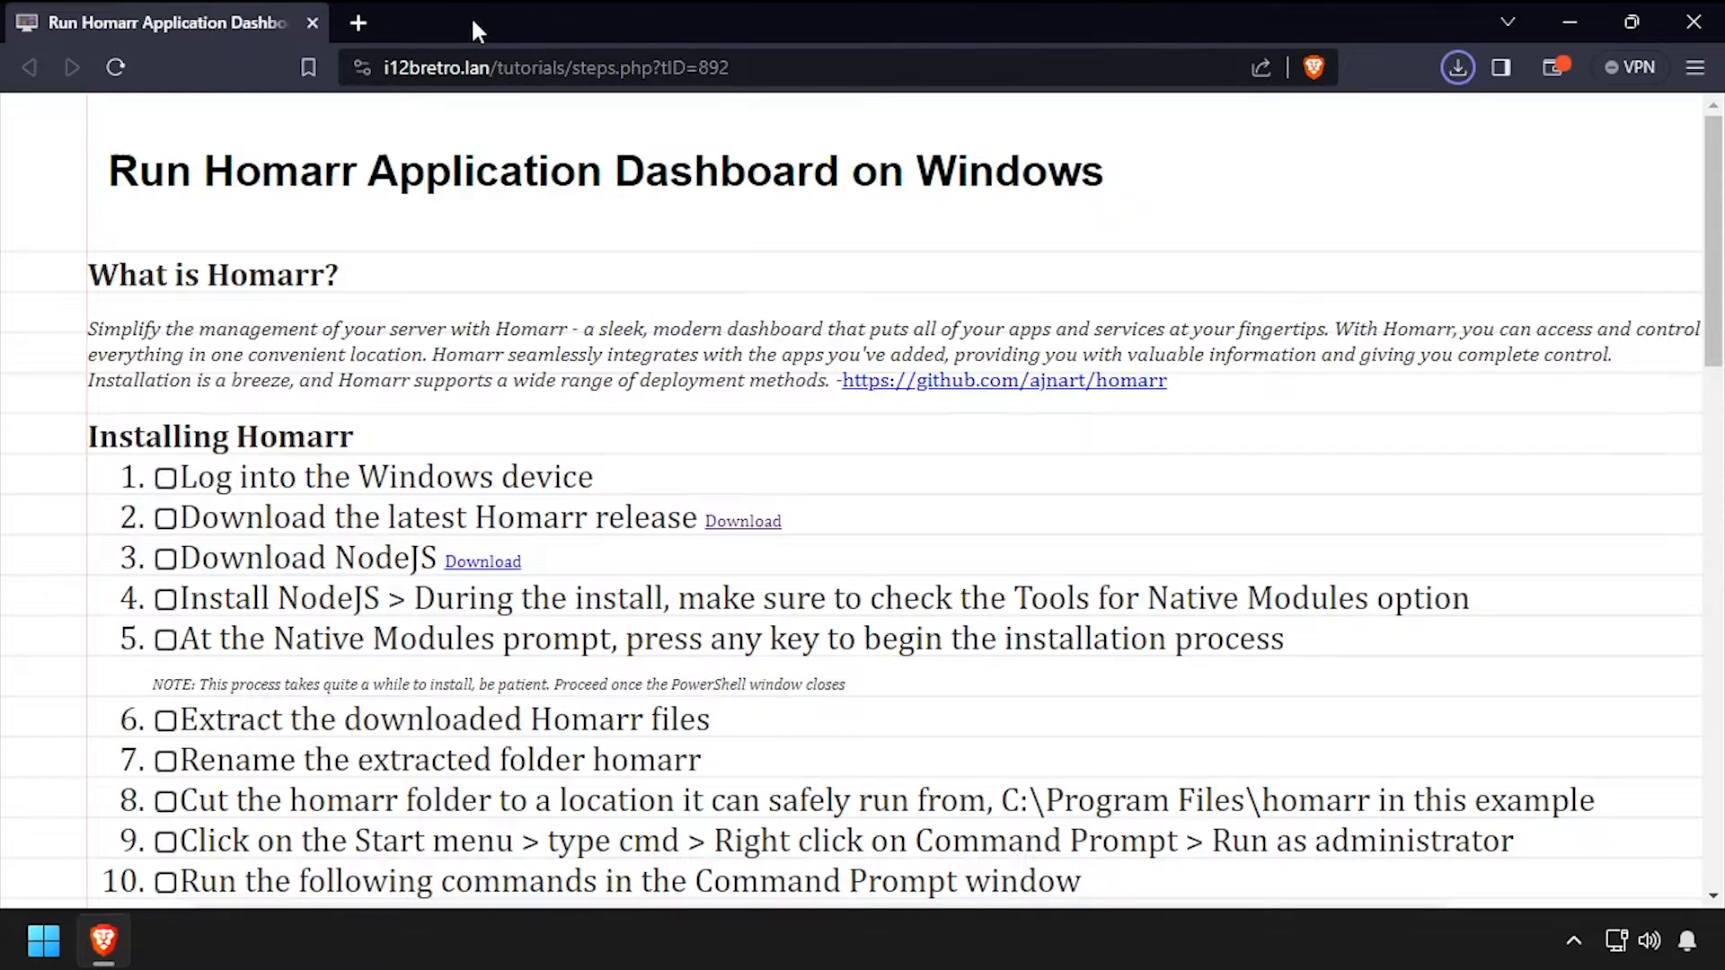
- Download the Node.js 20.10.0 64-bit Windows .msi installer and show the Downloads folder
left_click(482, 561)
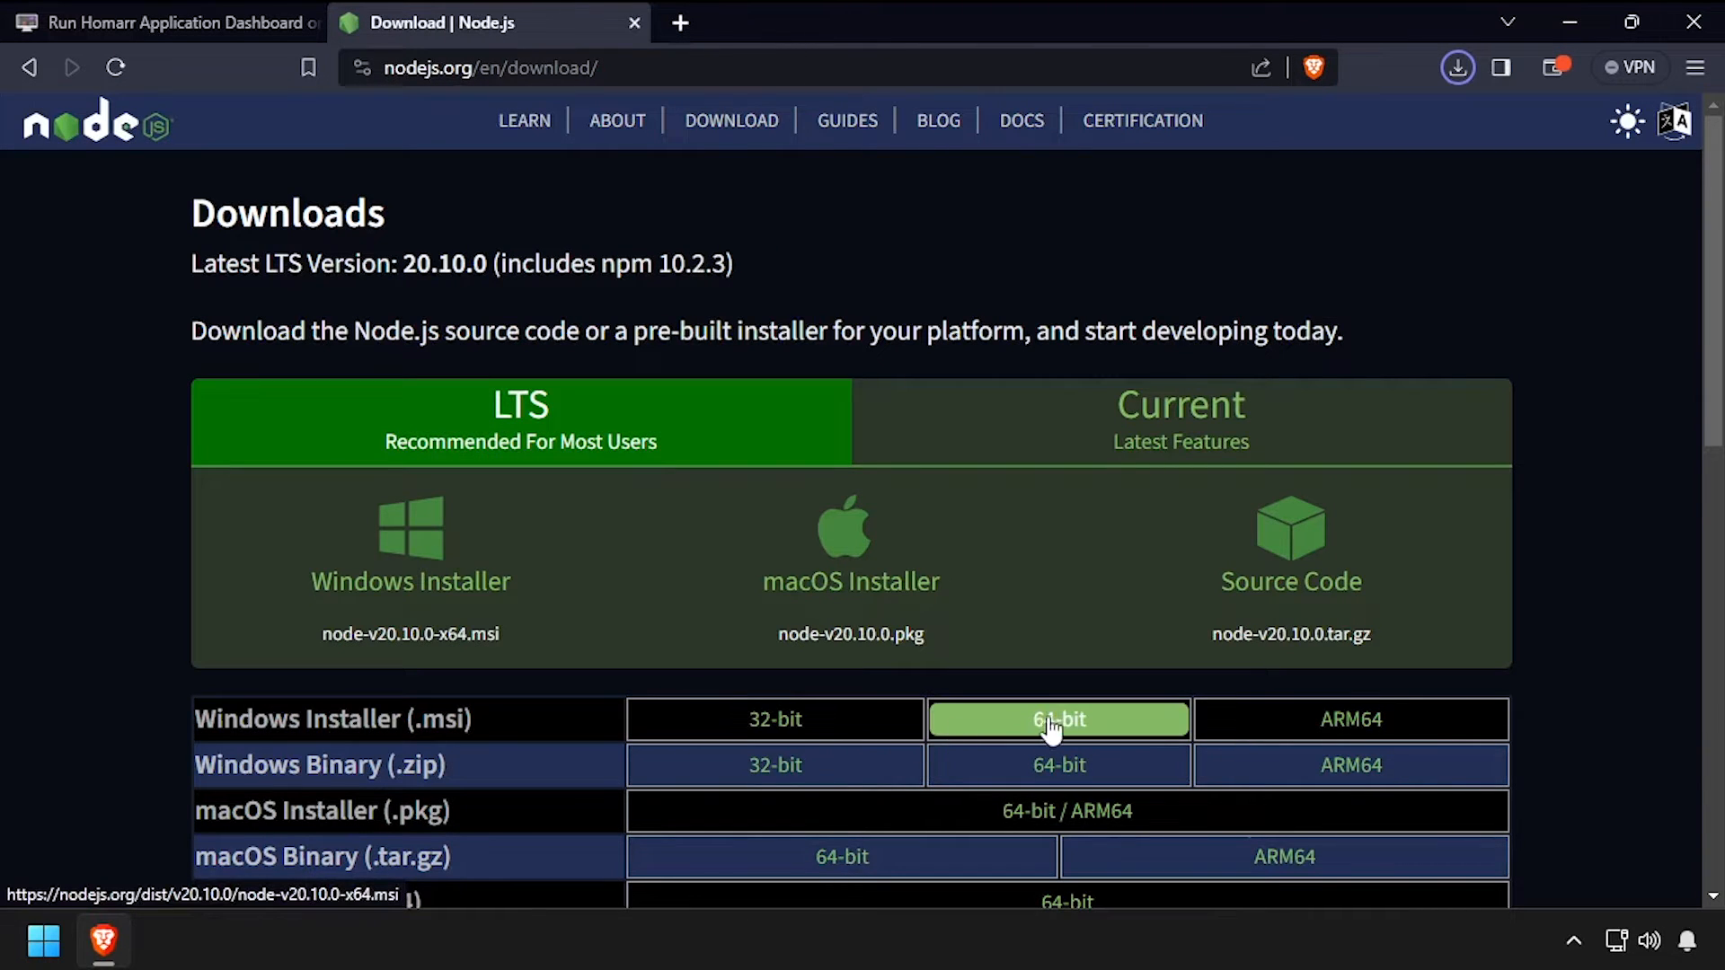
left_click(1056, 719)
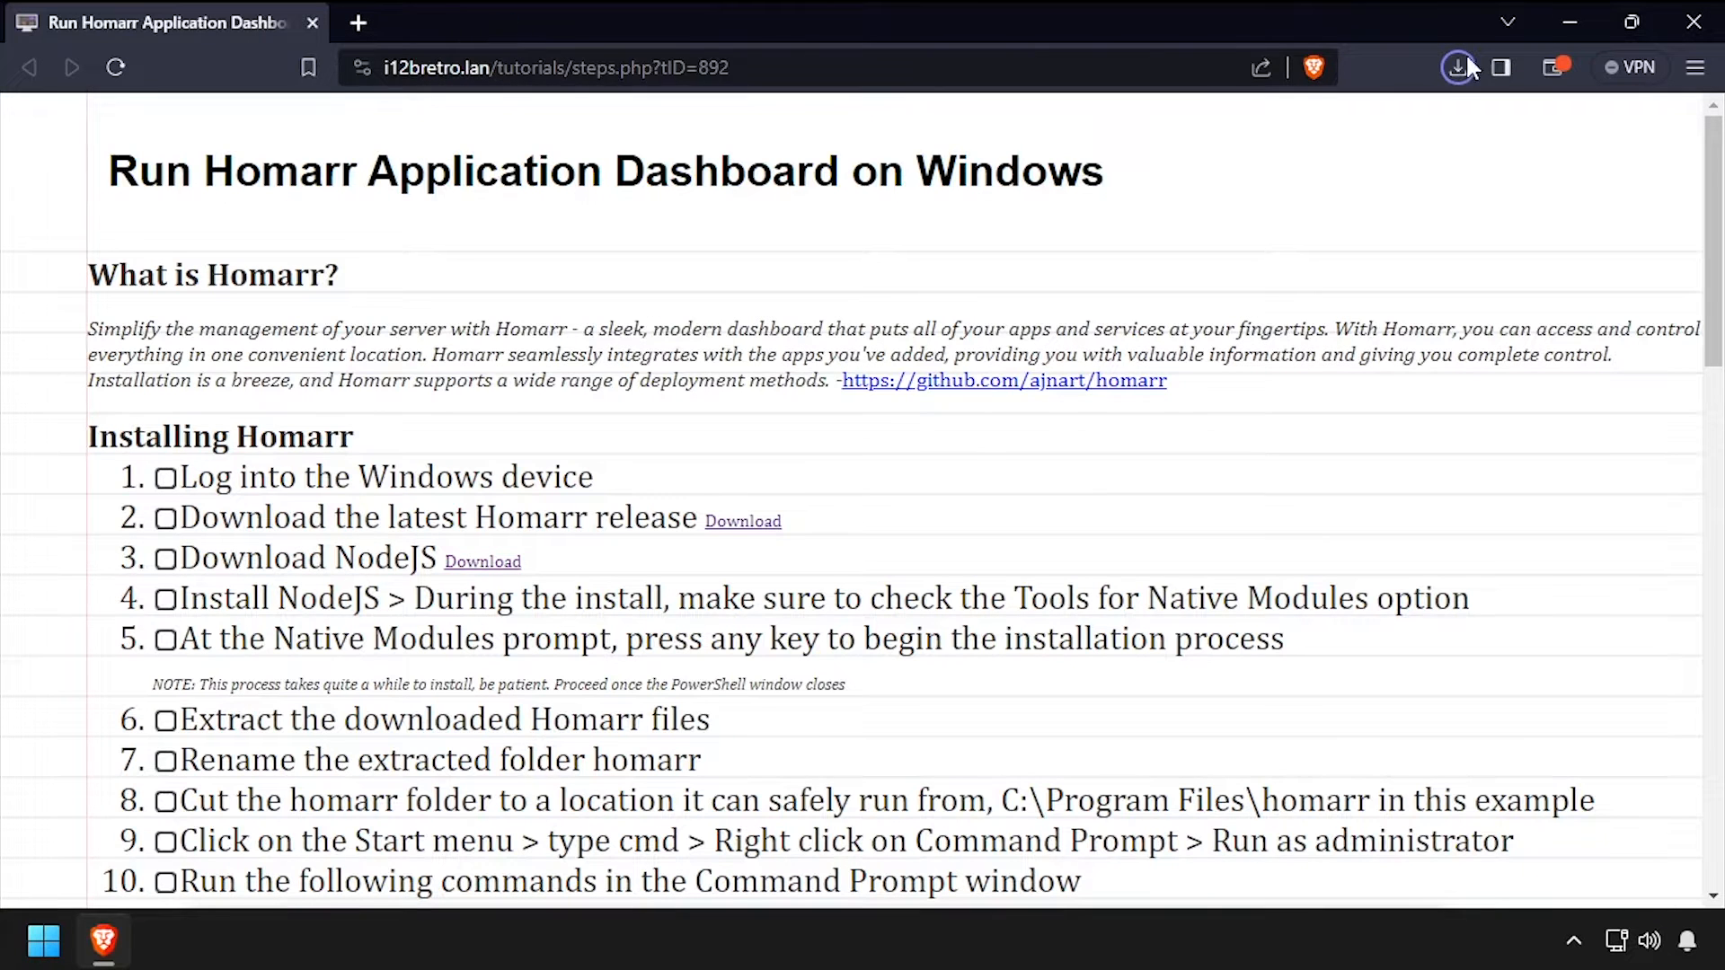
left_click(1457, 67)
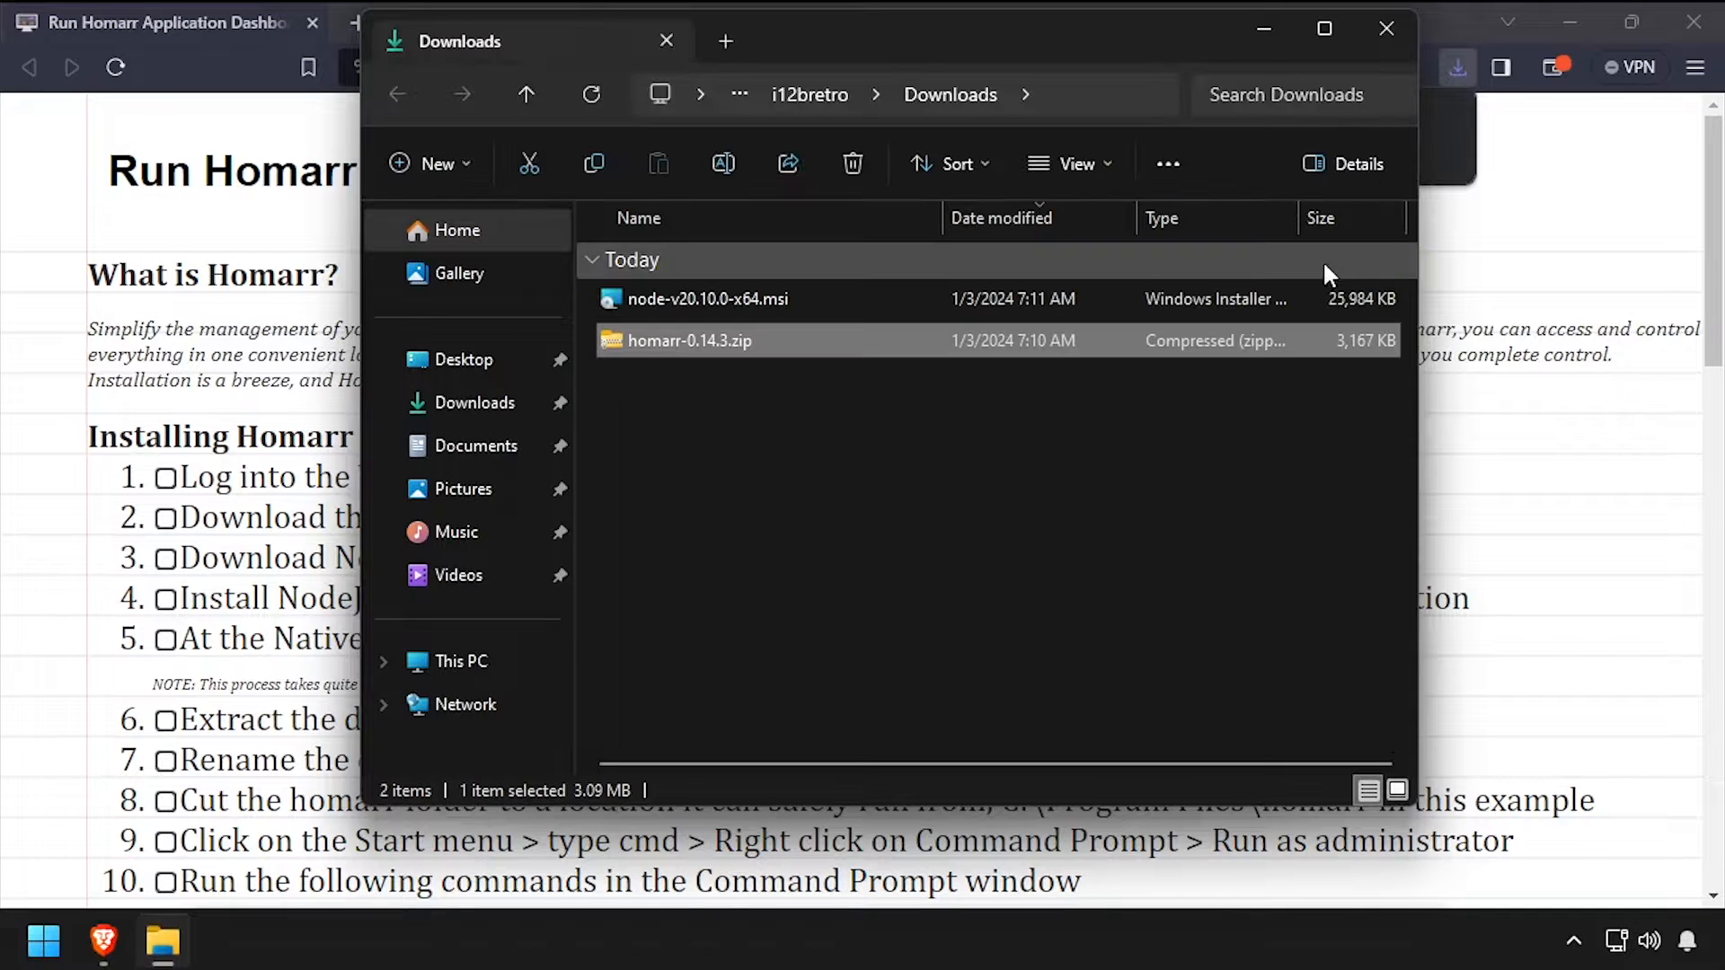
- Run node-v20.10.0-x64.msi and install Node.js with default settings into C:\Program Files\nodejs
left_click(710, 298)
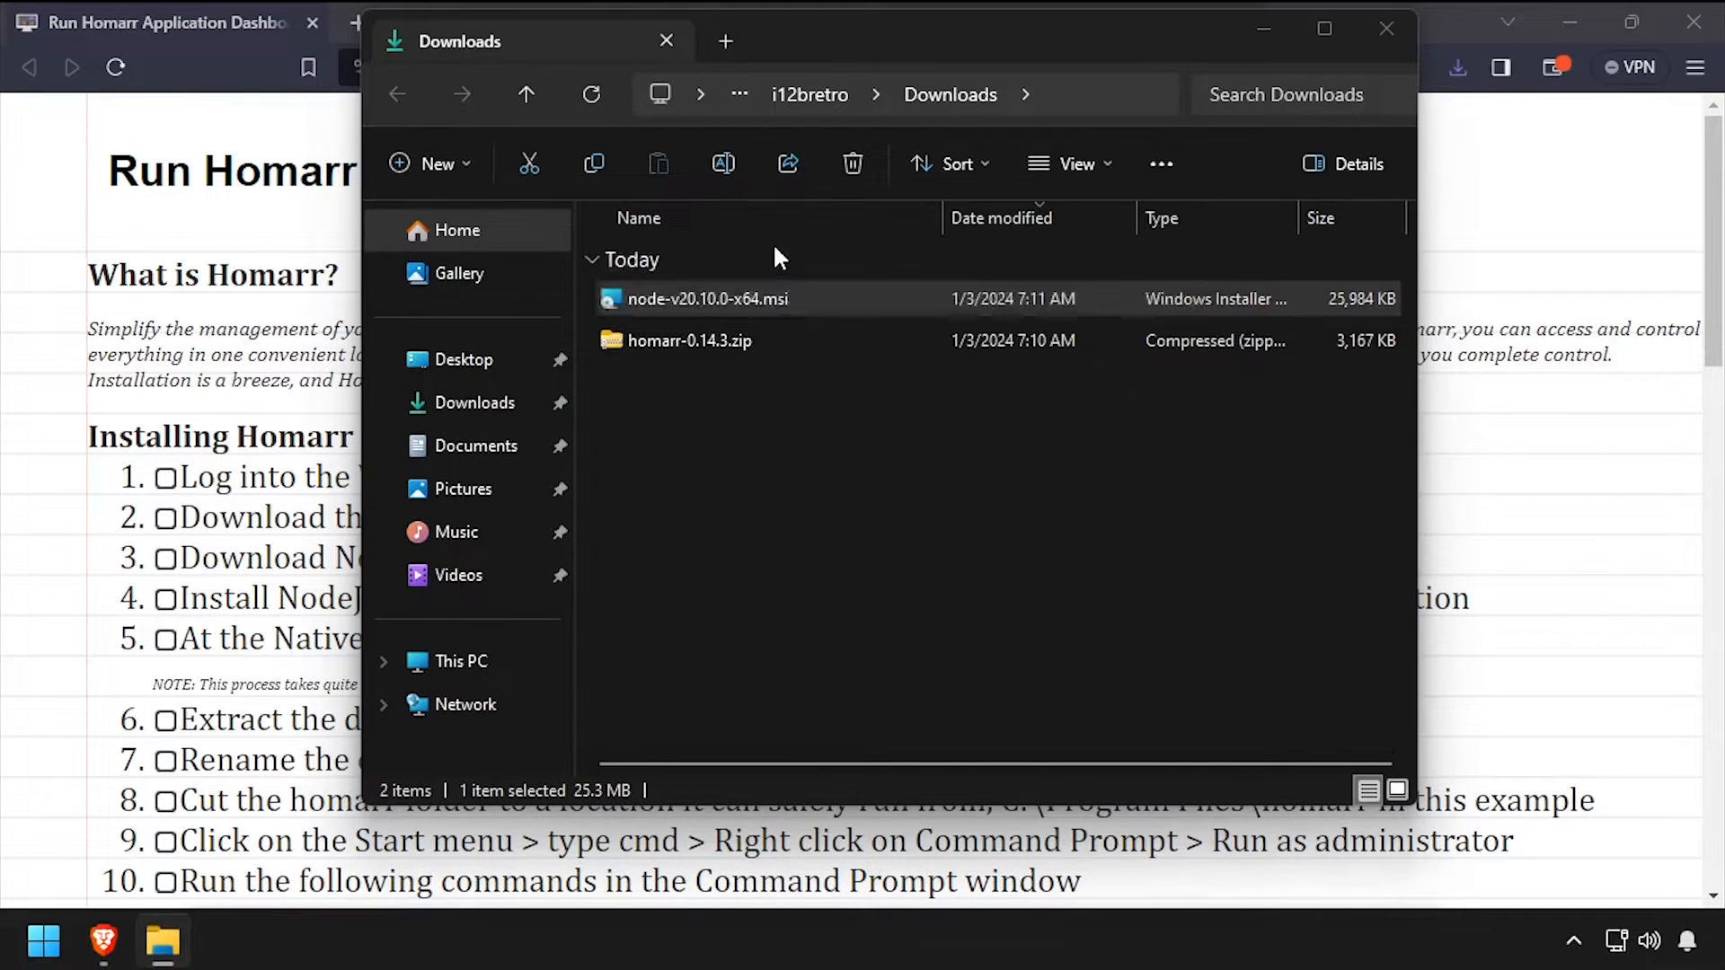
double_click(708, 298)
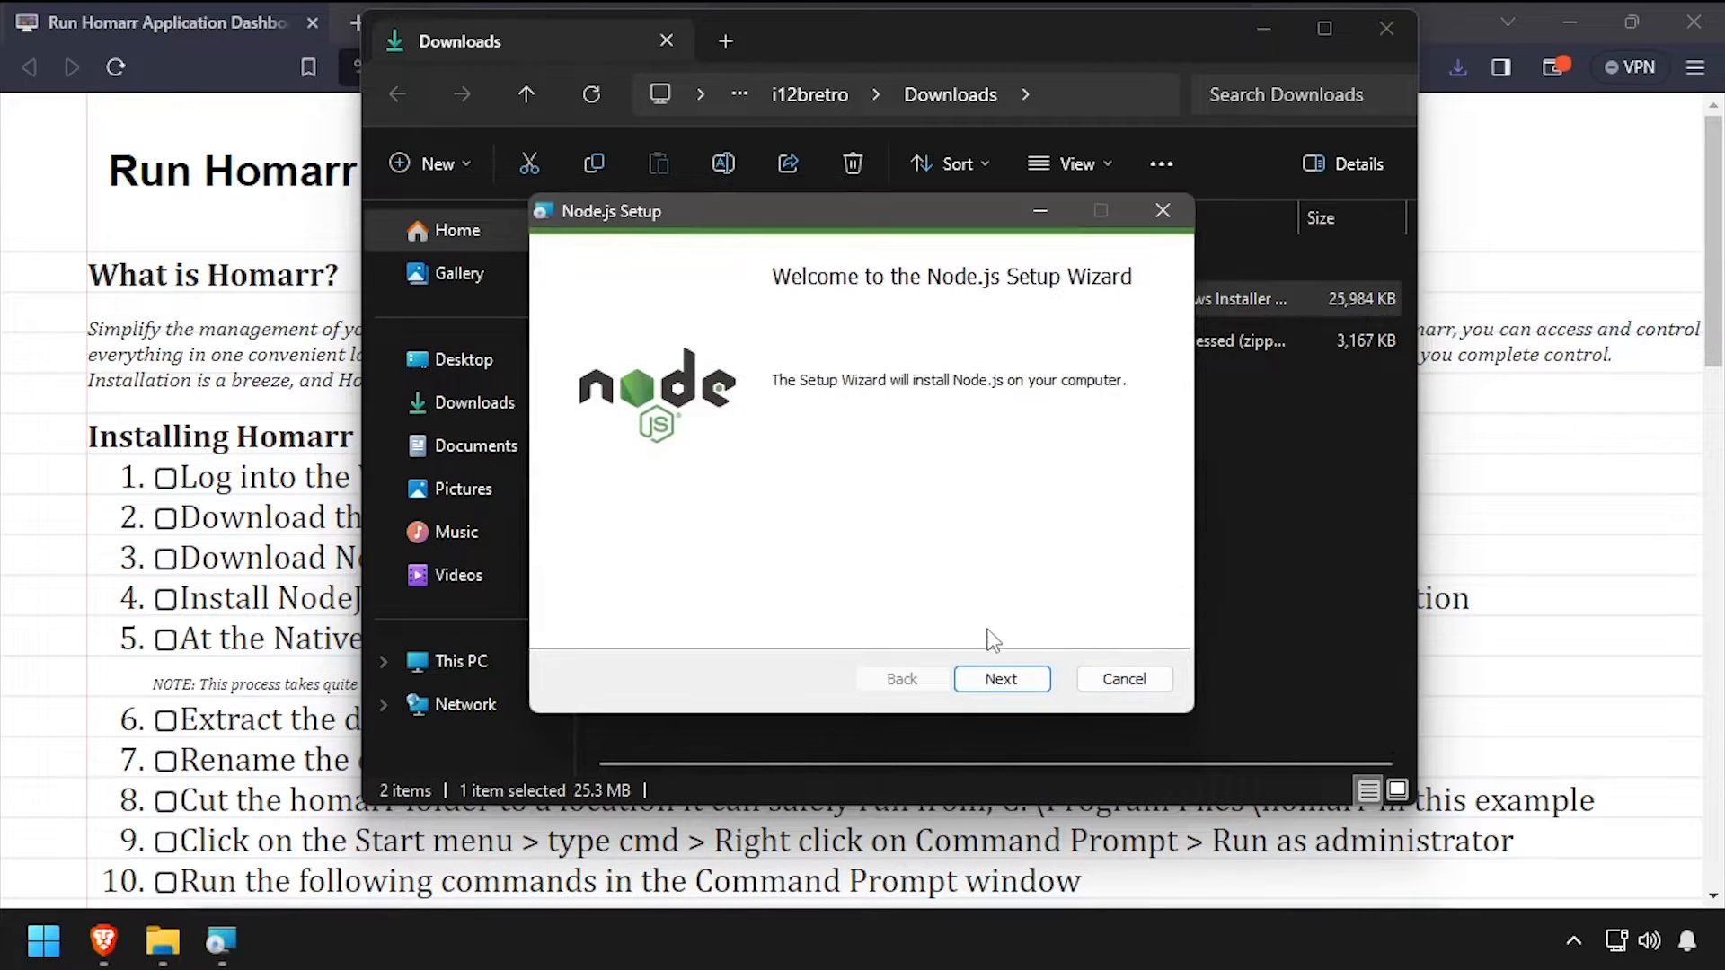
left_click(1000, 679)
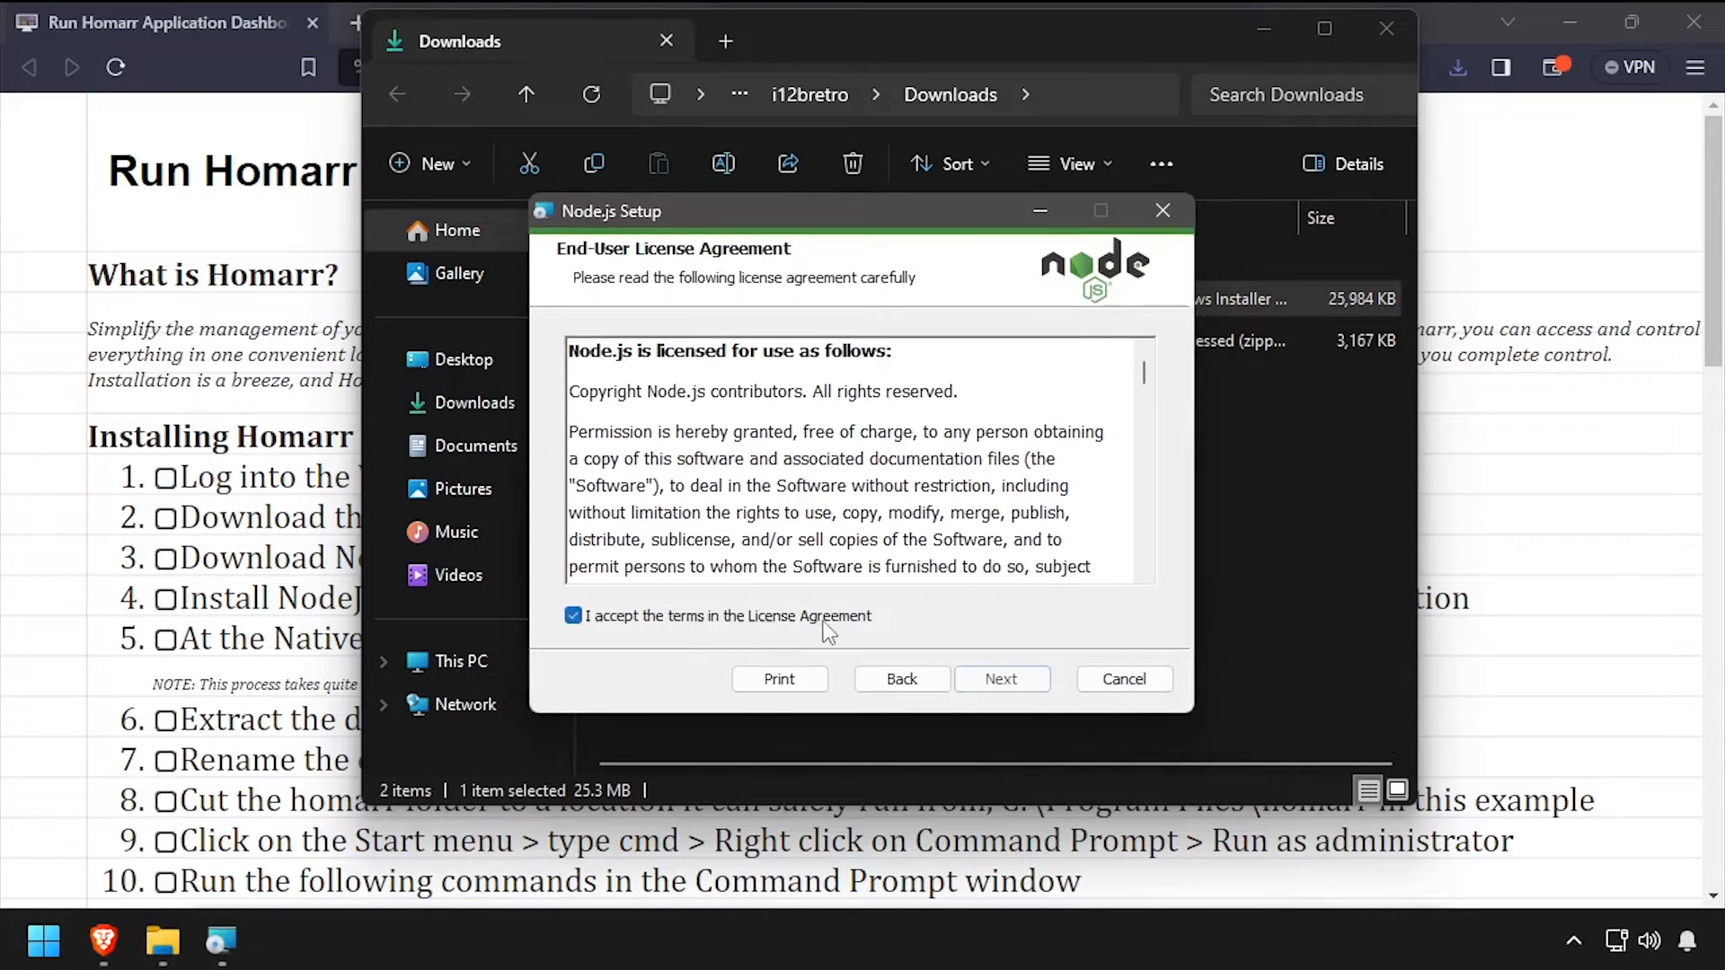
left_click(1001, 679)
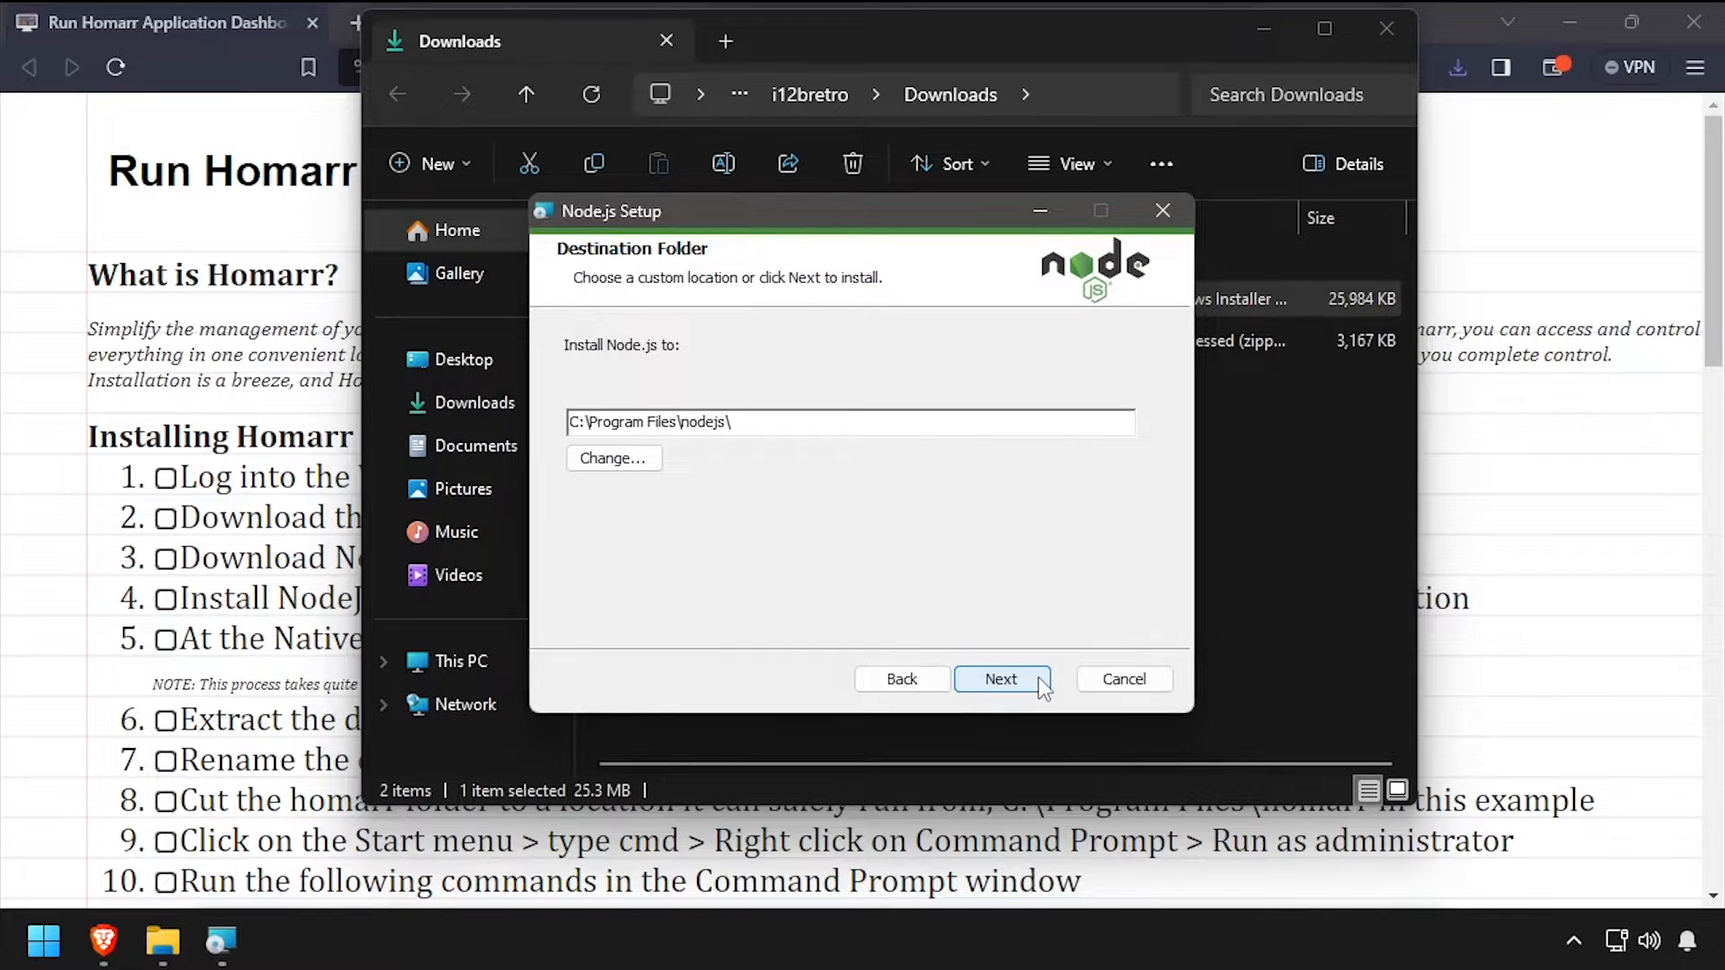
left_click(1001, 679)
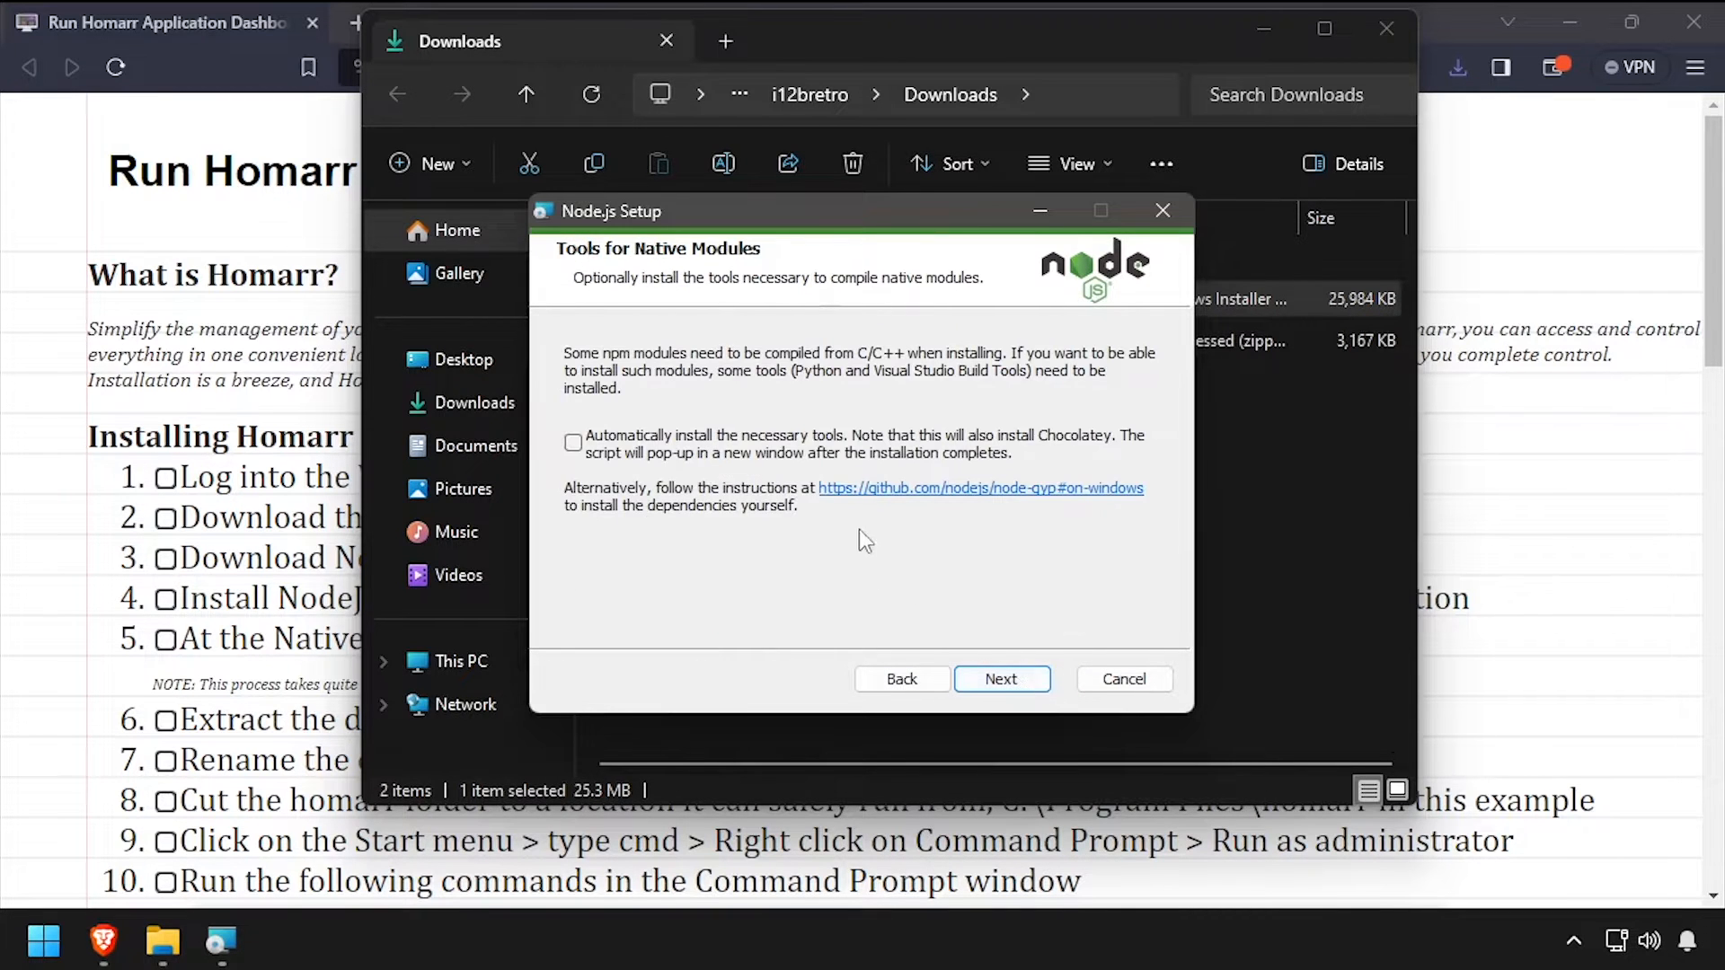
left_click(1000, 679)
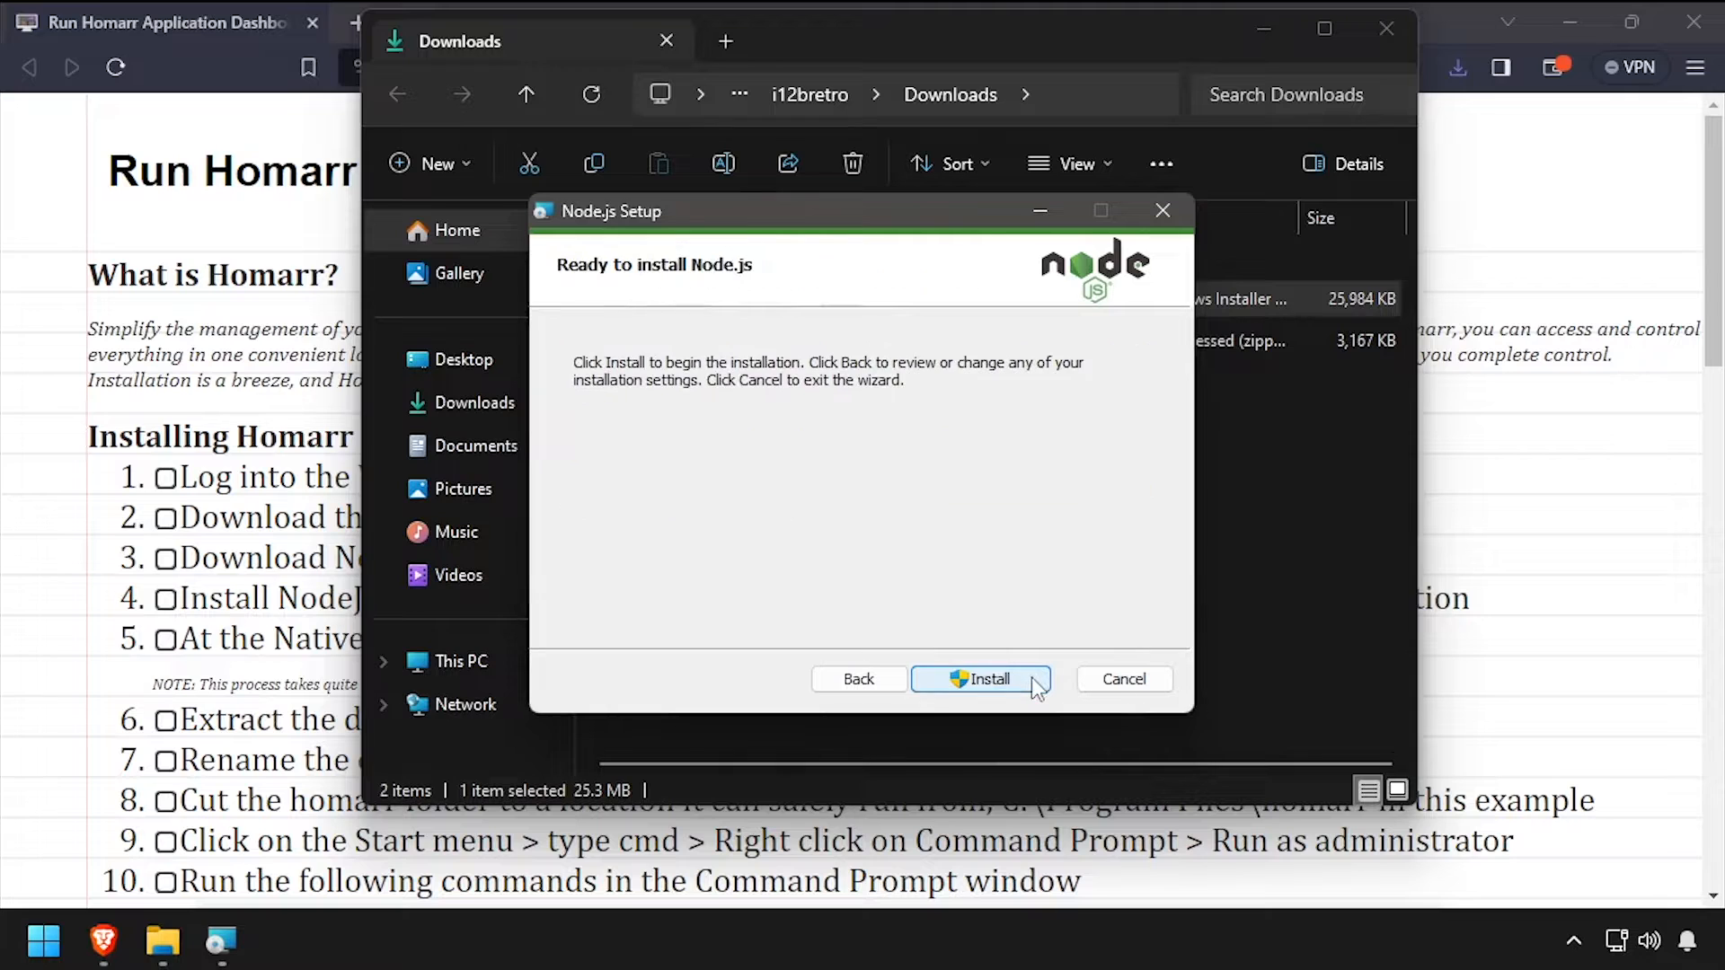
left_click(981, 680)
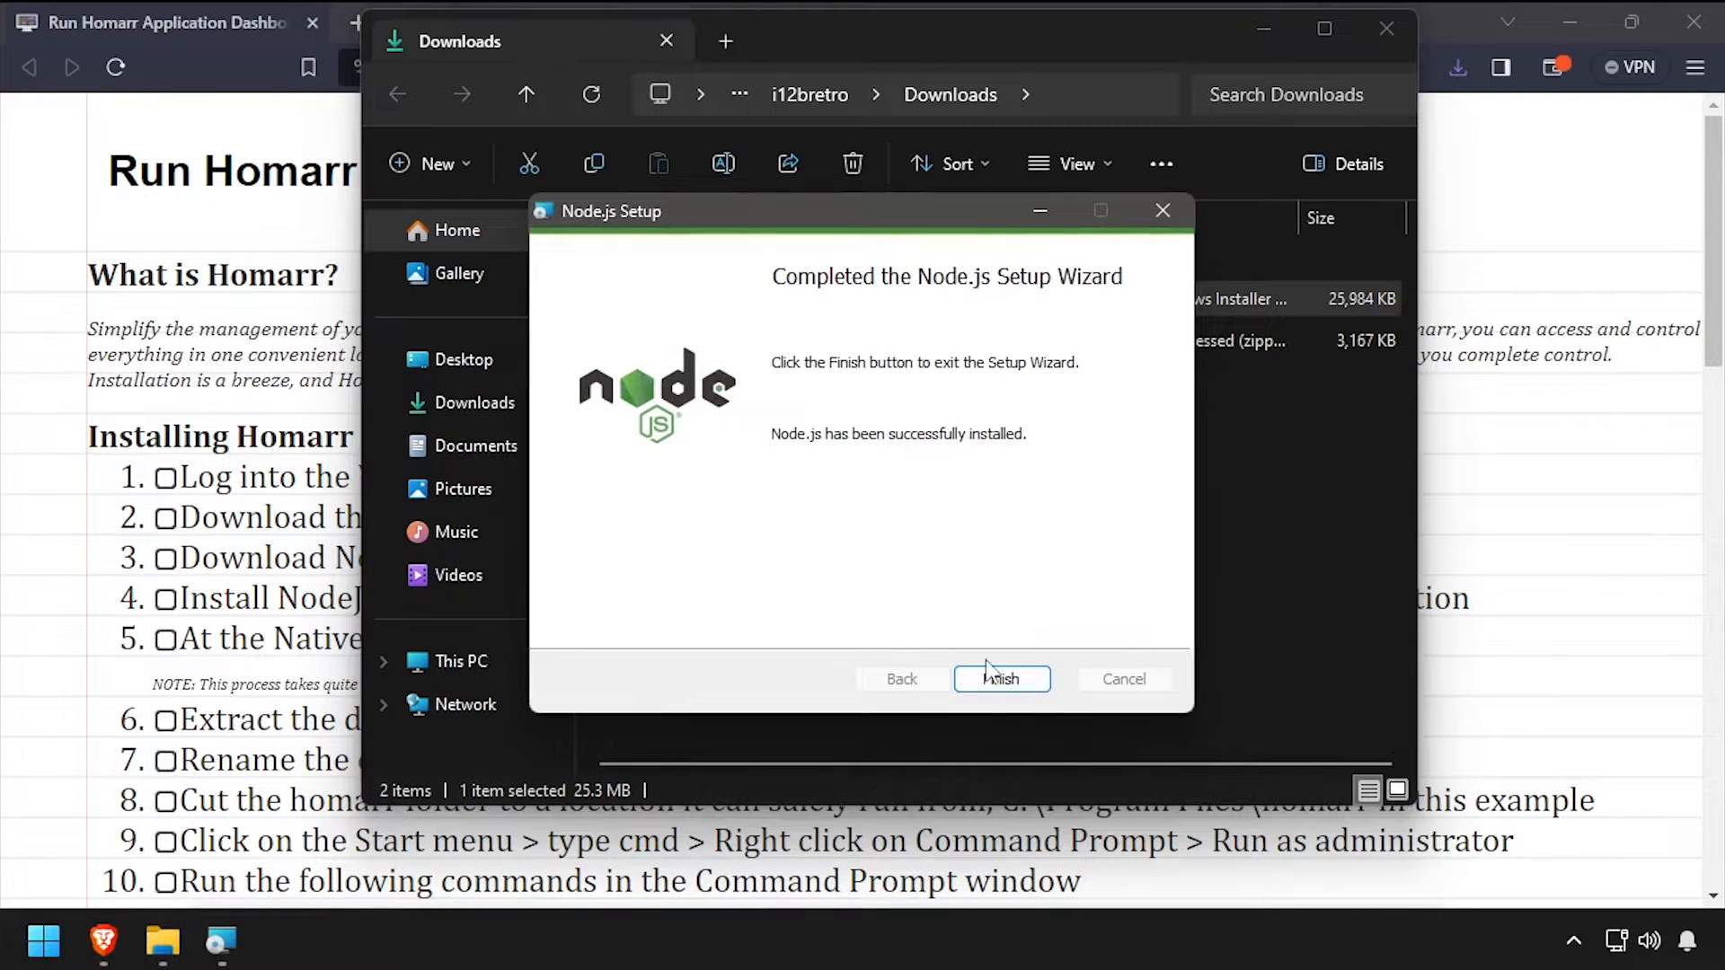
left_click(1001, 679)
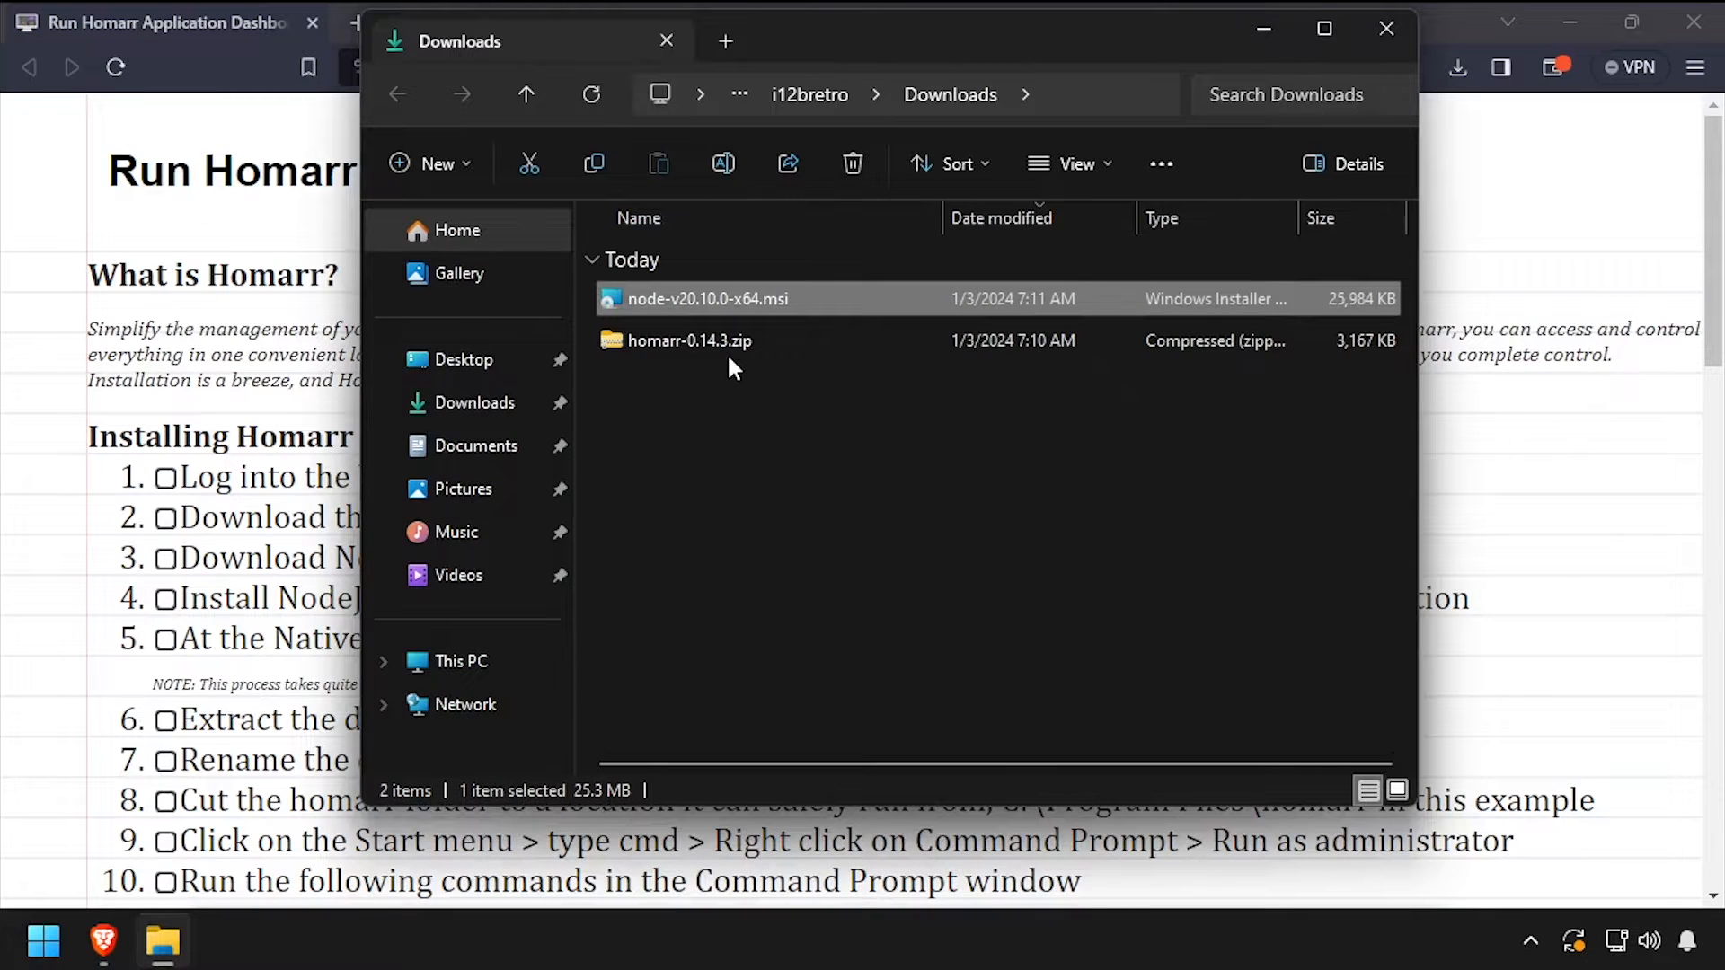
- Extract homarr-0.14.3.zip in Downloads and rename the extracted folder to homarr
right_click(688, 340)
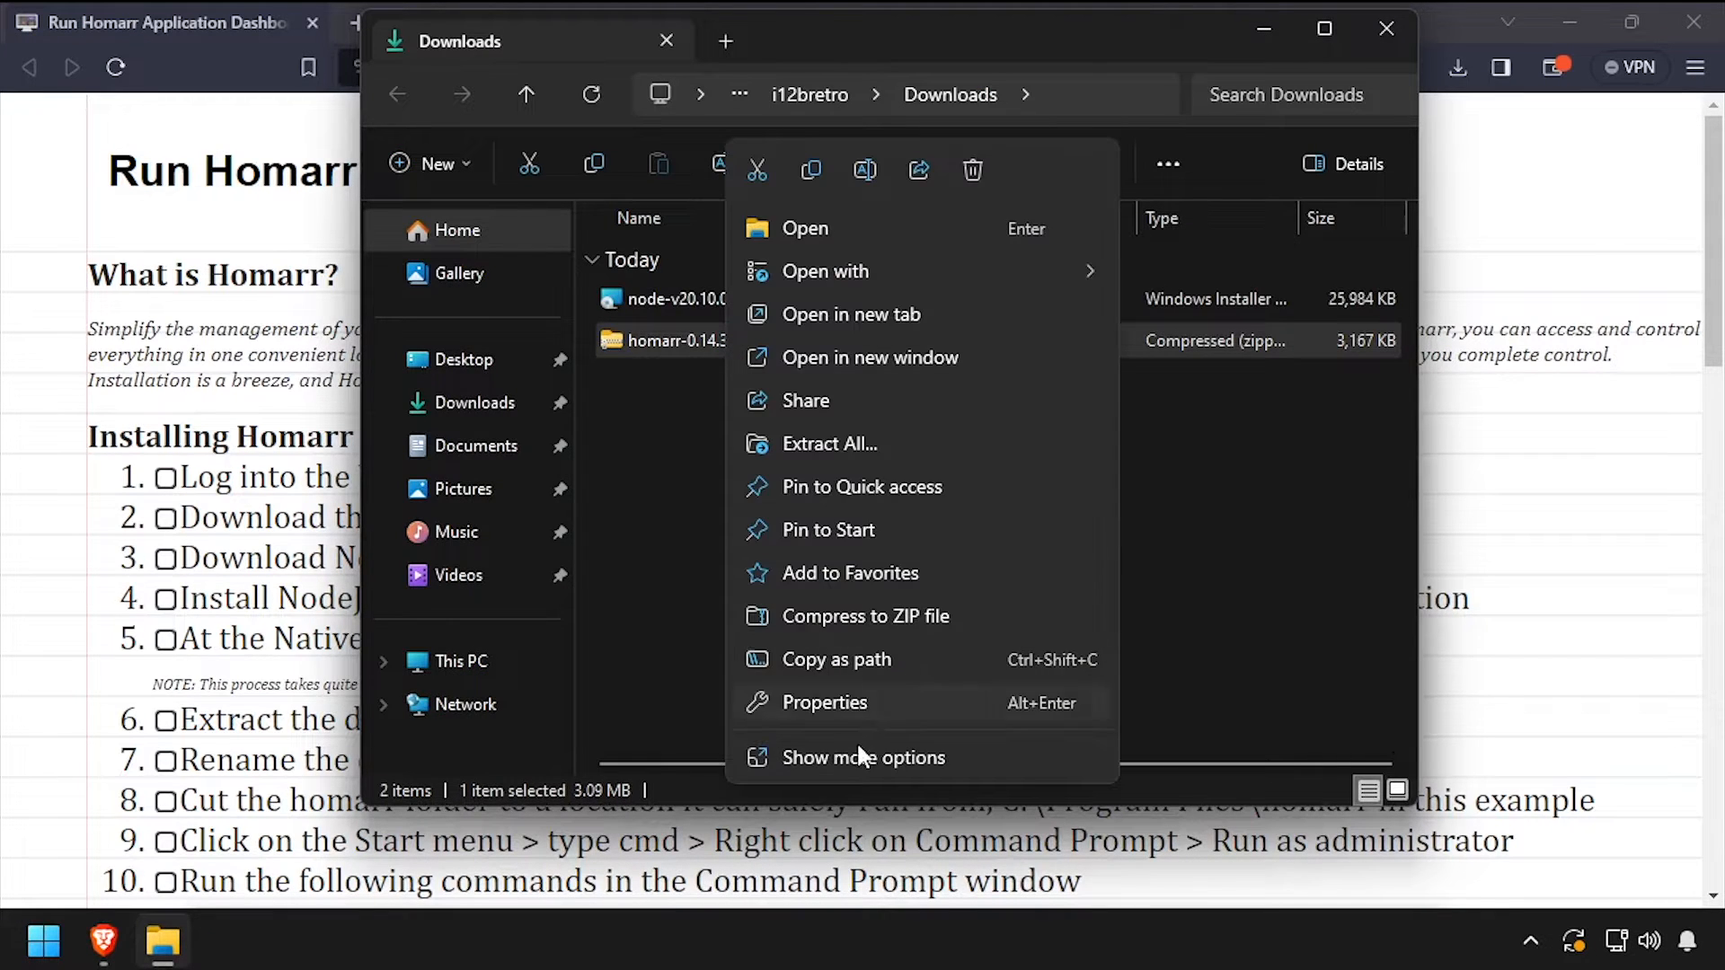
left_click(863, 756)
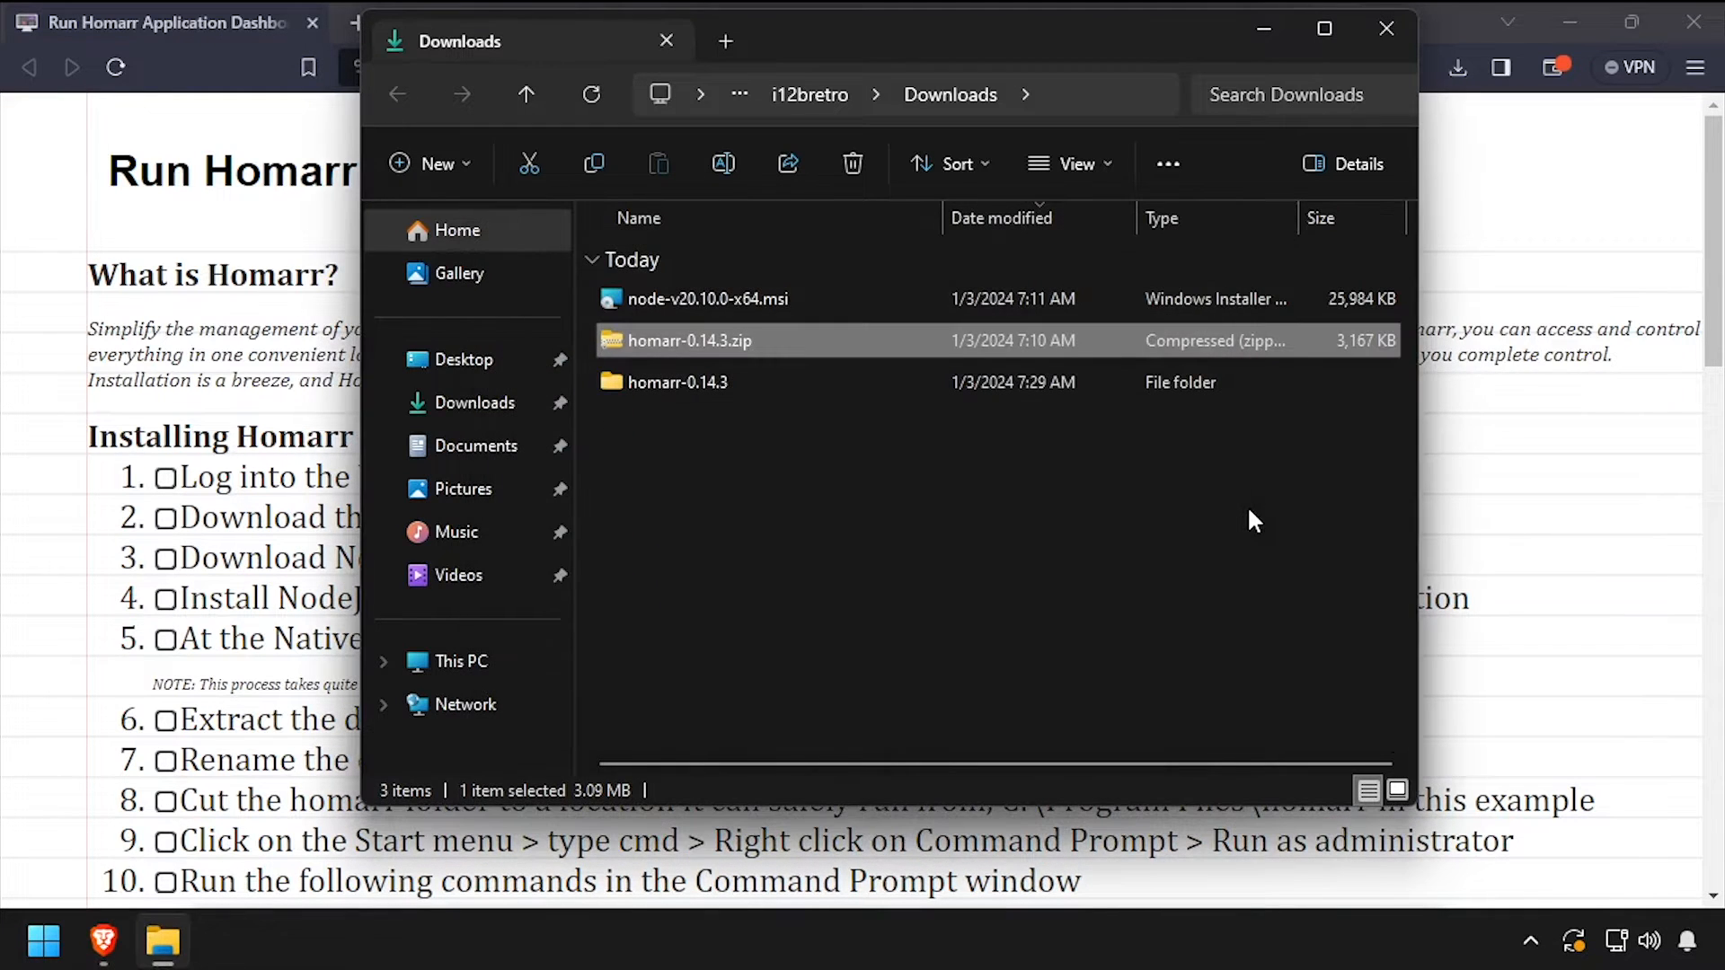
left_click(677, 381)
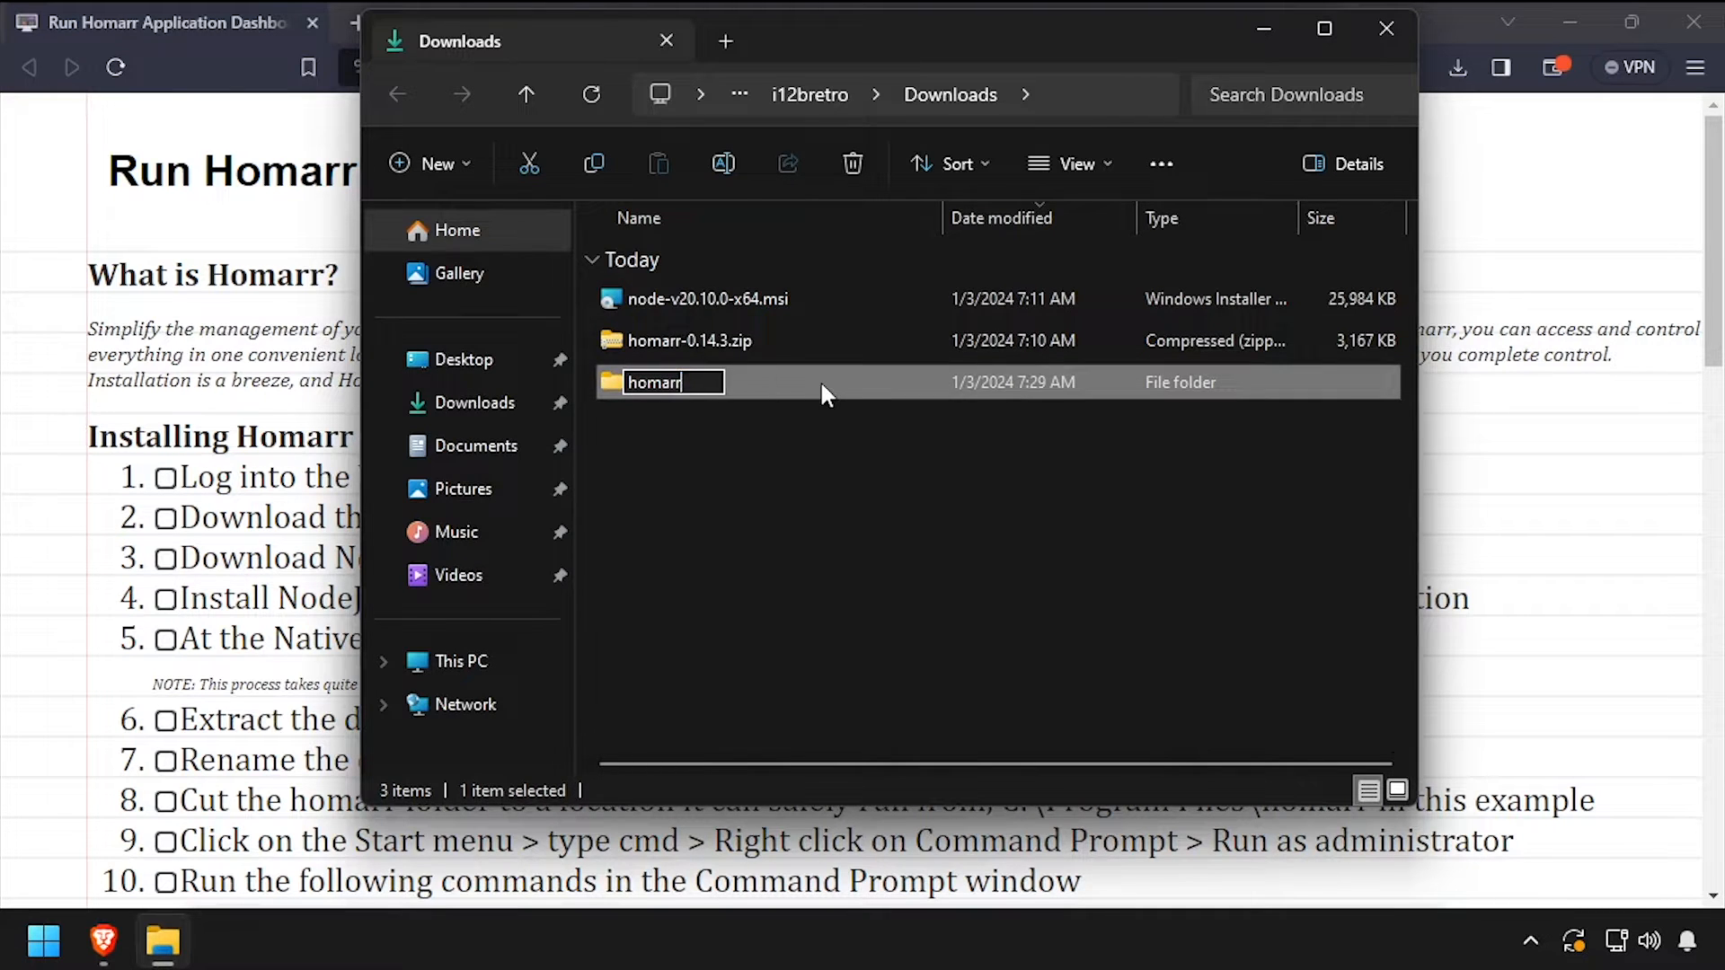
key("Enter")
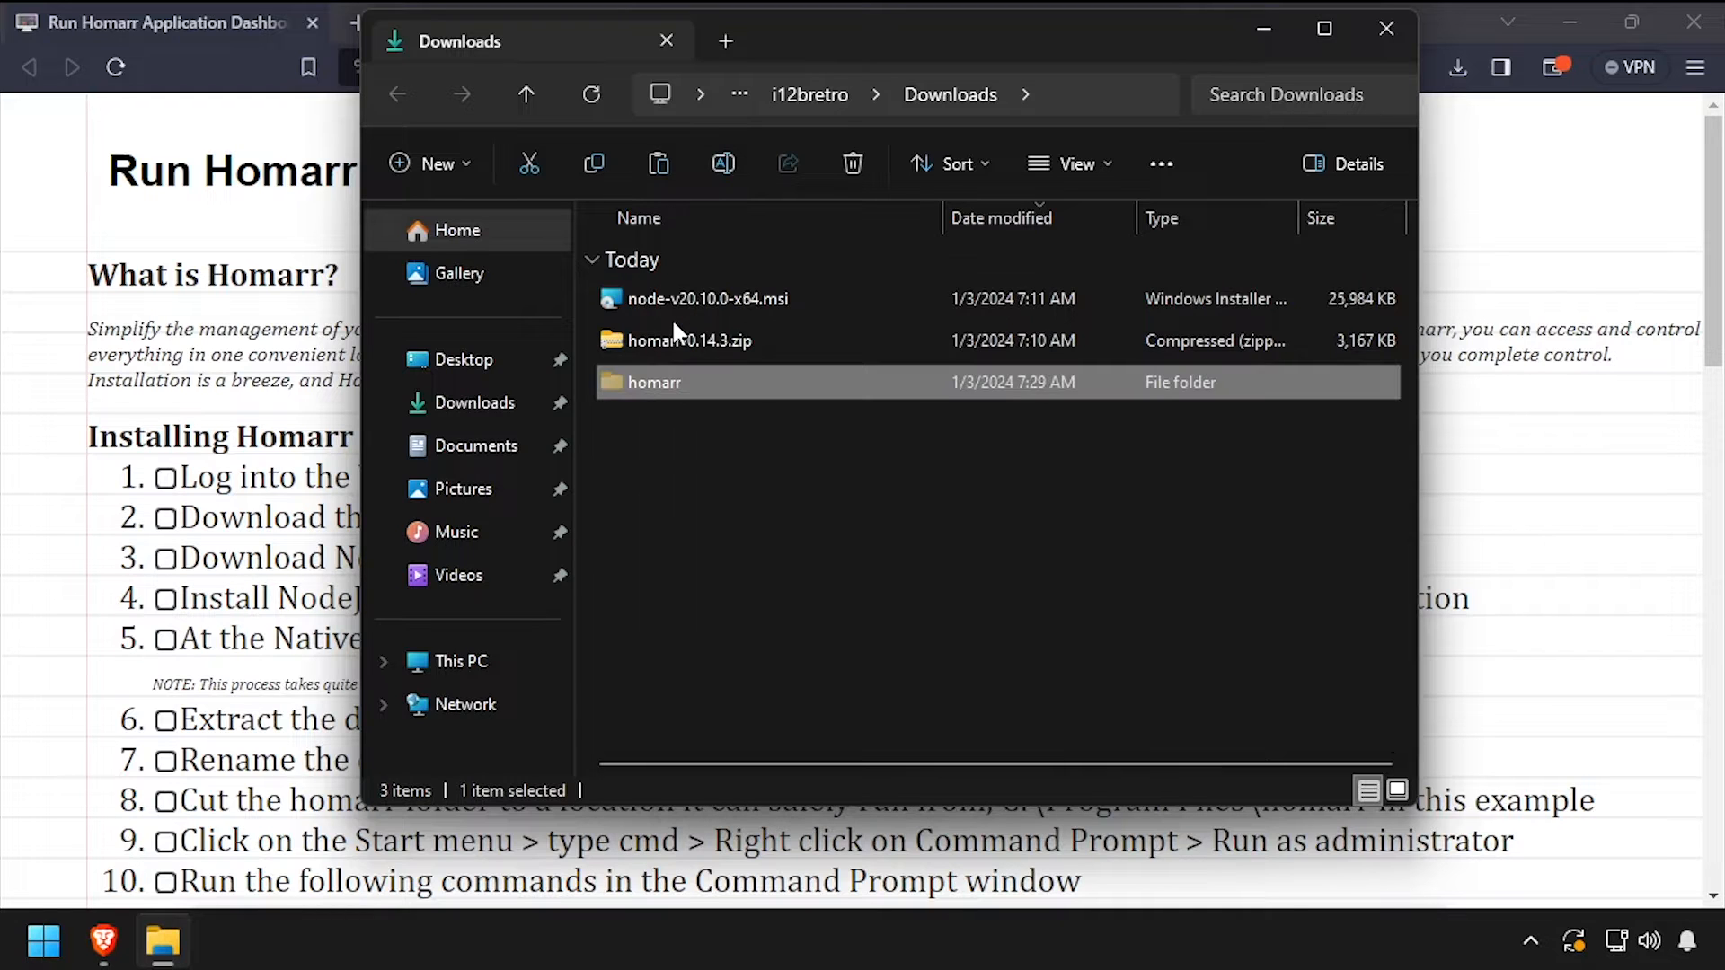
- Paste the homarr folder into C:\Program Files with administrator permission and browse its contents
left_click(462, 661)
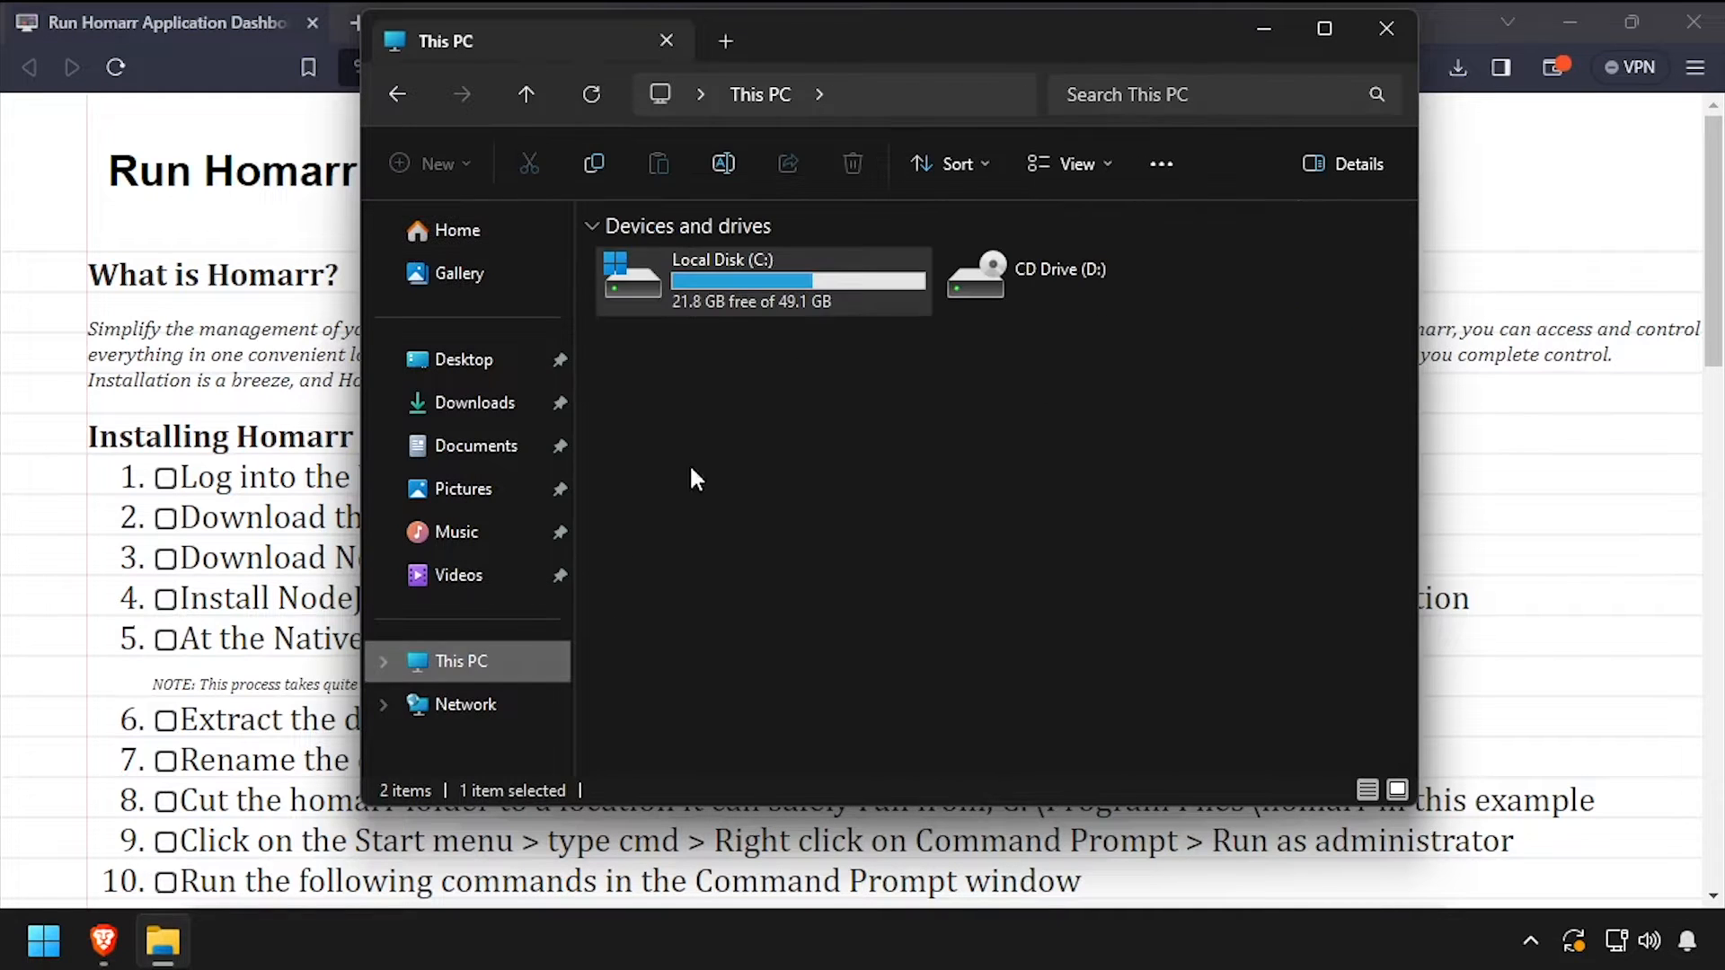
double_click(723, 280)
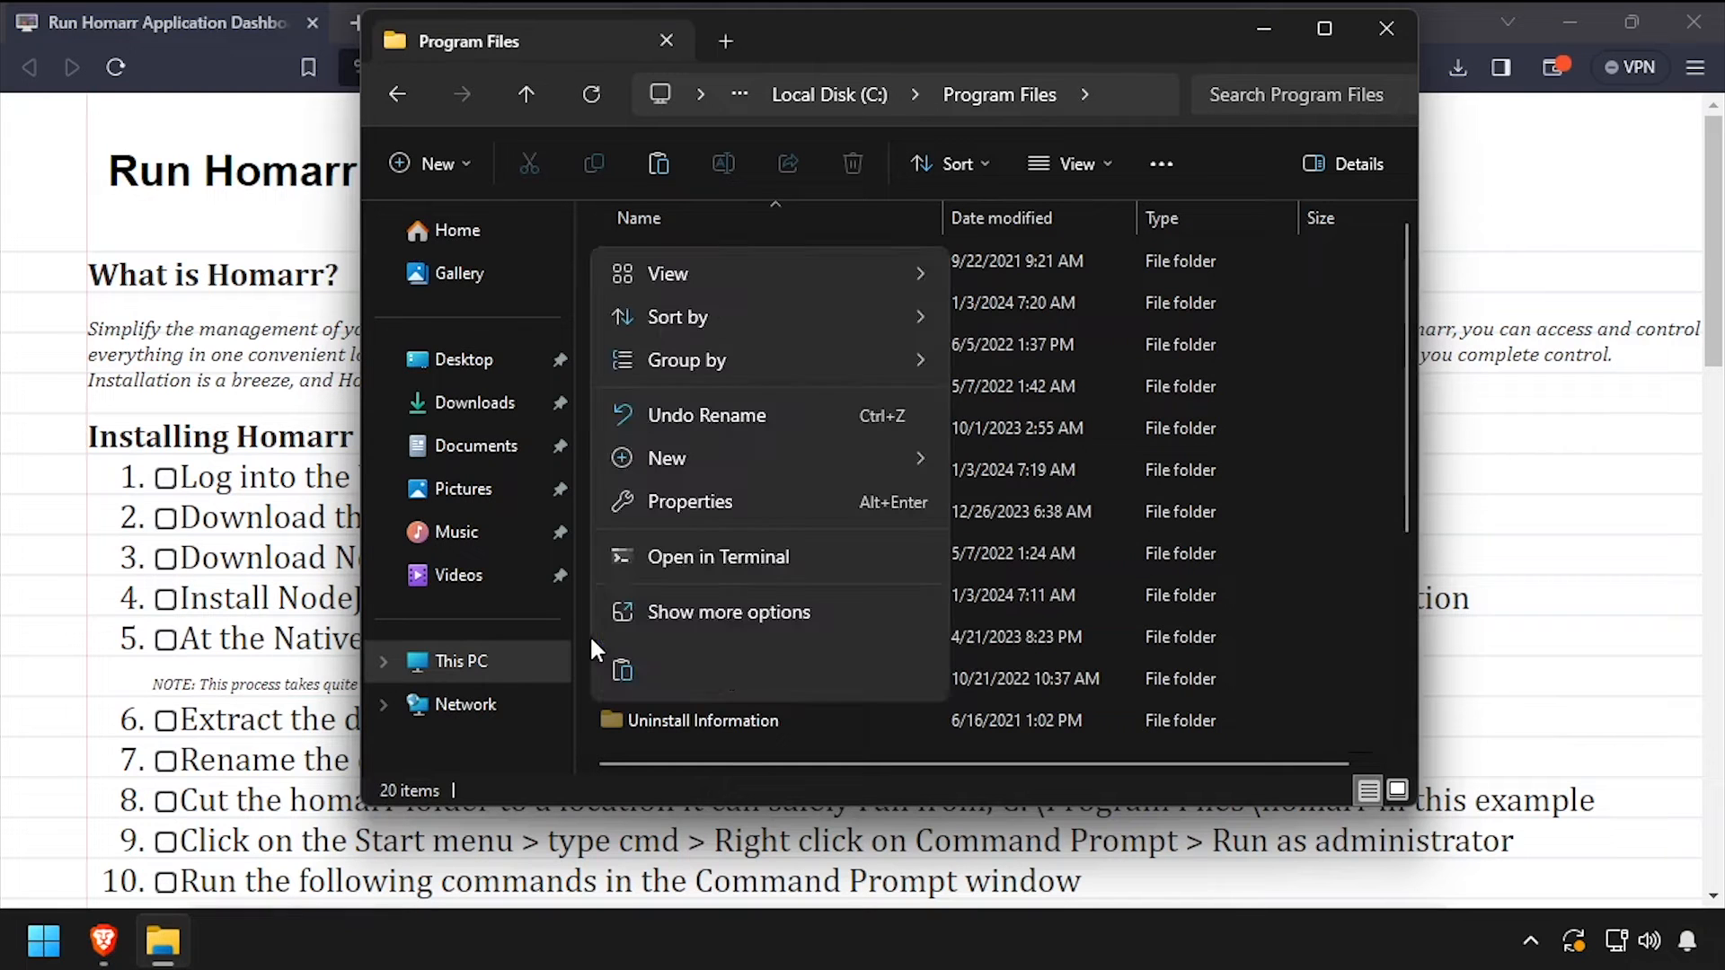
left_click(665, 458)
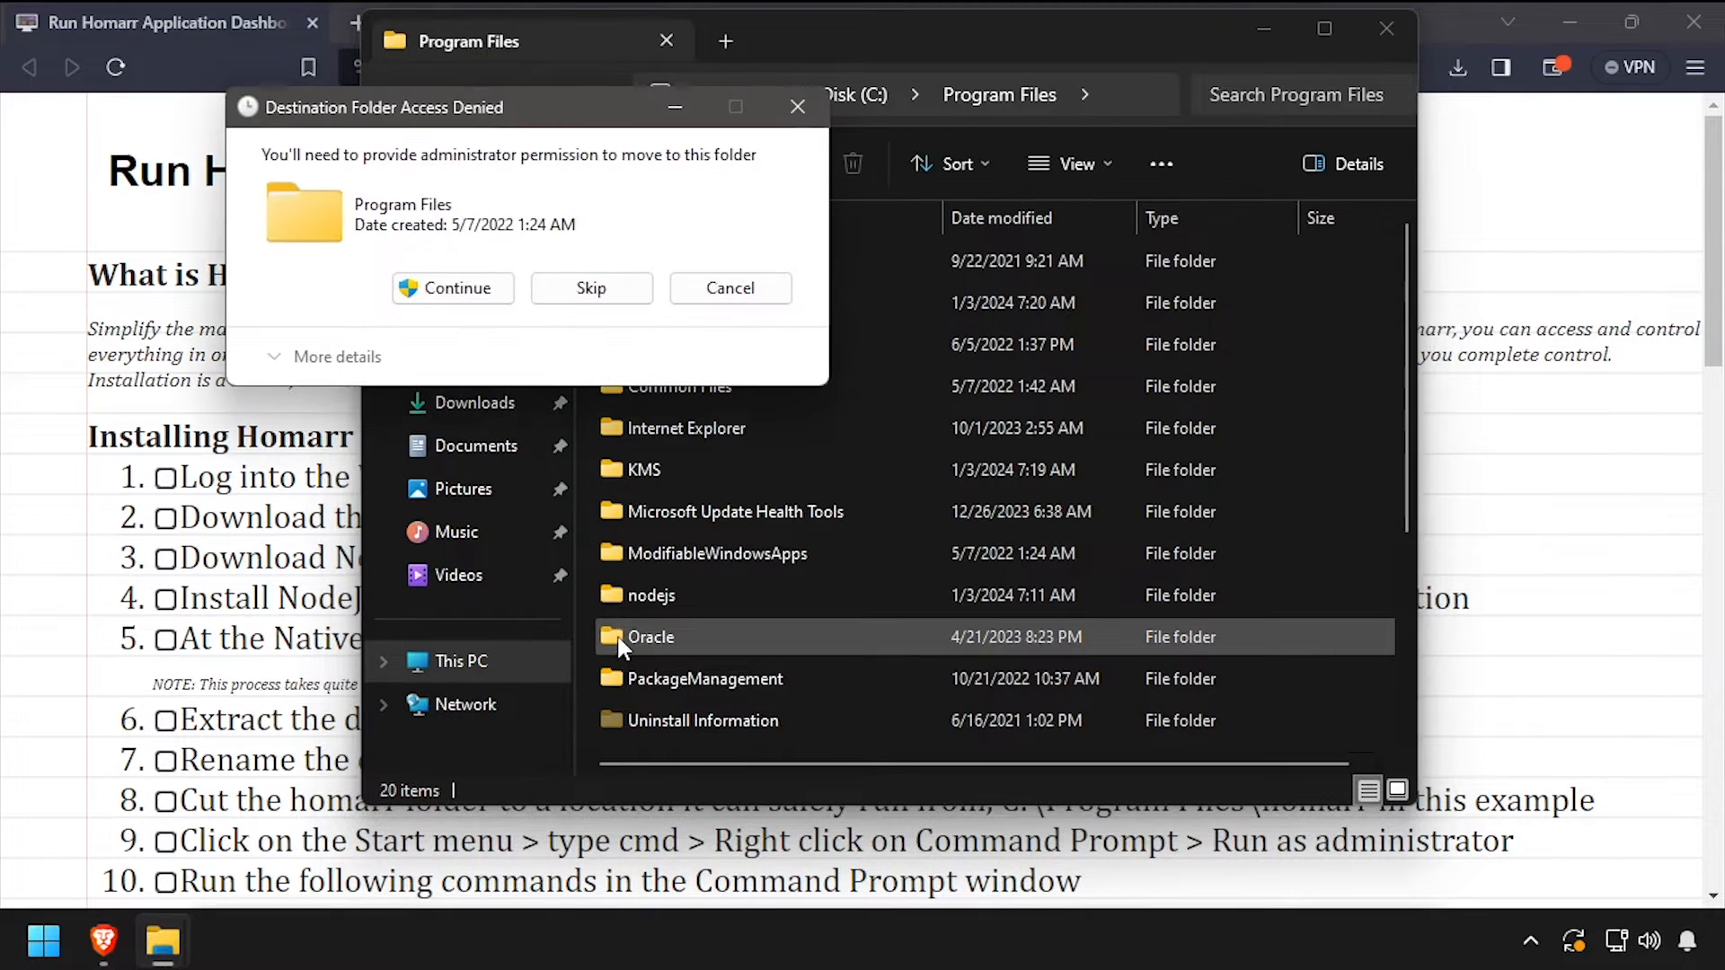
left_click(451, 288)
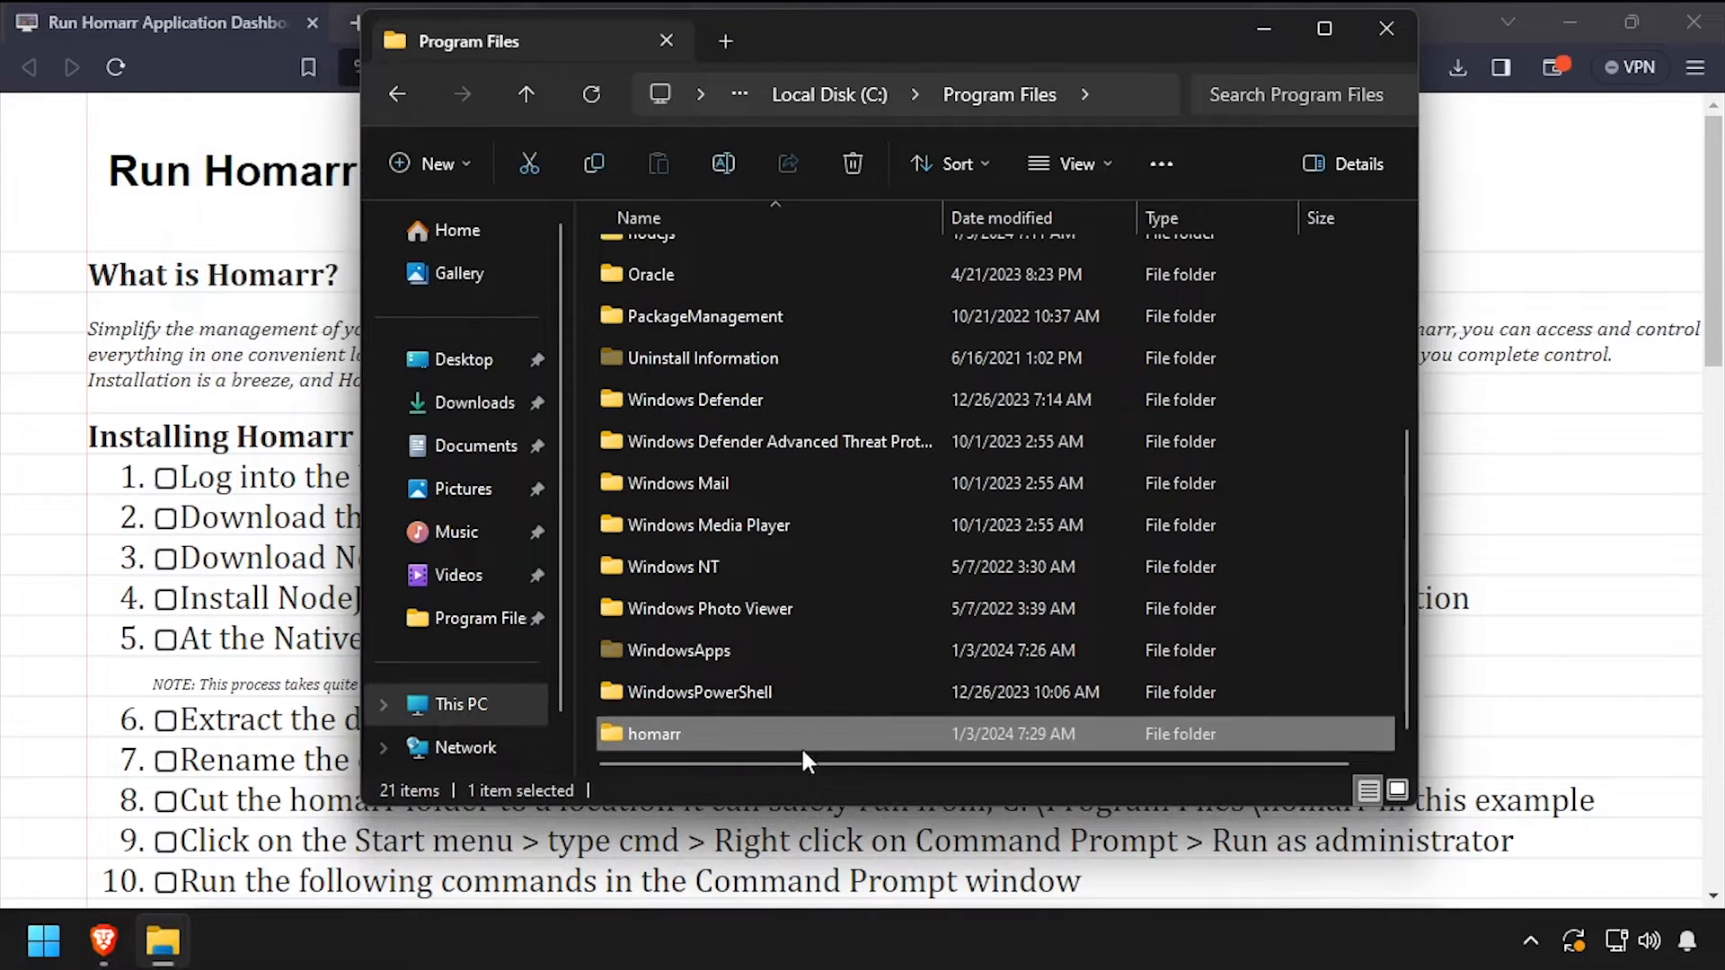
double_click(652, 733)
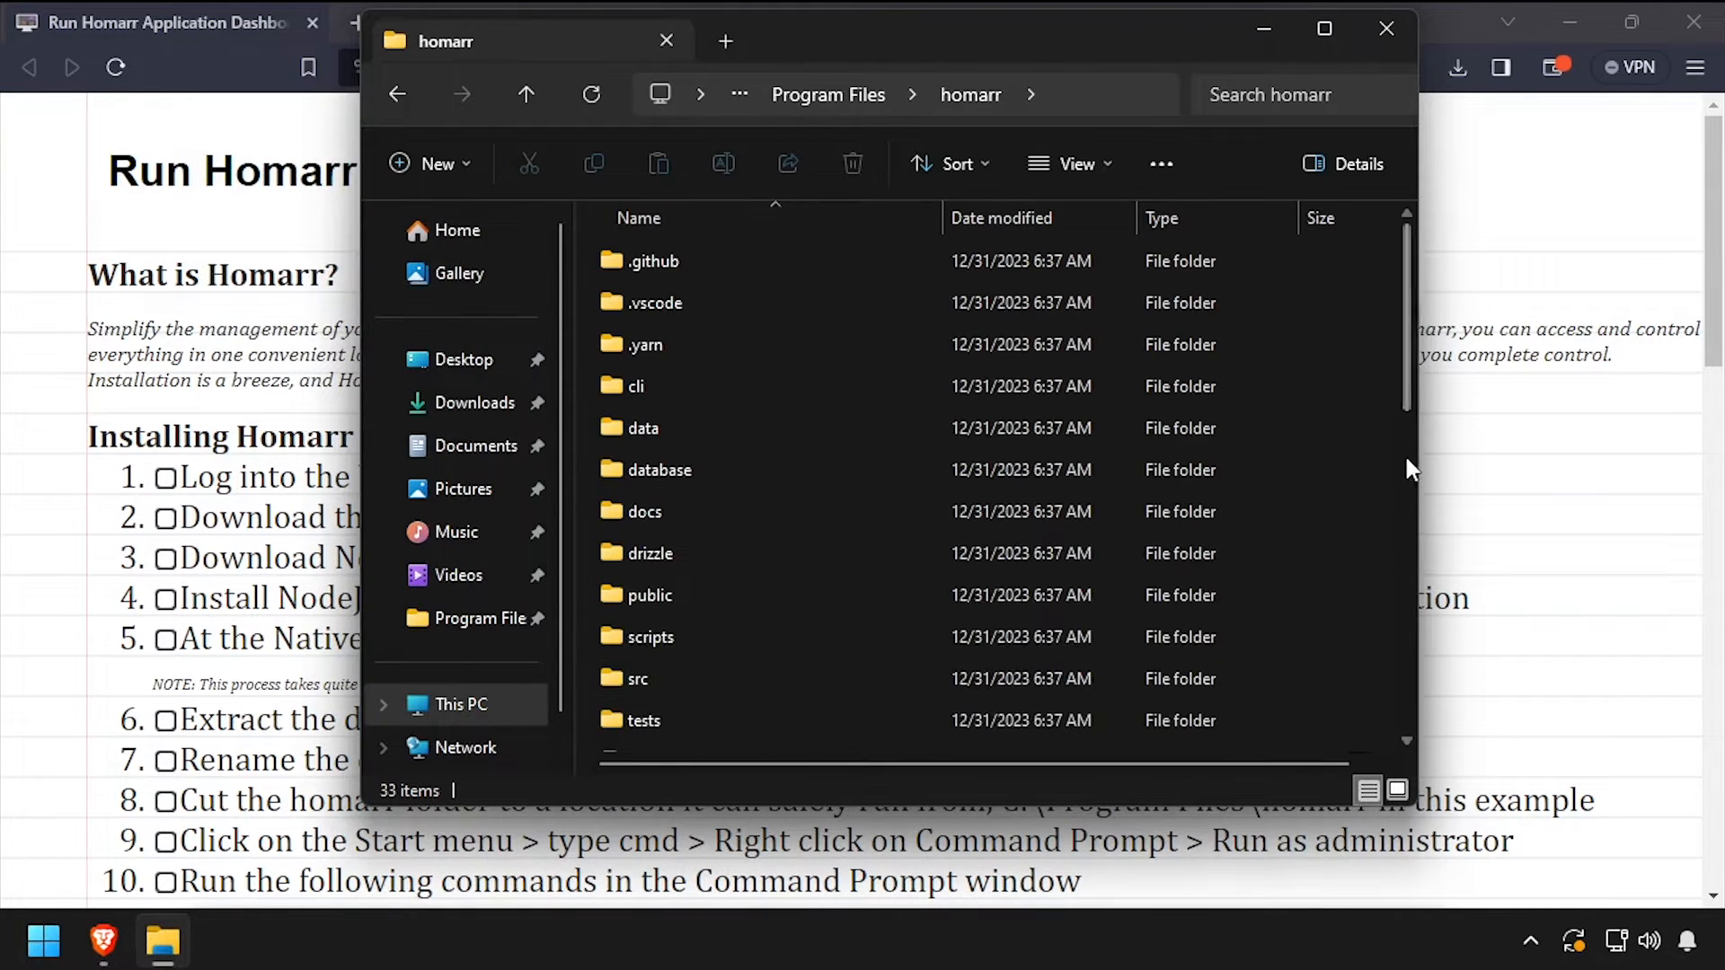
scroll("down", 3)
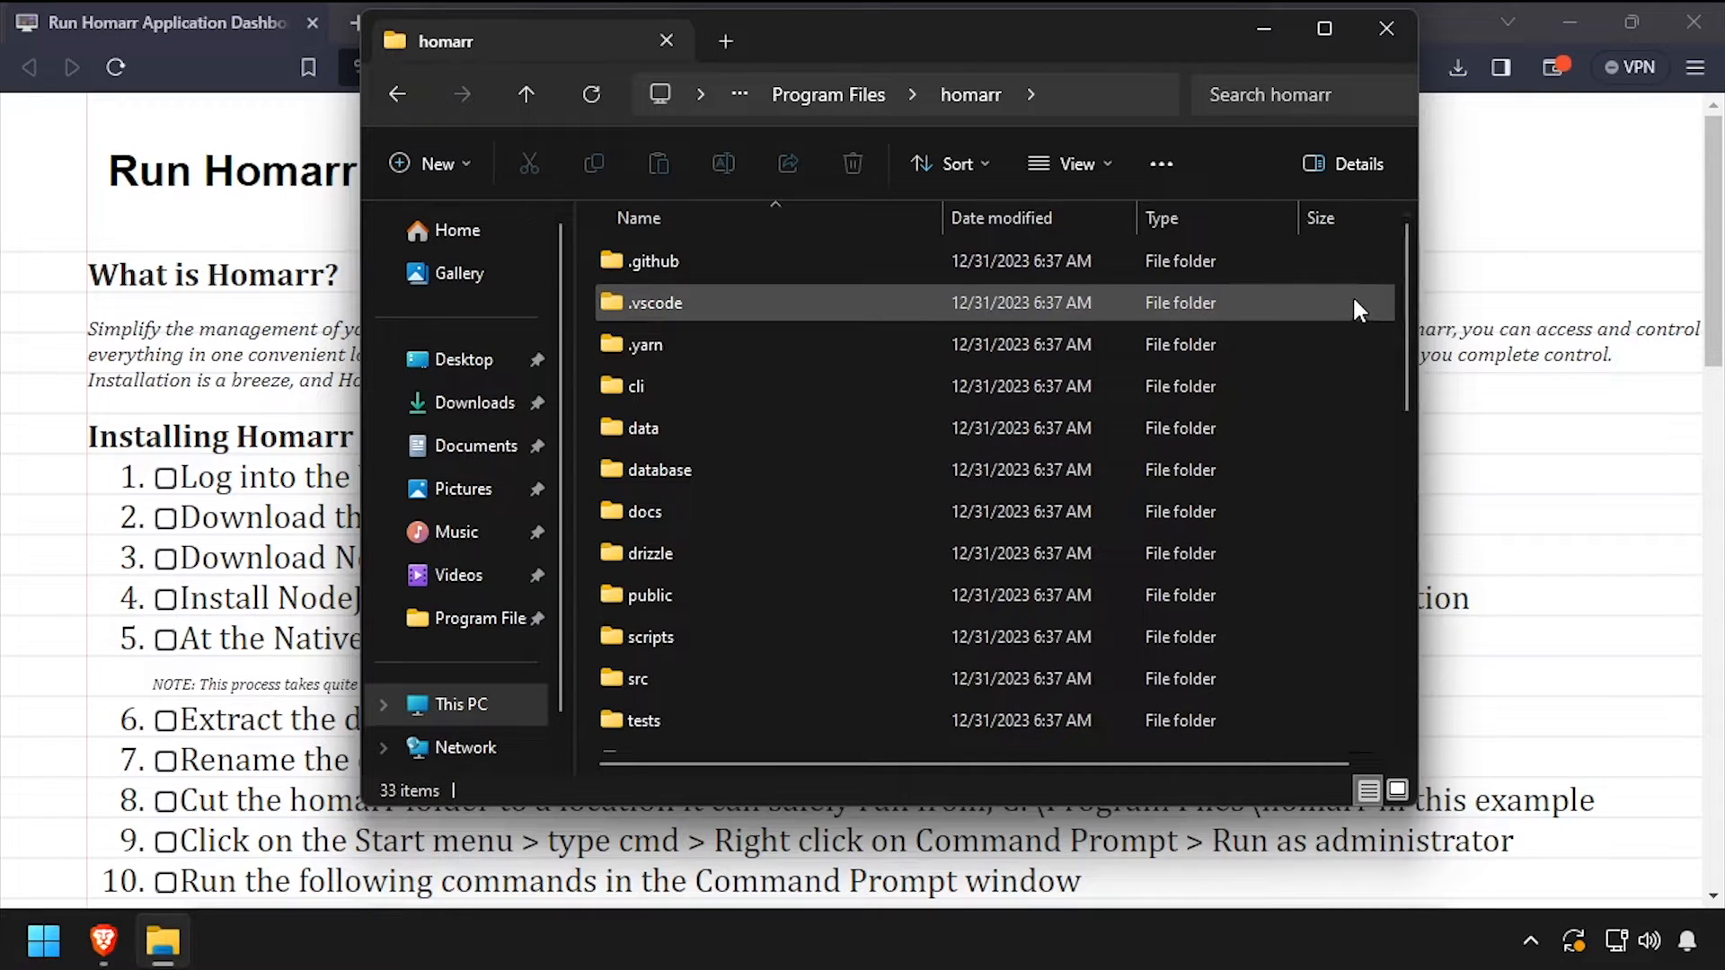
- Start Command Prompt as administrator from Windows Tools in the Start menu
left_click(43, 942)
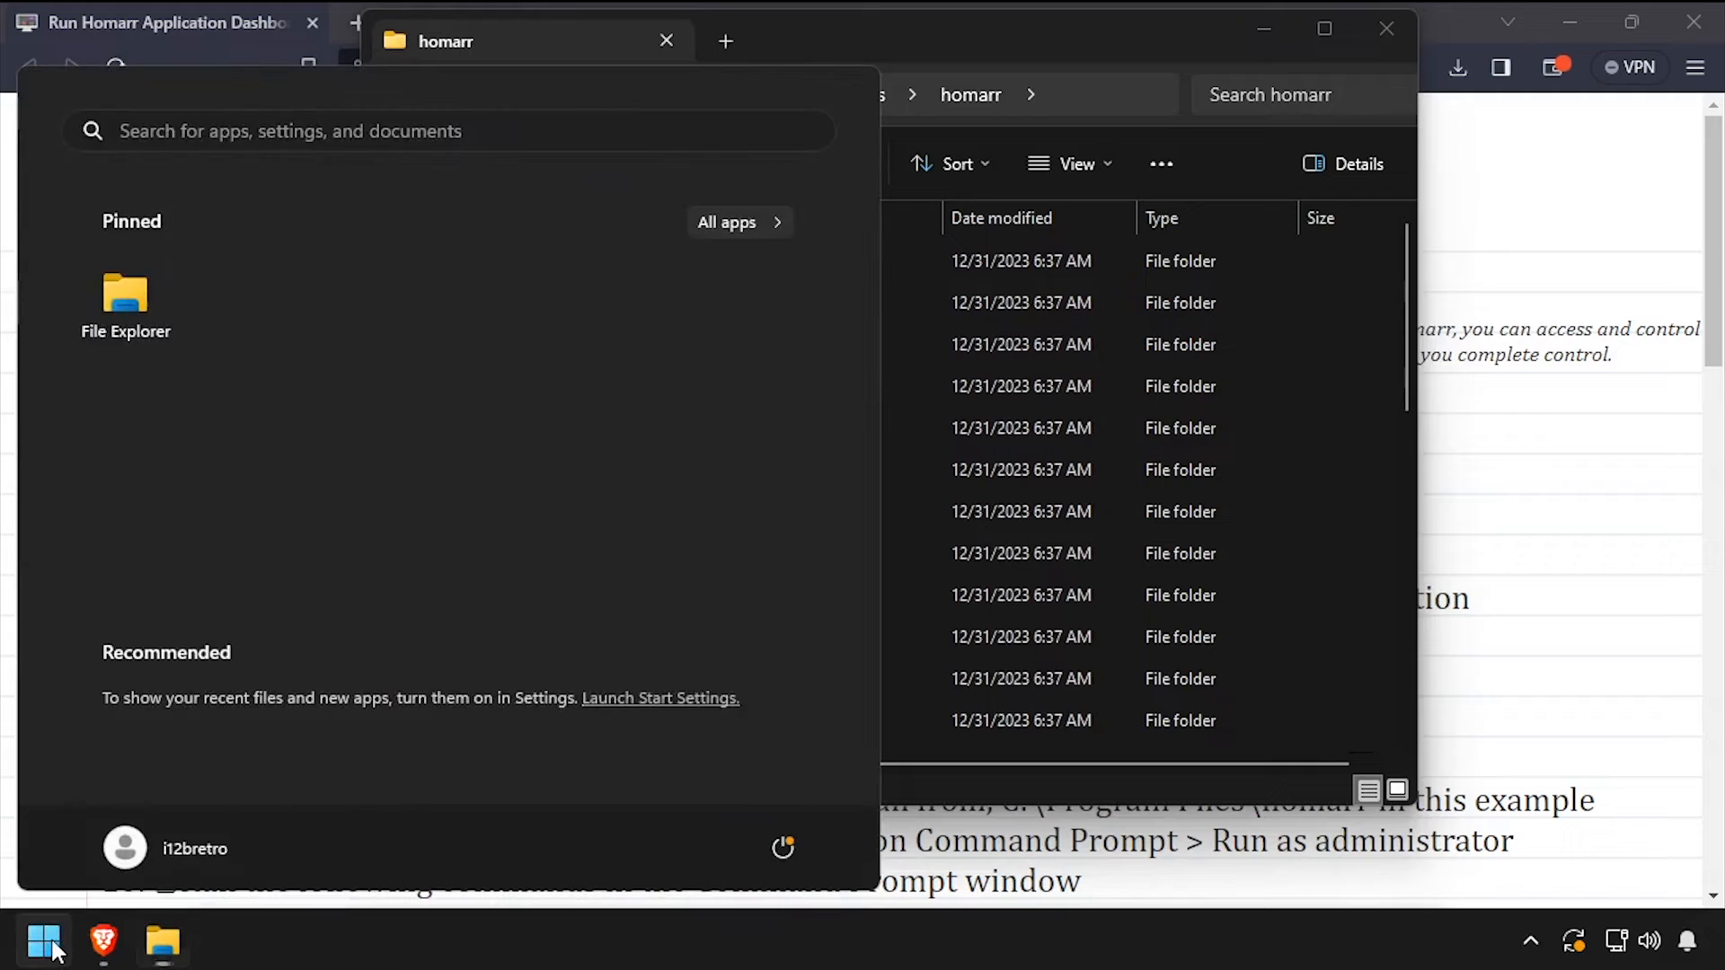
left_click(726, 222)
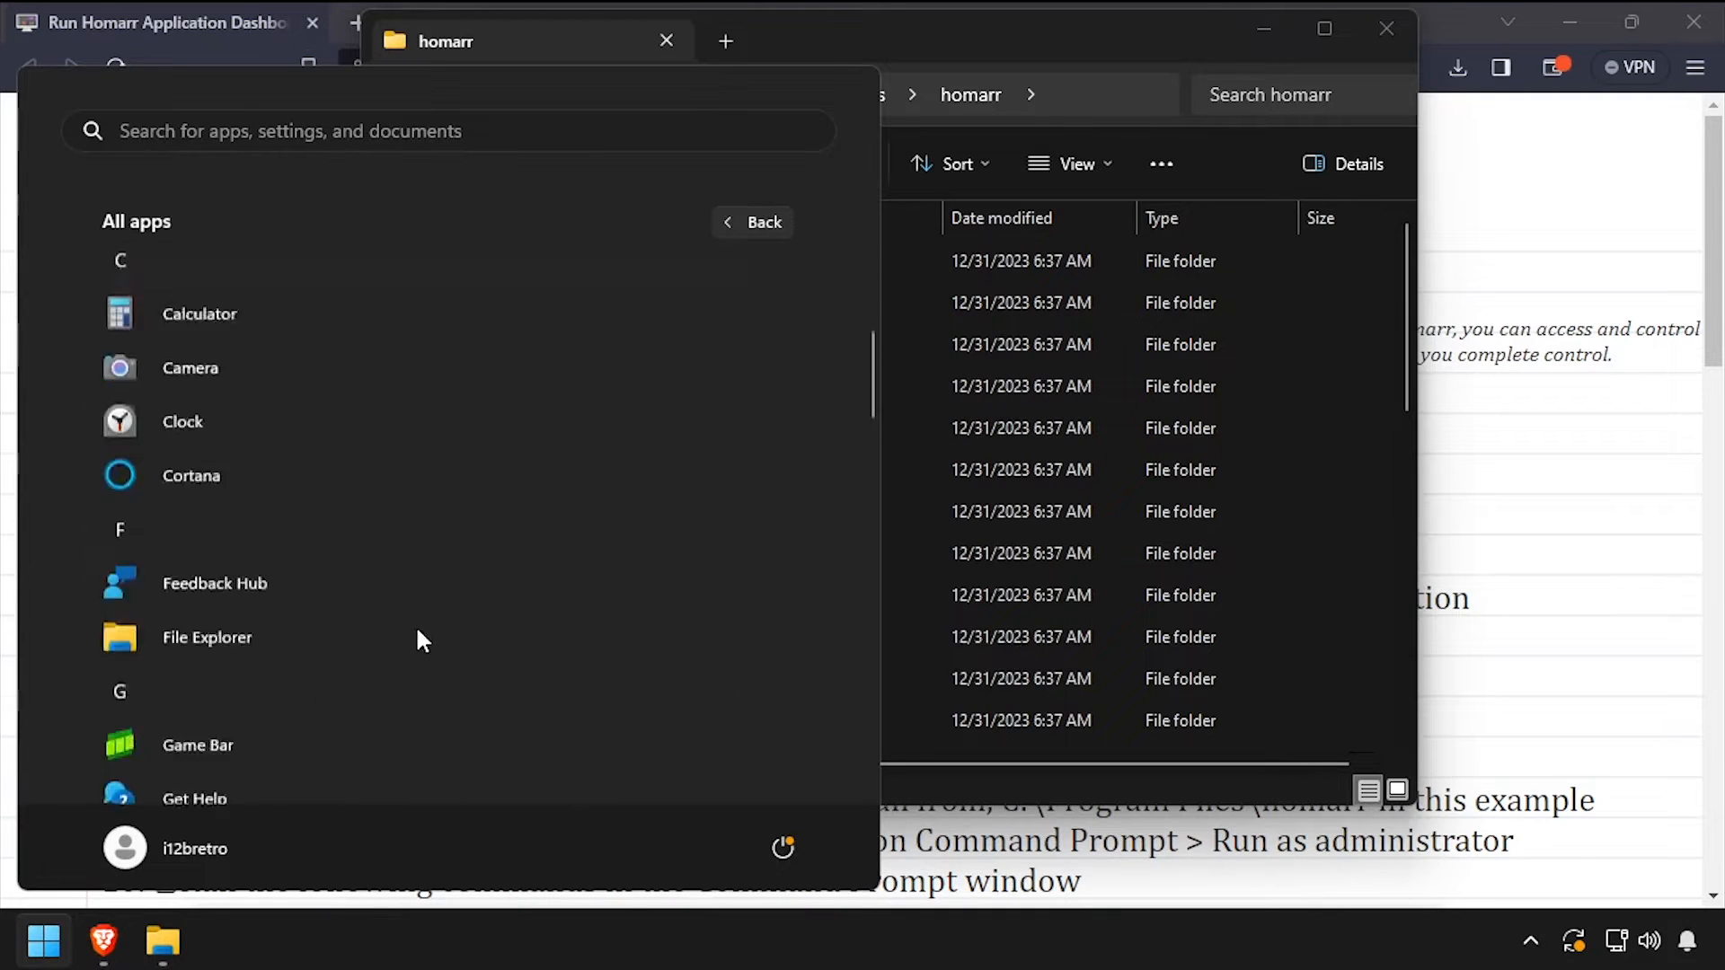
scroll("down", 3)
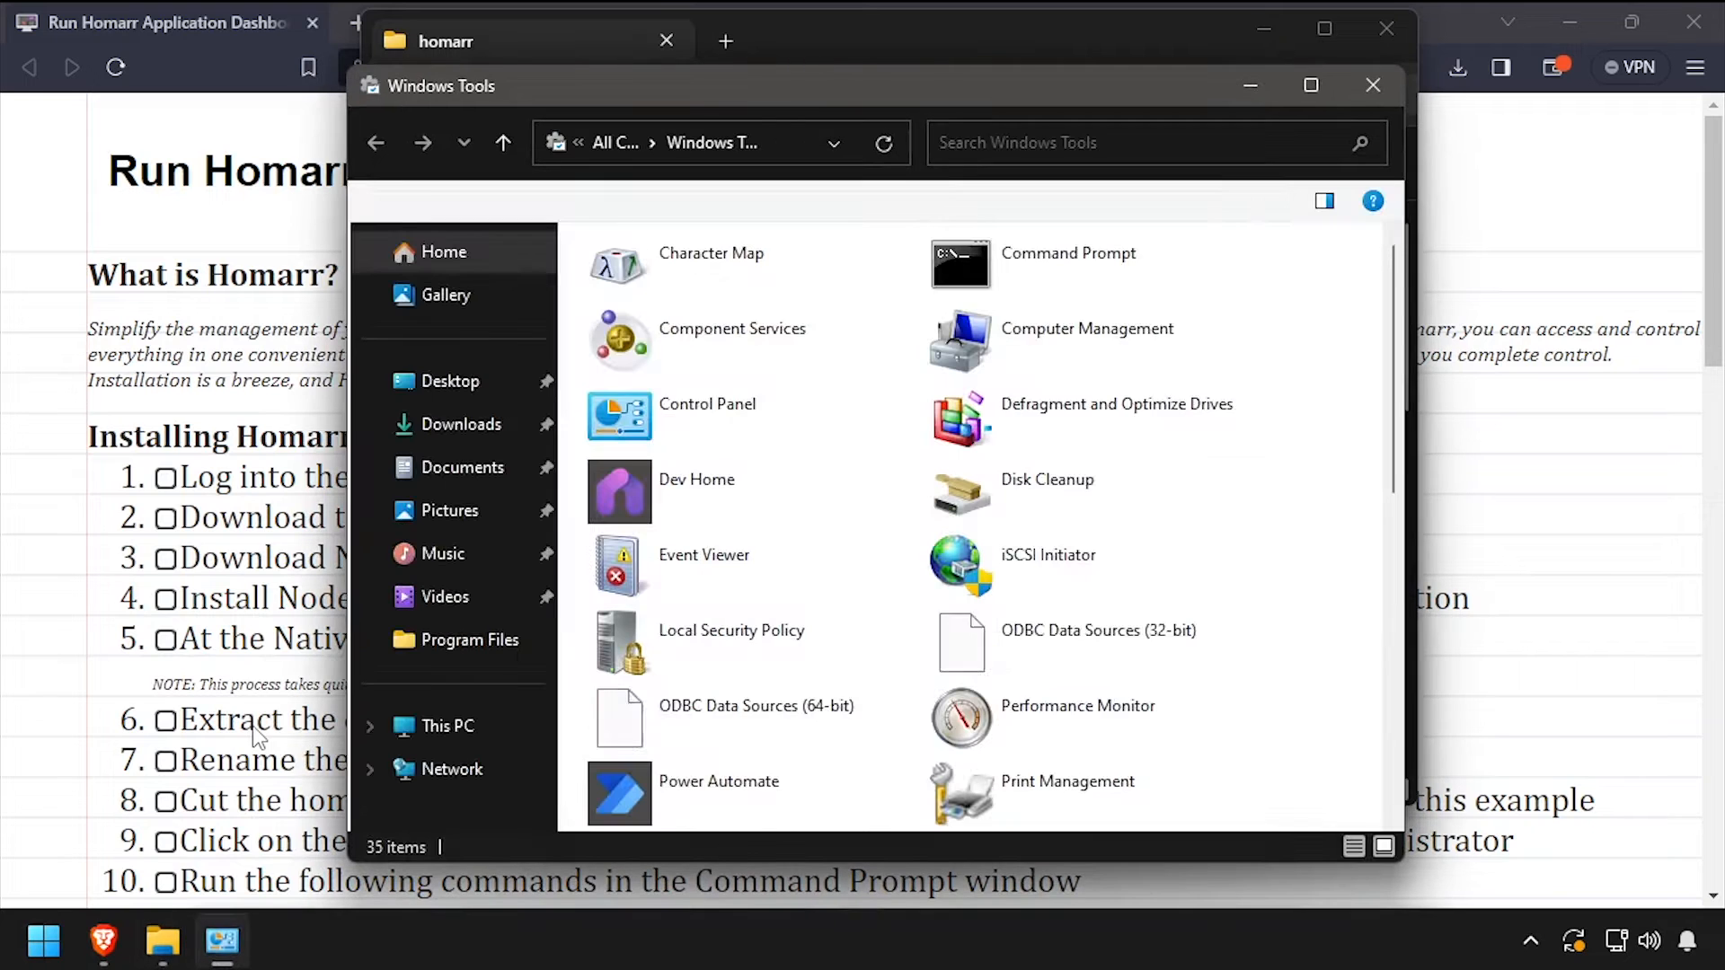
right_click(1067, 265)
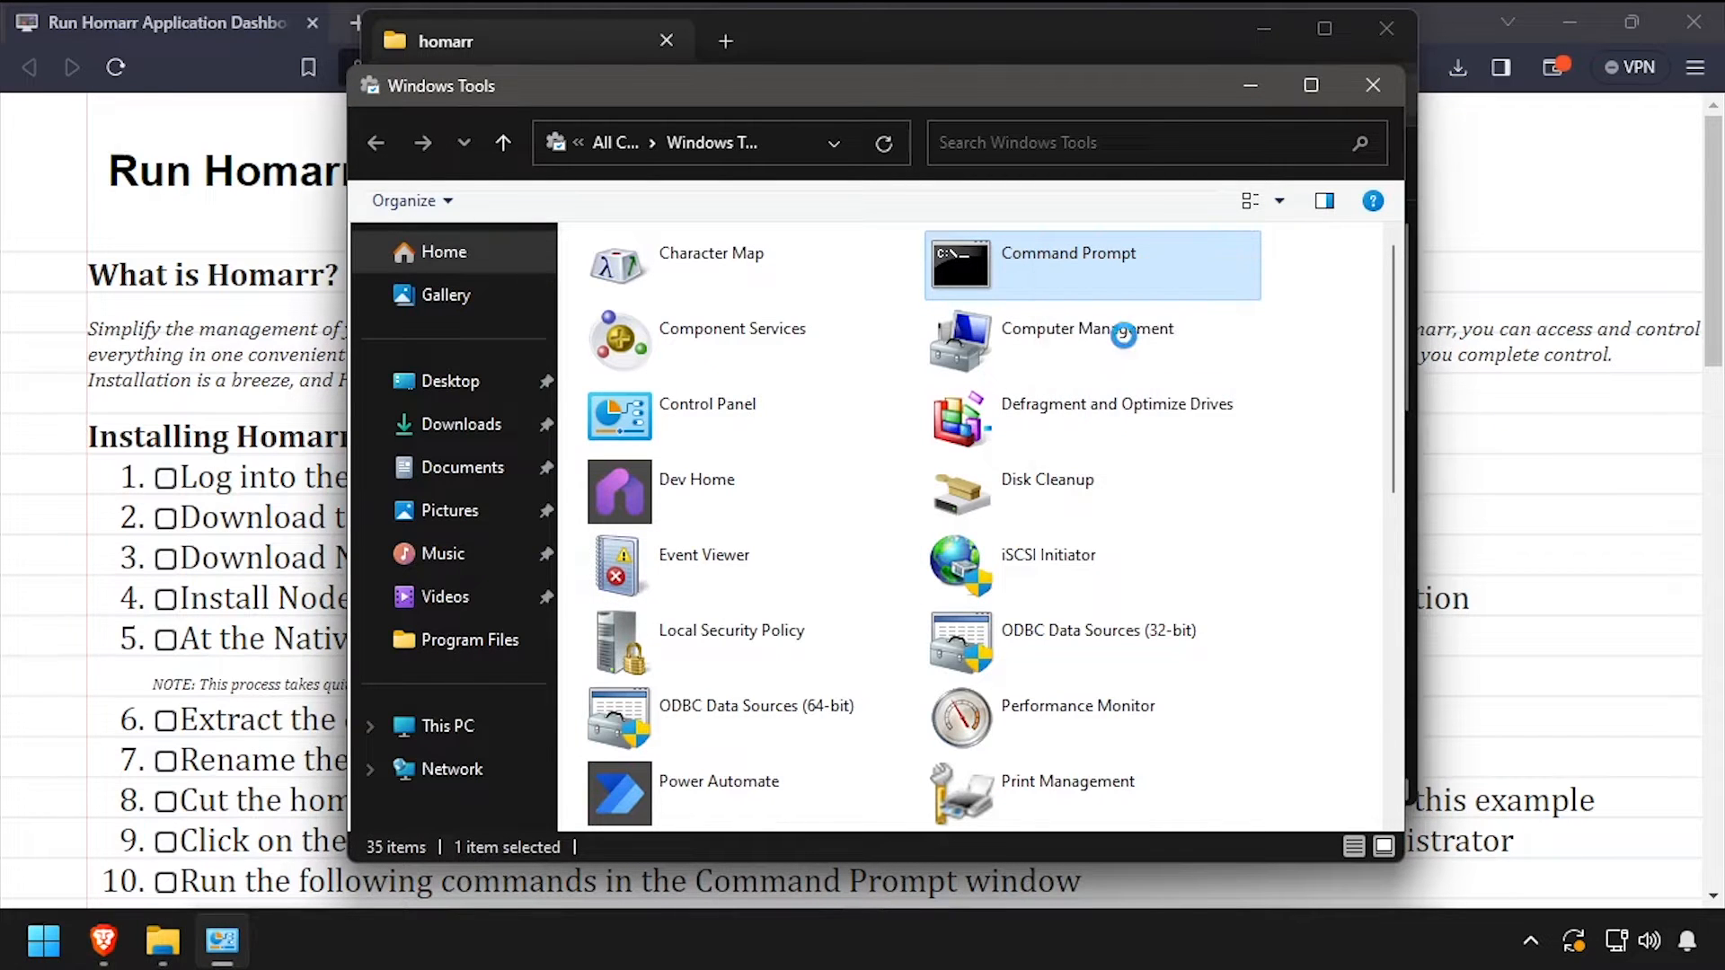
double_click(1068, 254)
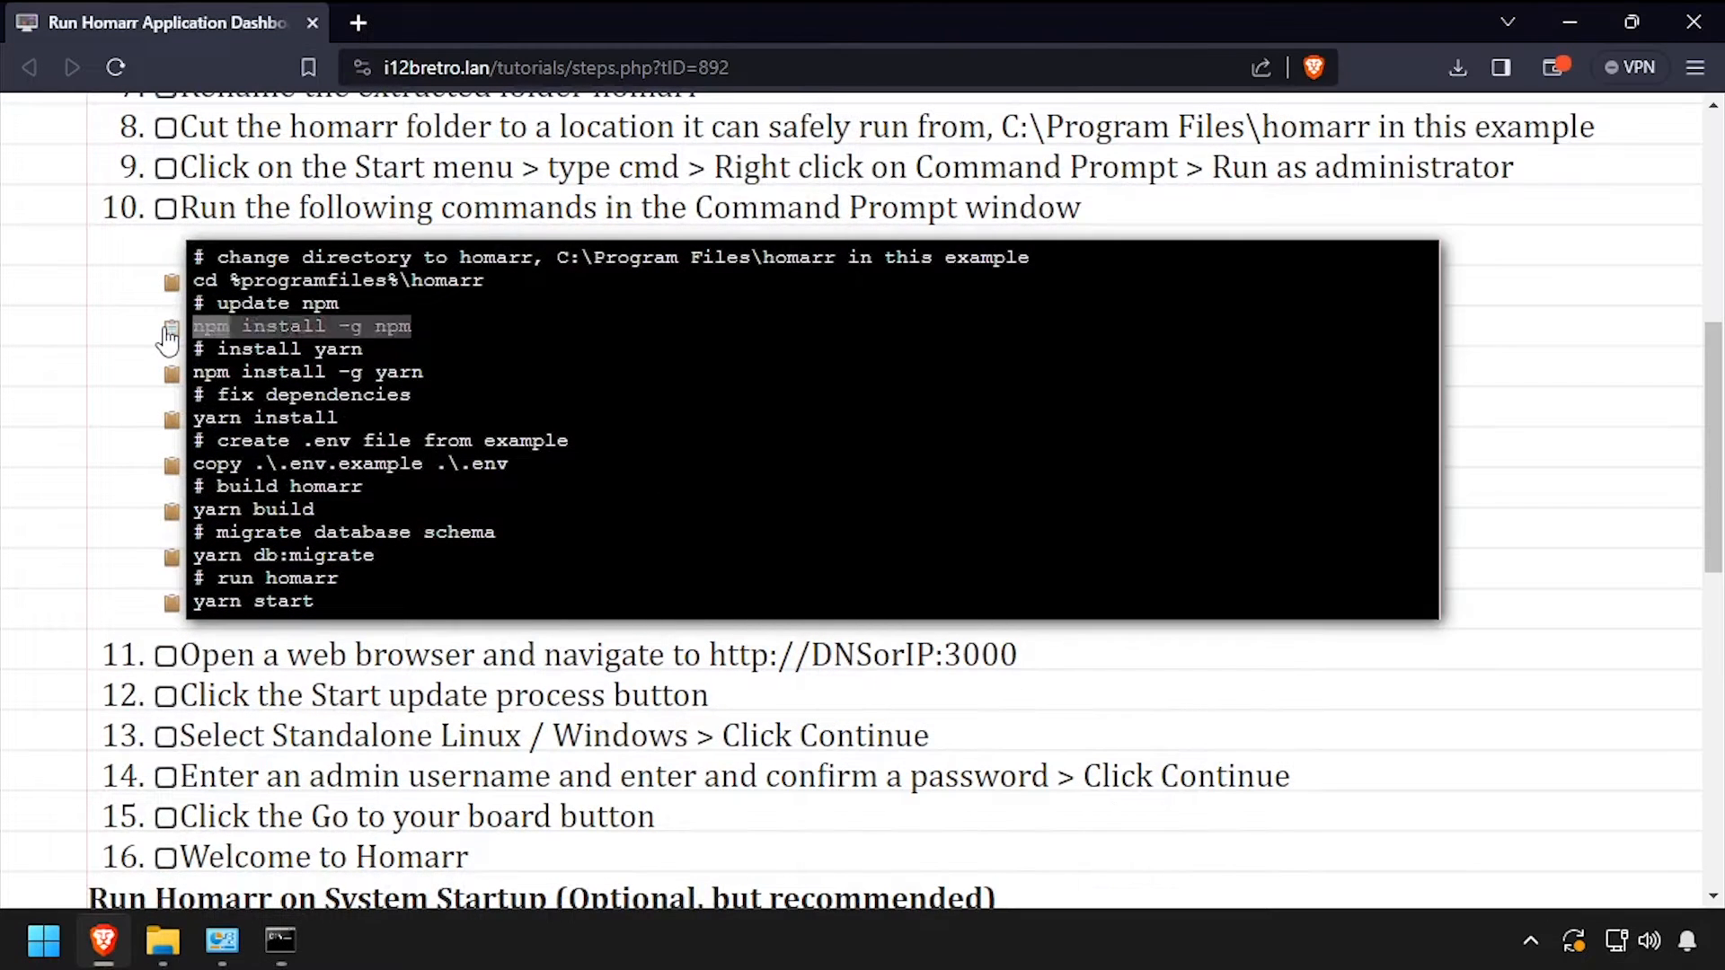
- Install yarn, build and migrate Homarr, start it on port 3000 and allow Node.js through the firewall
left_click(278, 942)
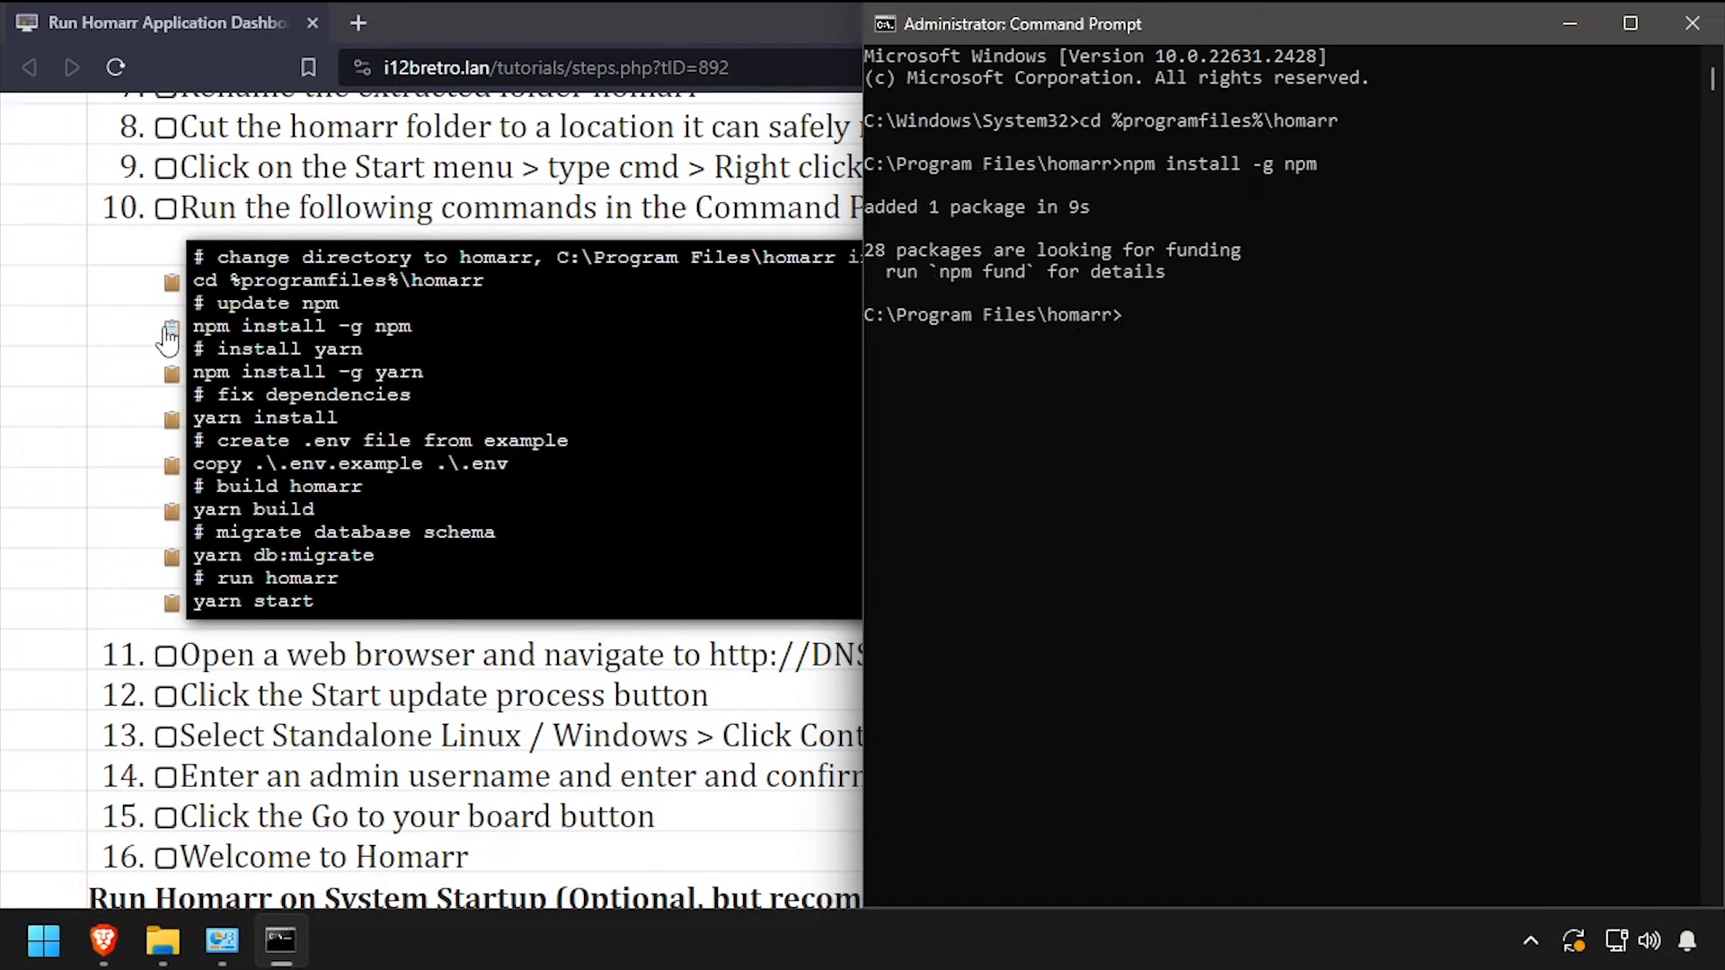
type("npm install -g yarn")
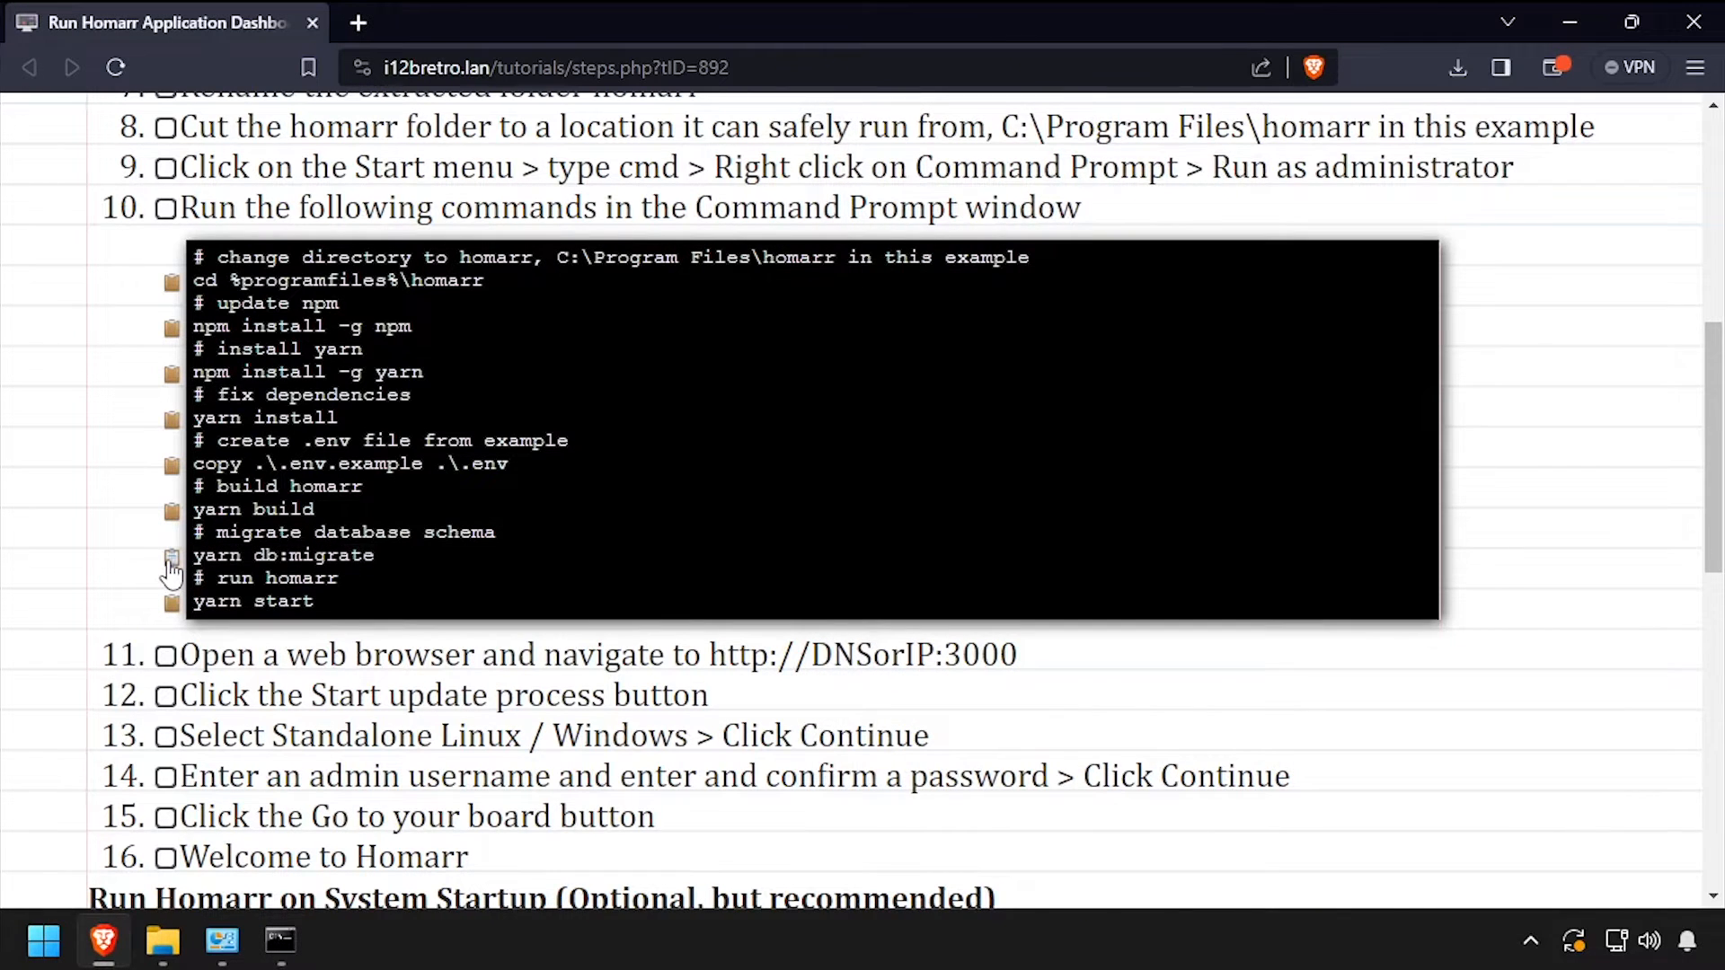
left_click(279, 940)
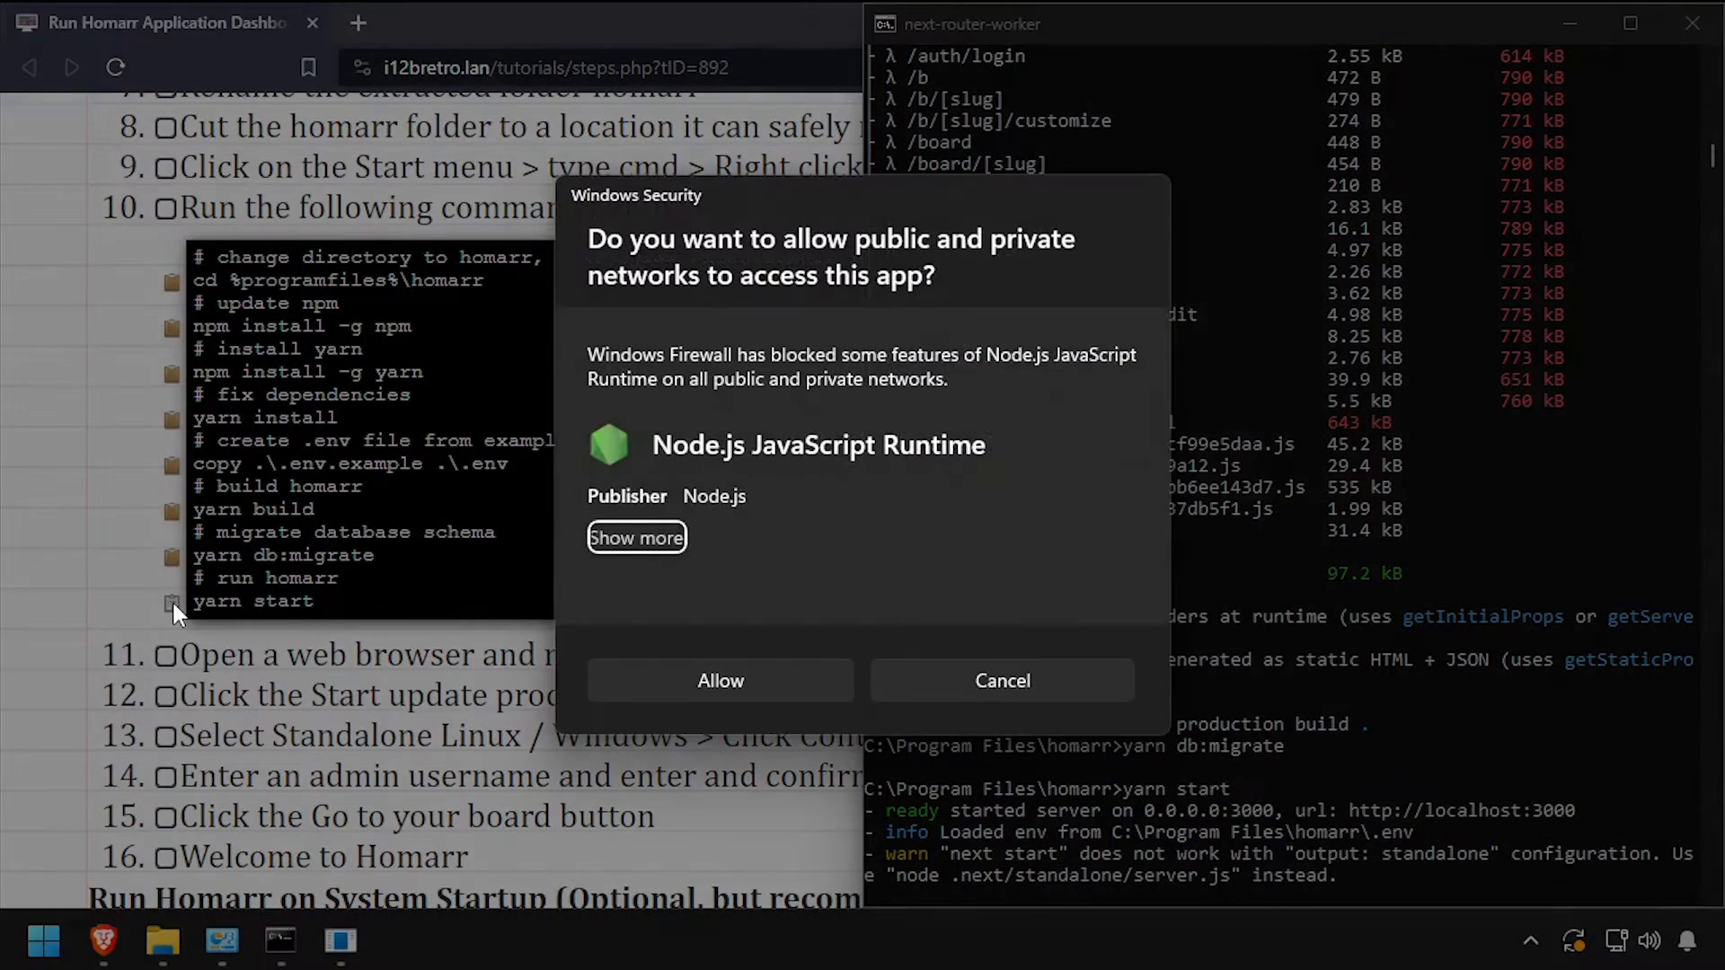
left_click(719, 679)
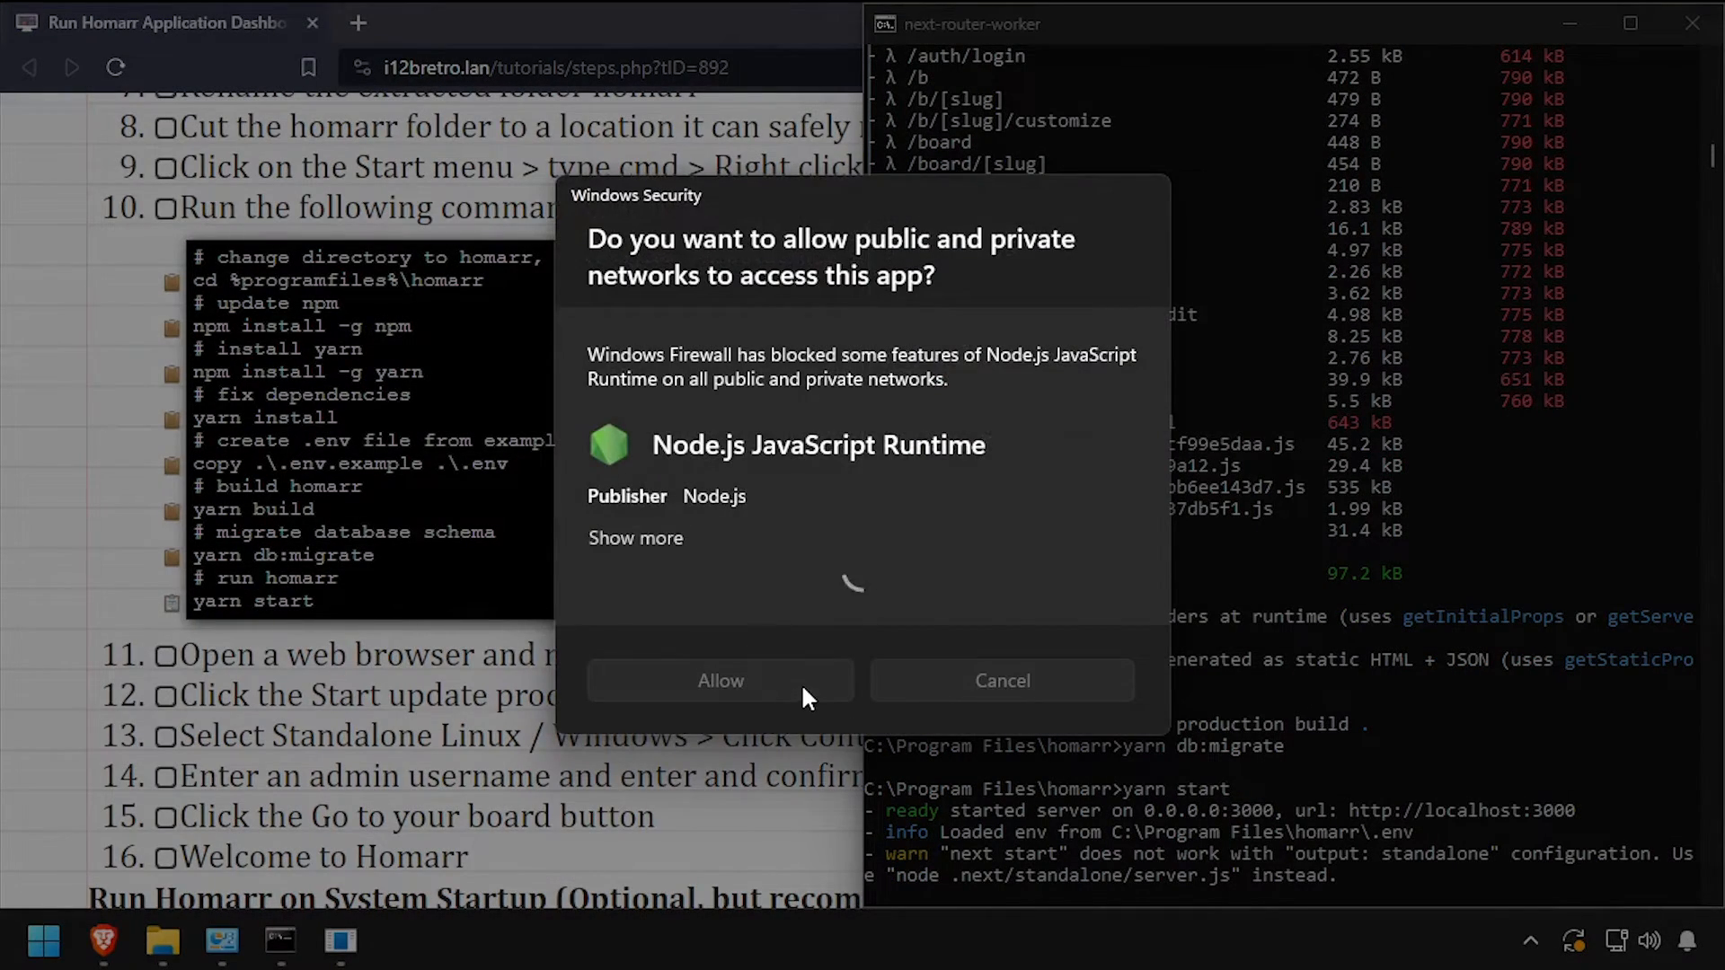
left_click(721, 680)
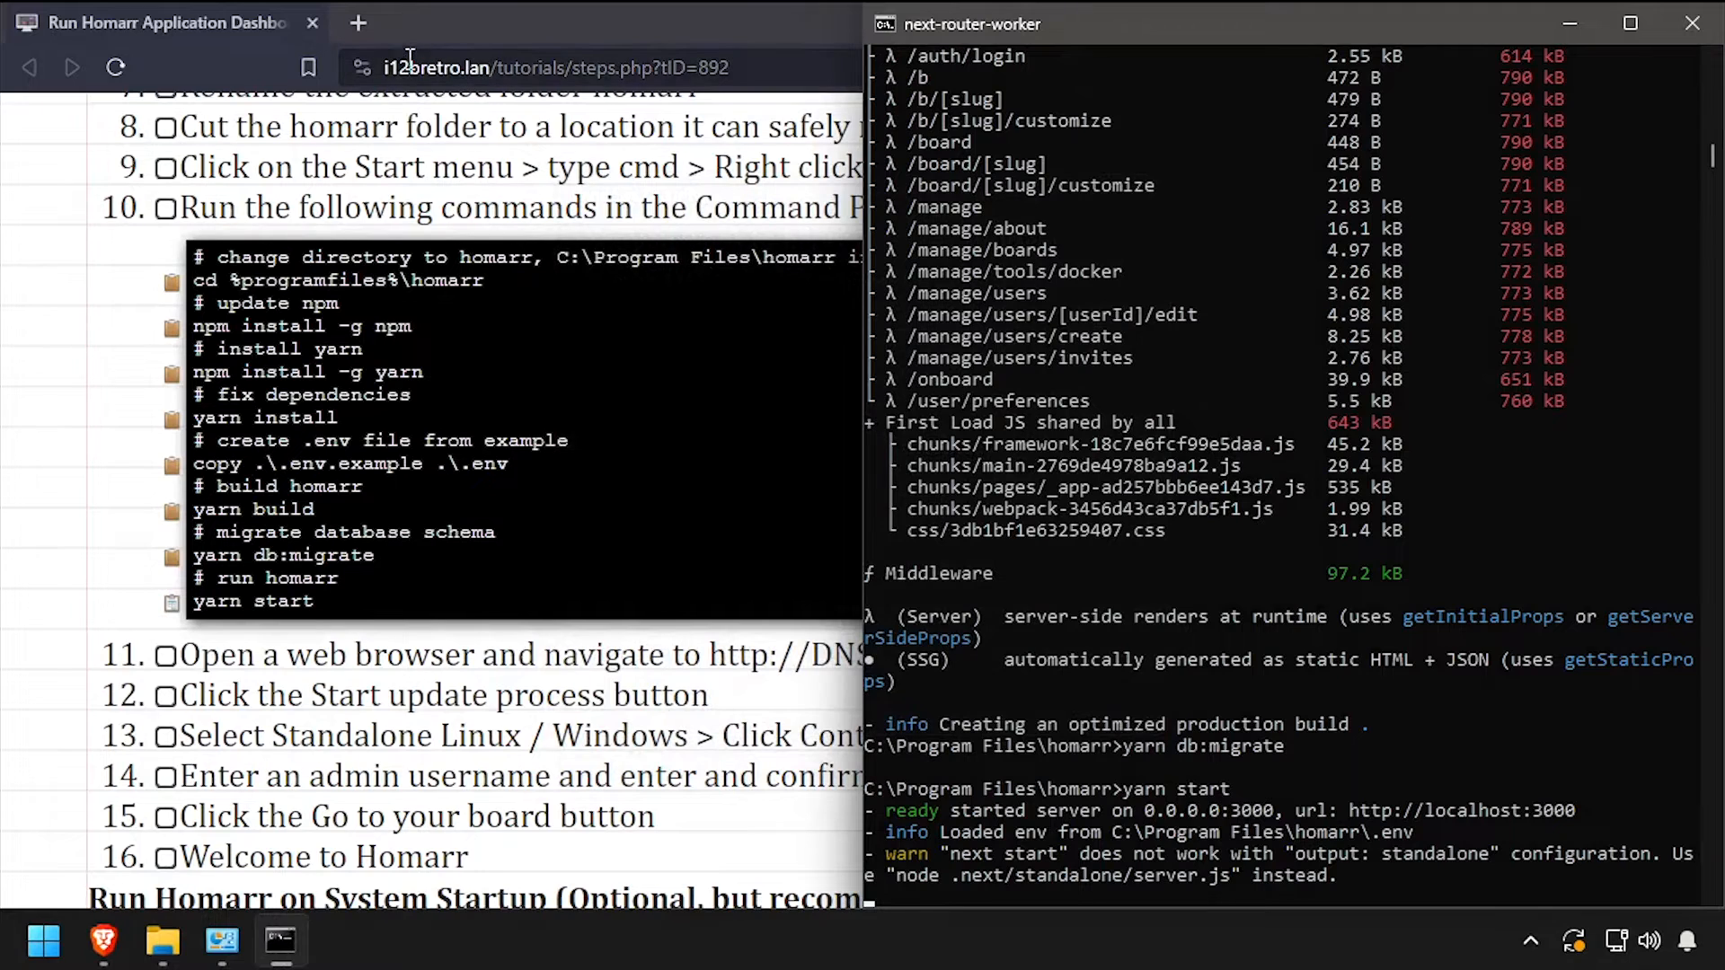
- Load the Homarr welcome page at localhost:3000 in a new tab and enable dark mode
left_click(358, 21)
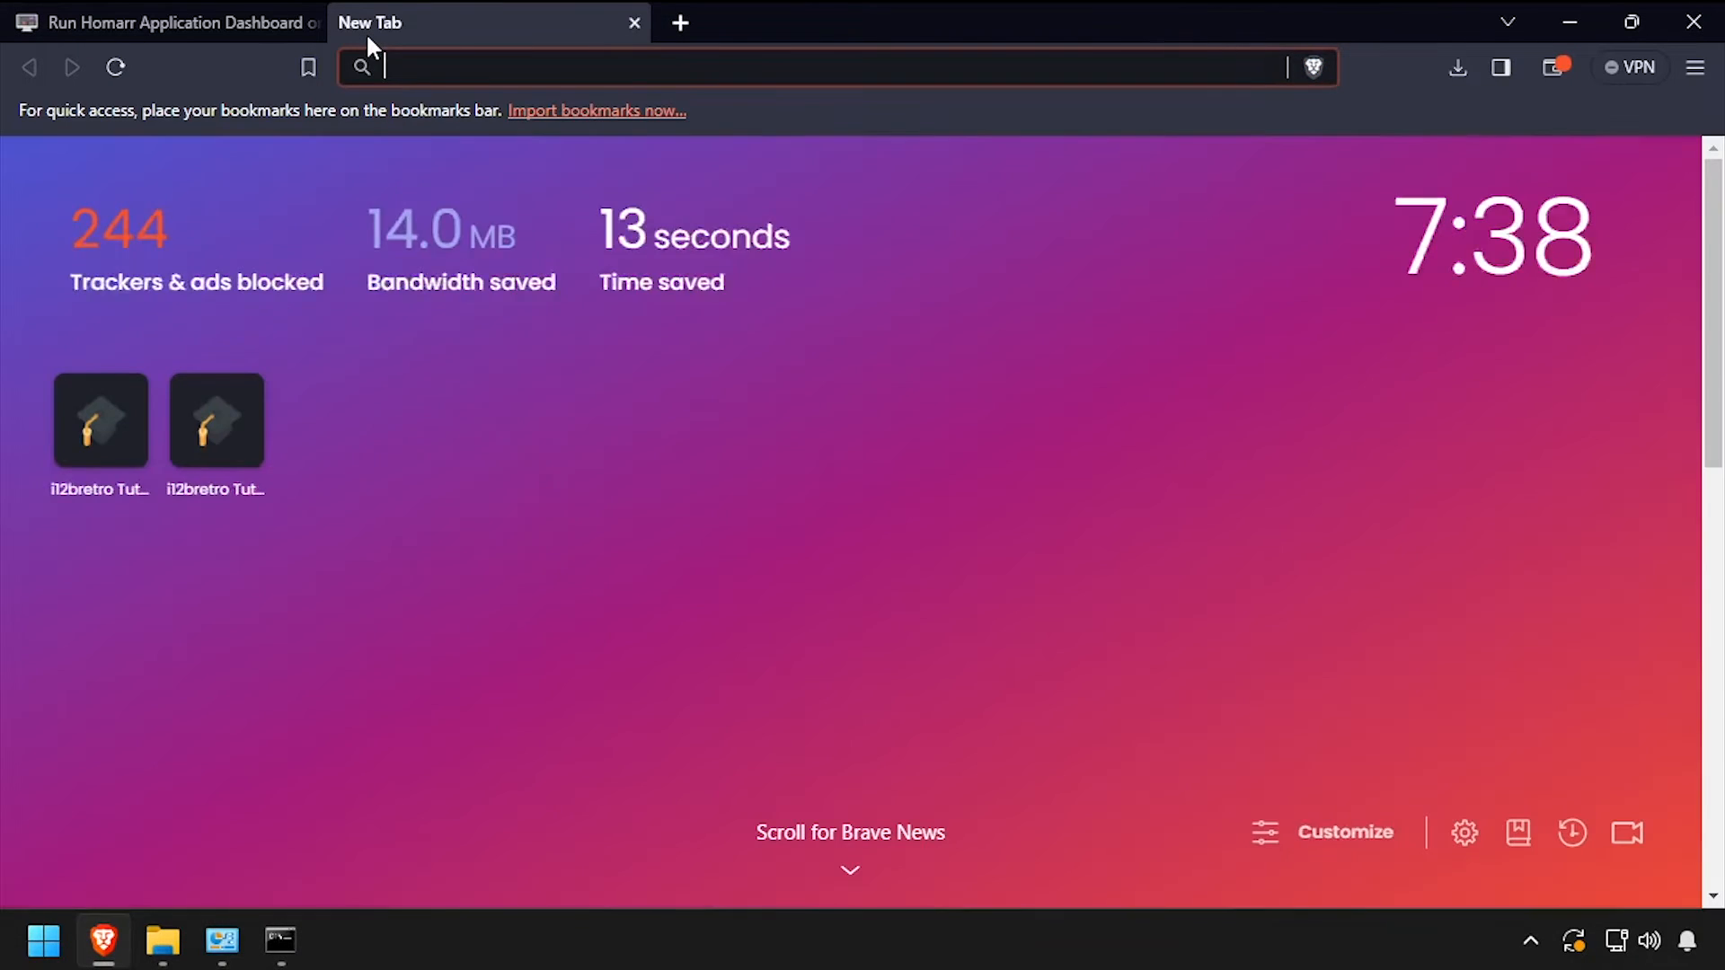
type("localhost:3000/onboard")
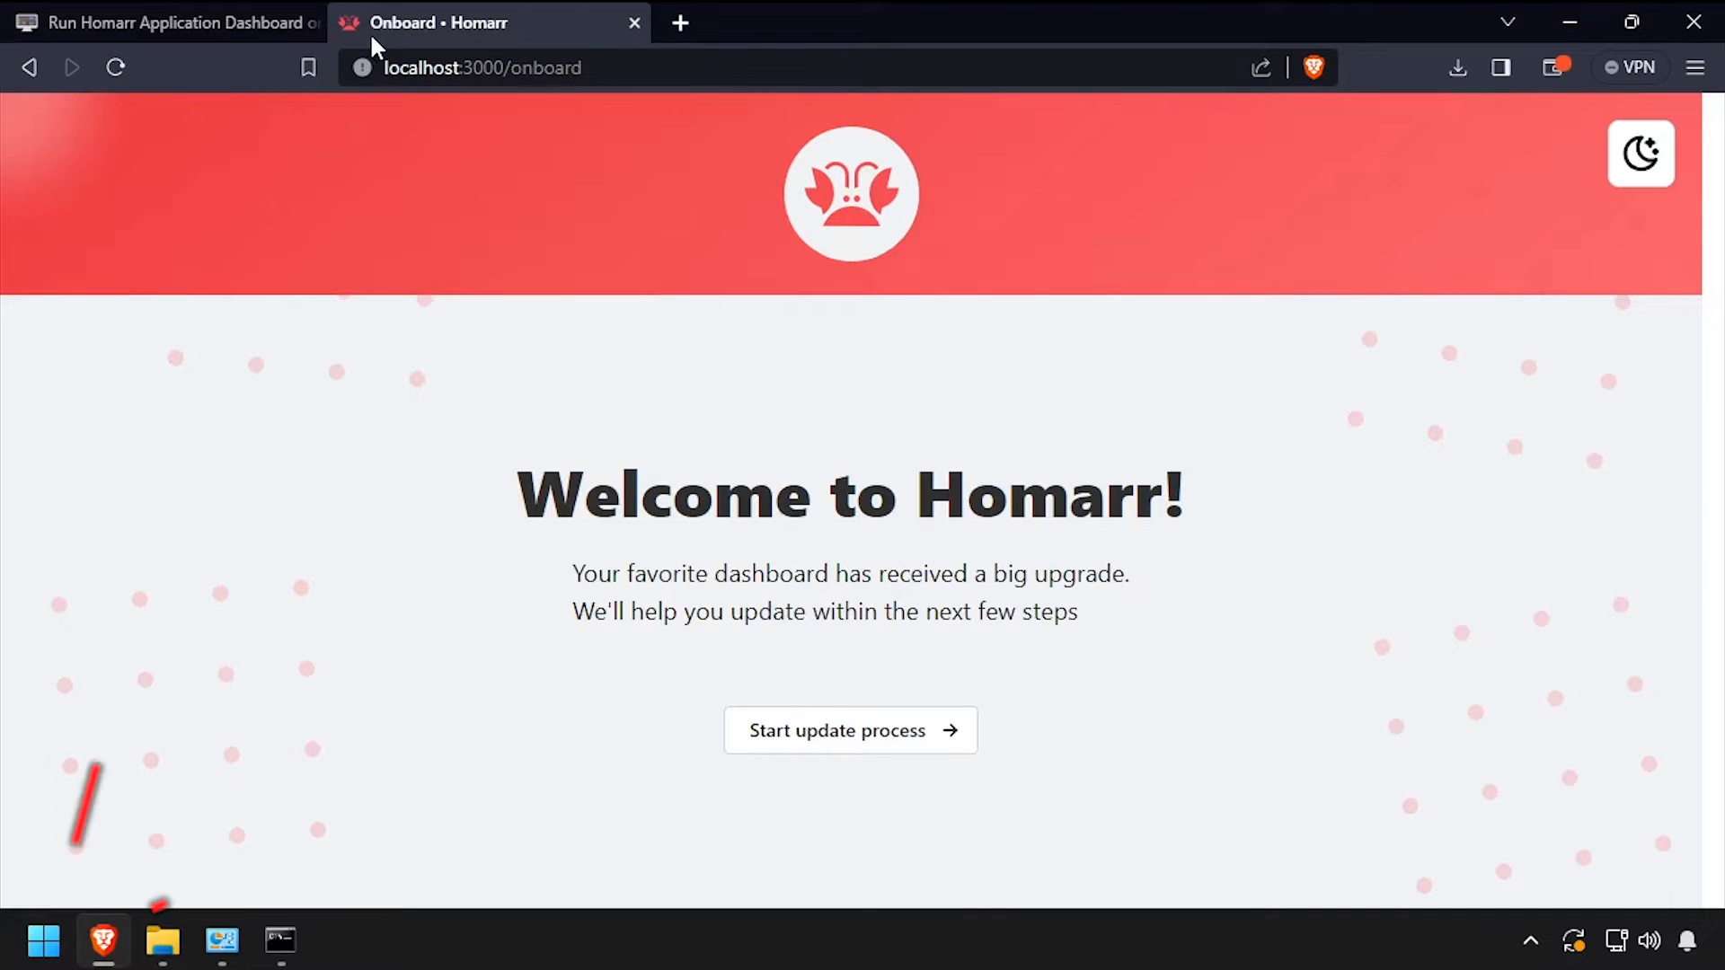
left_click(1639, 153)
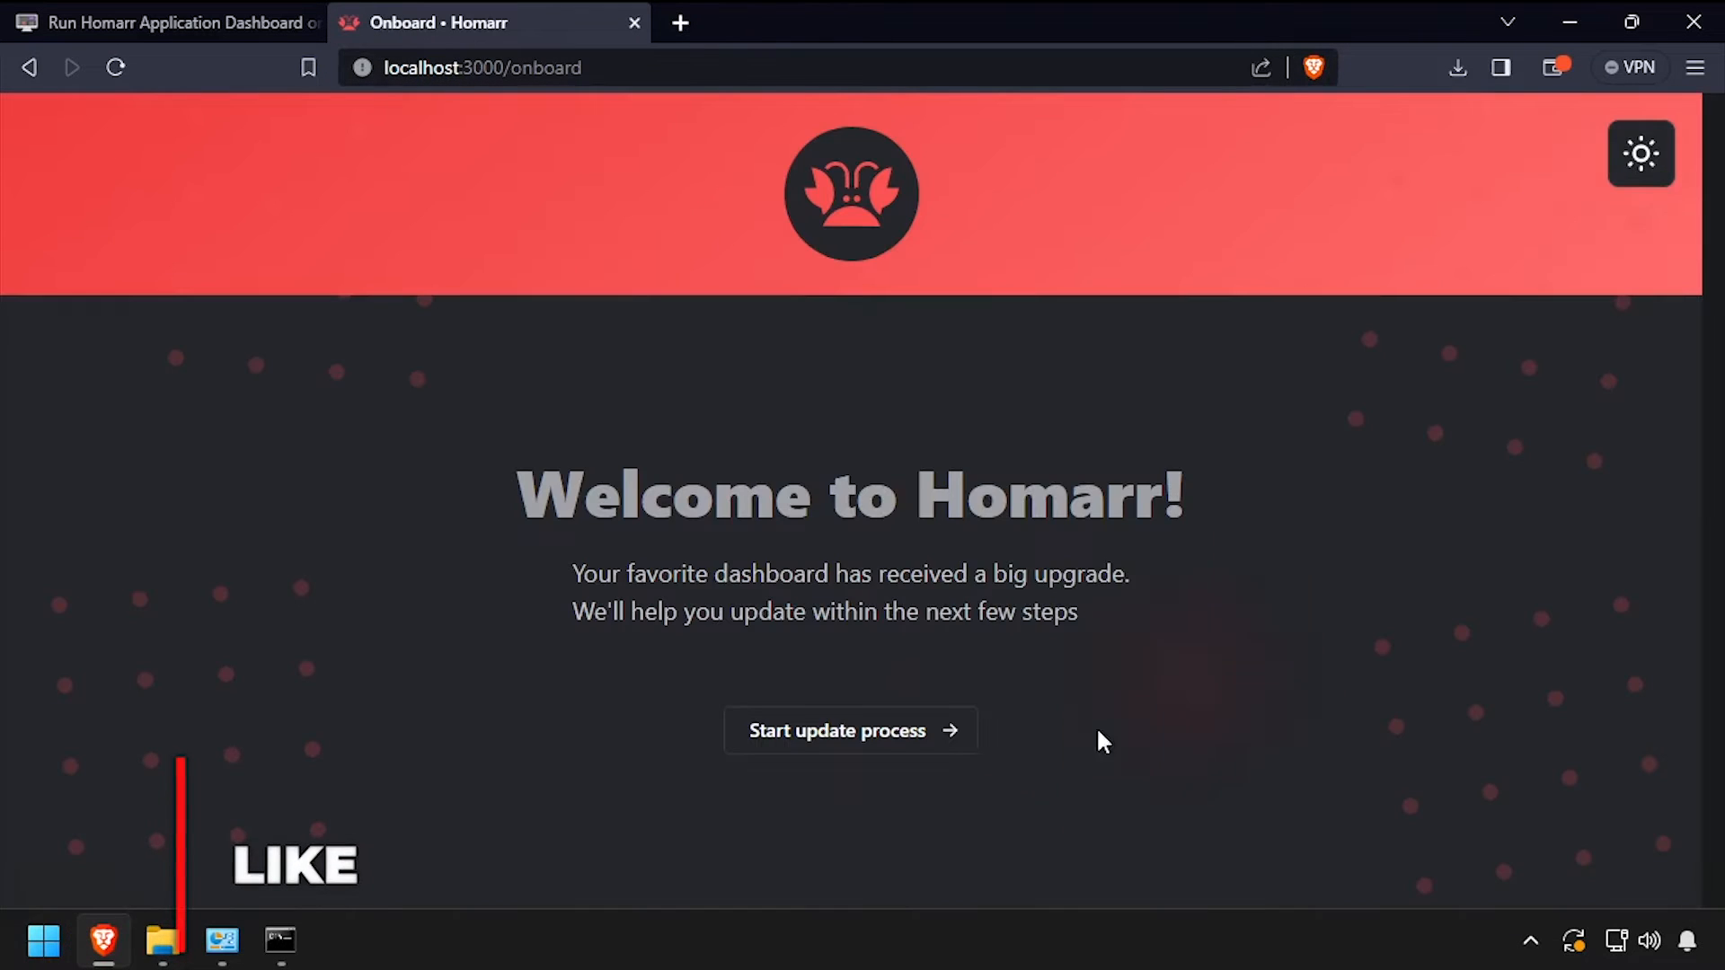
left_click(850, 731)
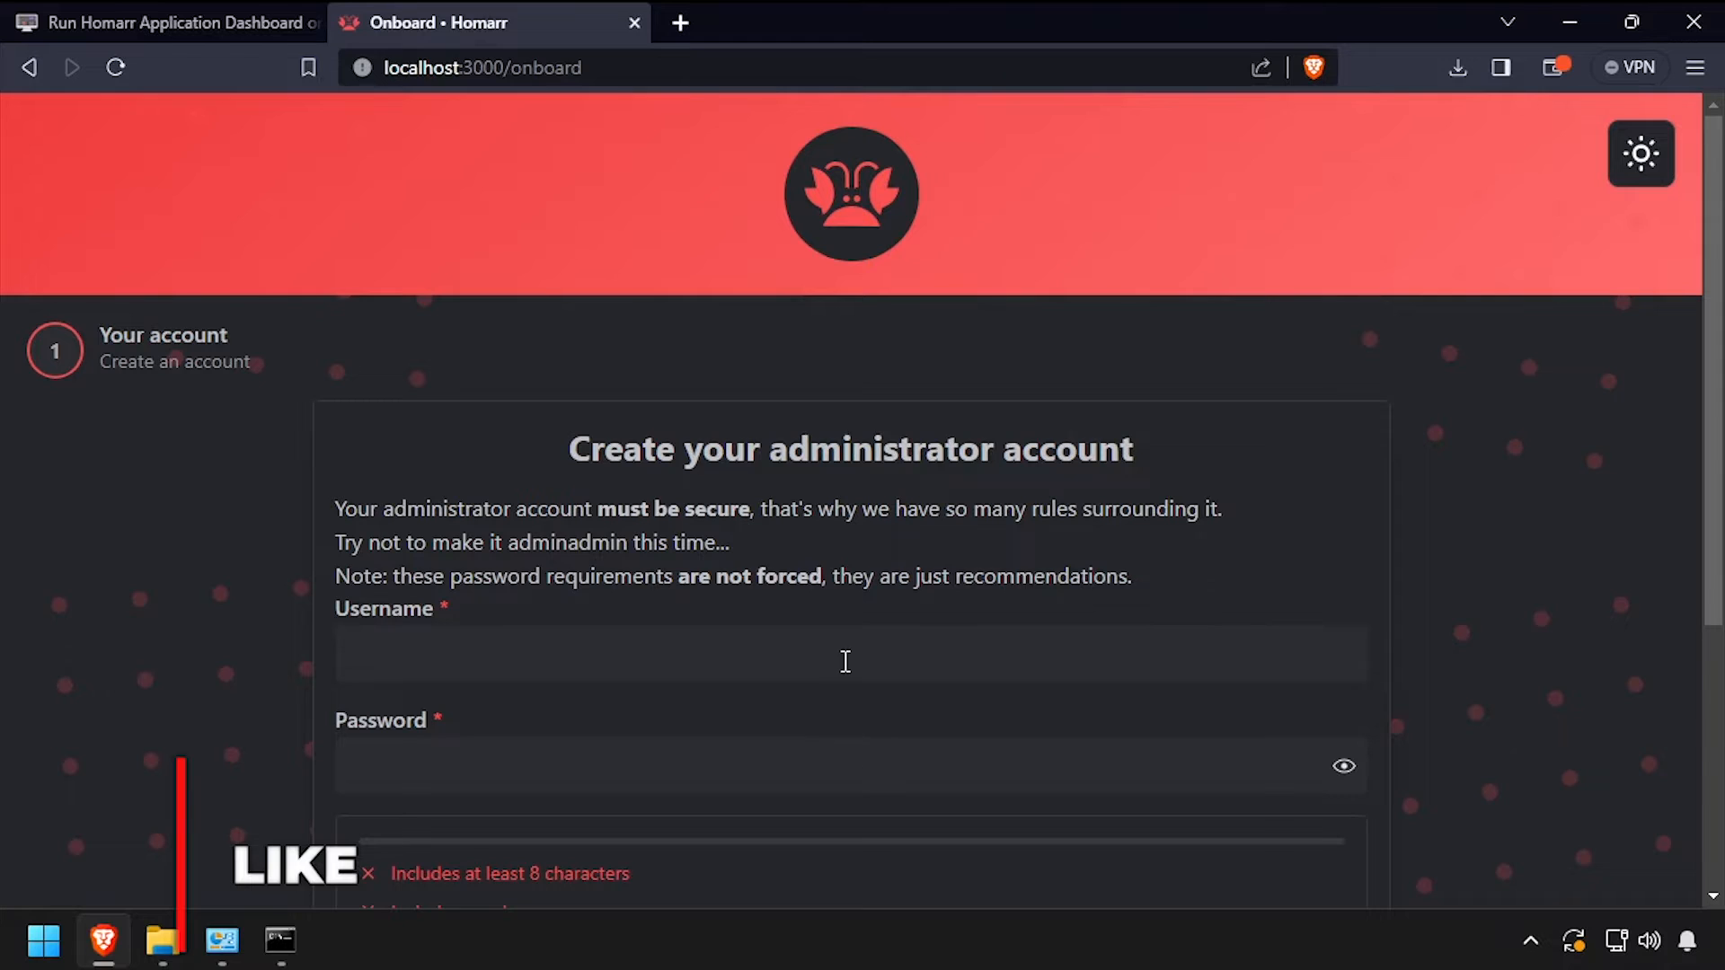
type("i12bretro")
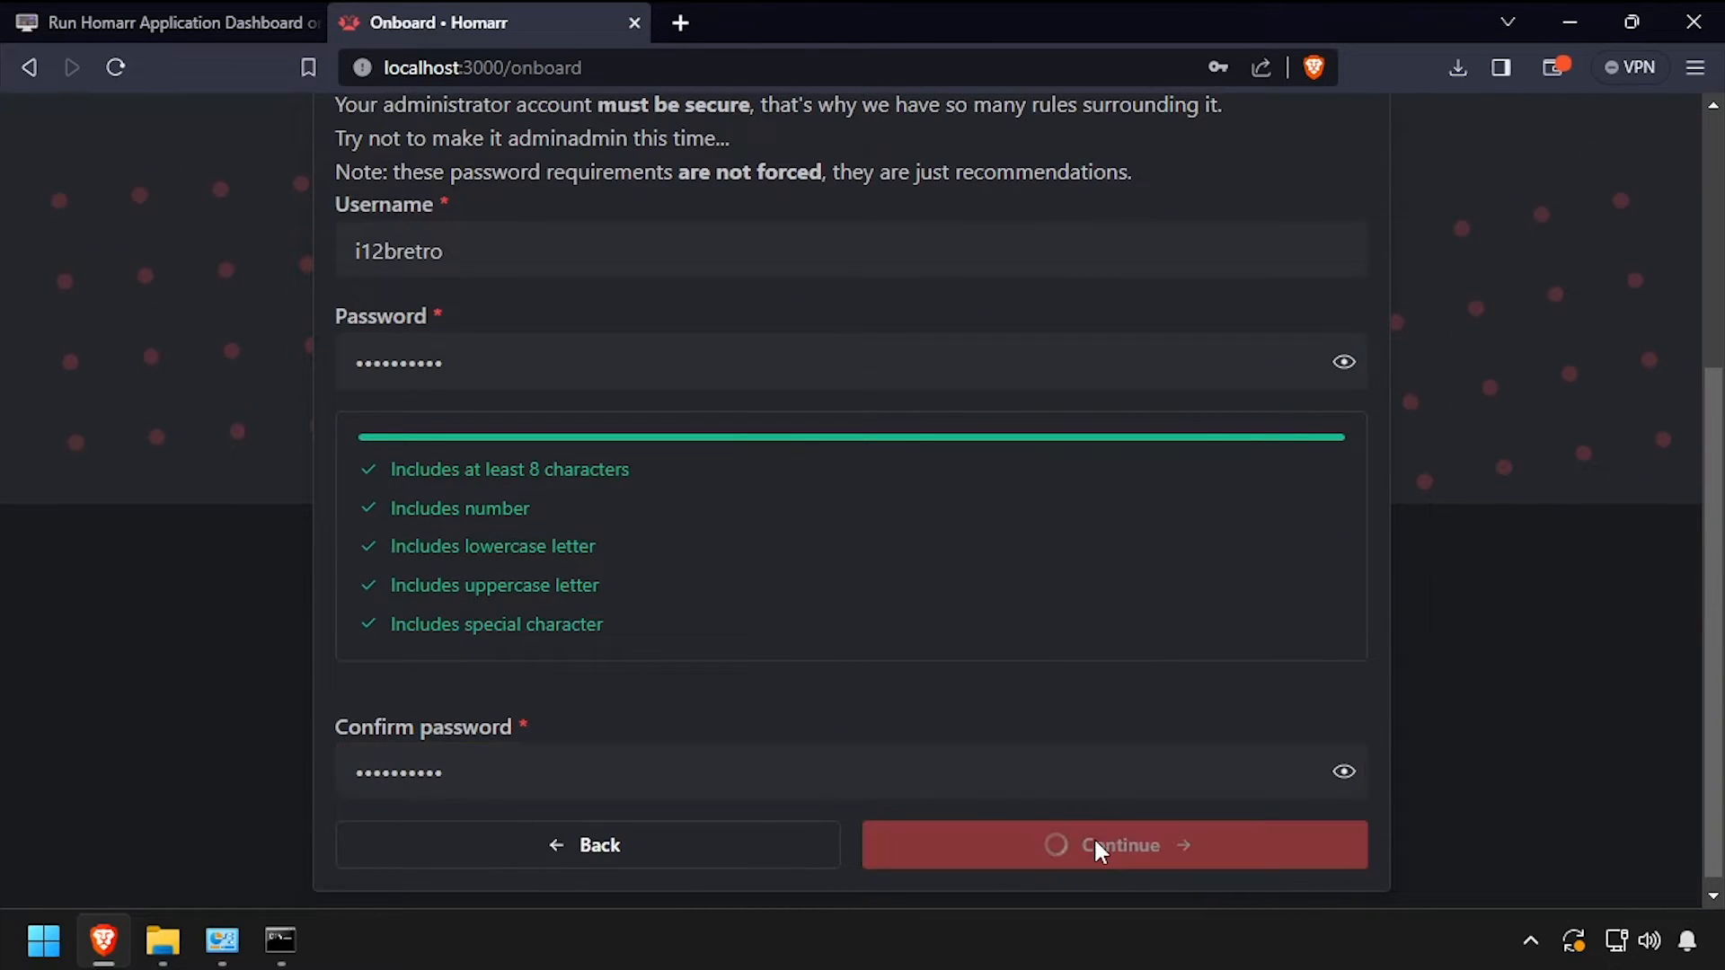
- Submit the administrator account, decline saving the password, and open the Default Board
left_click(1112, 845)
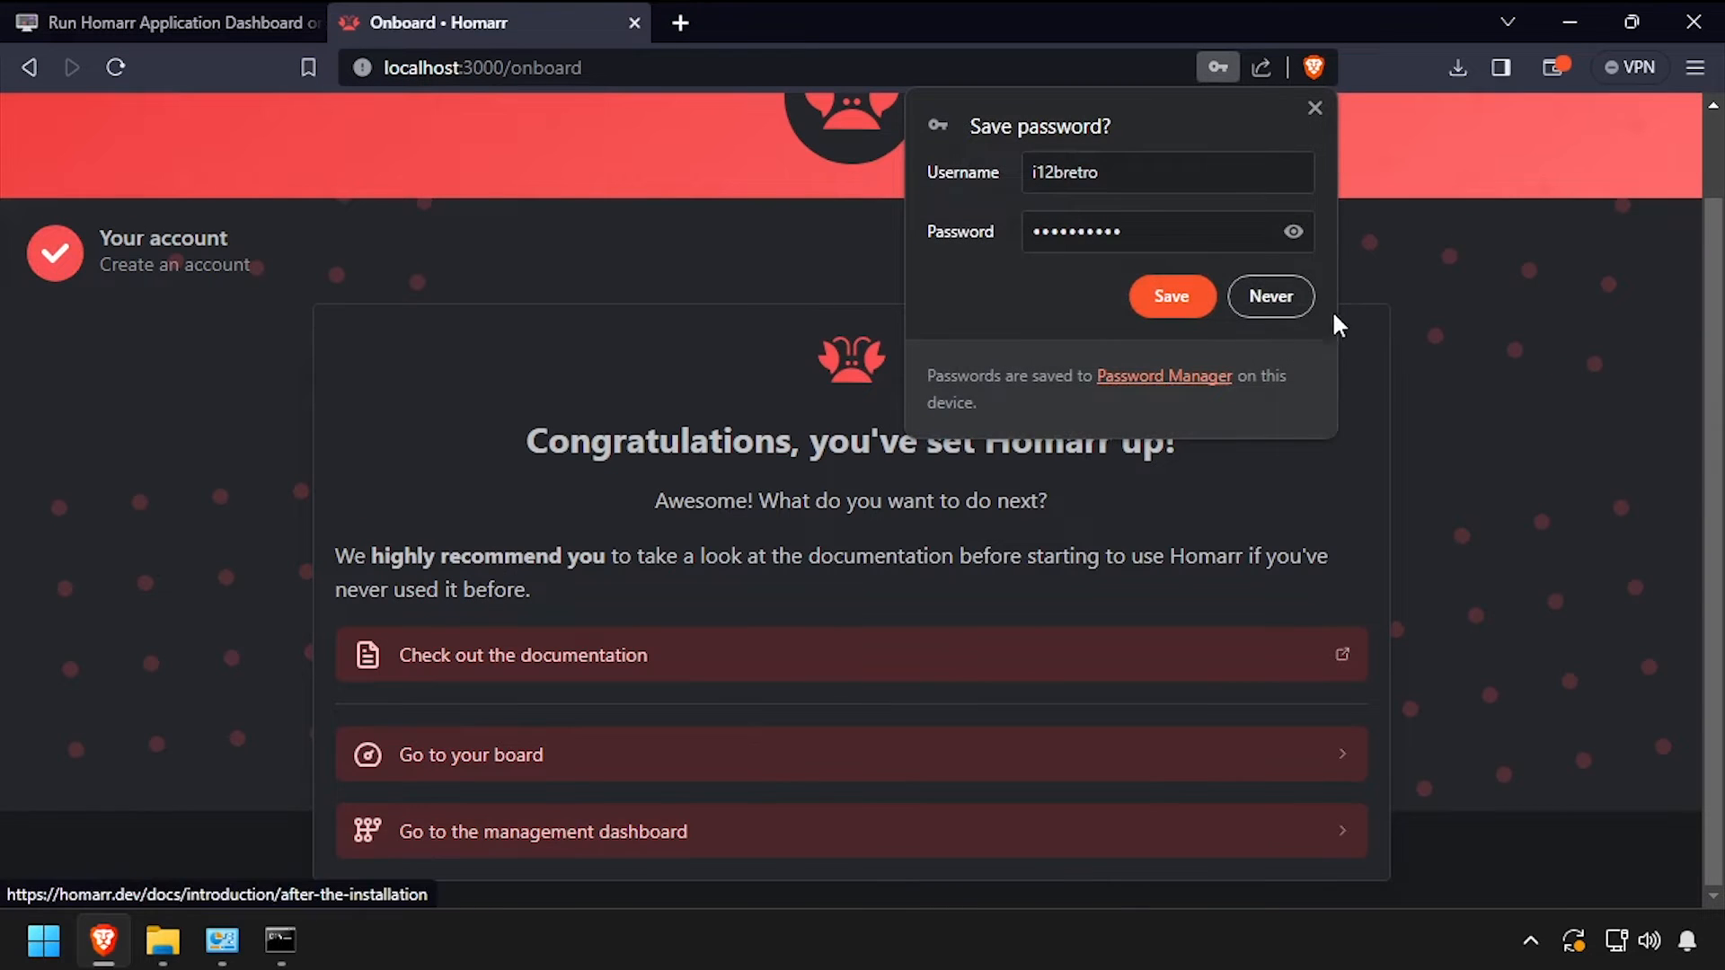
left_click(1268, 296)
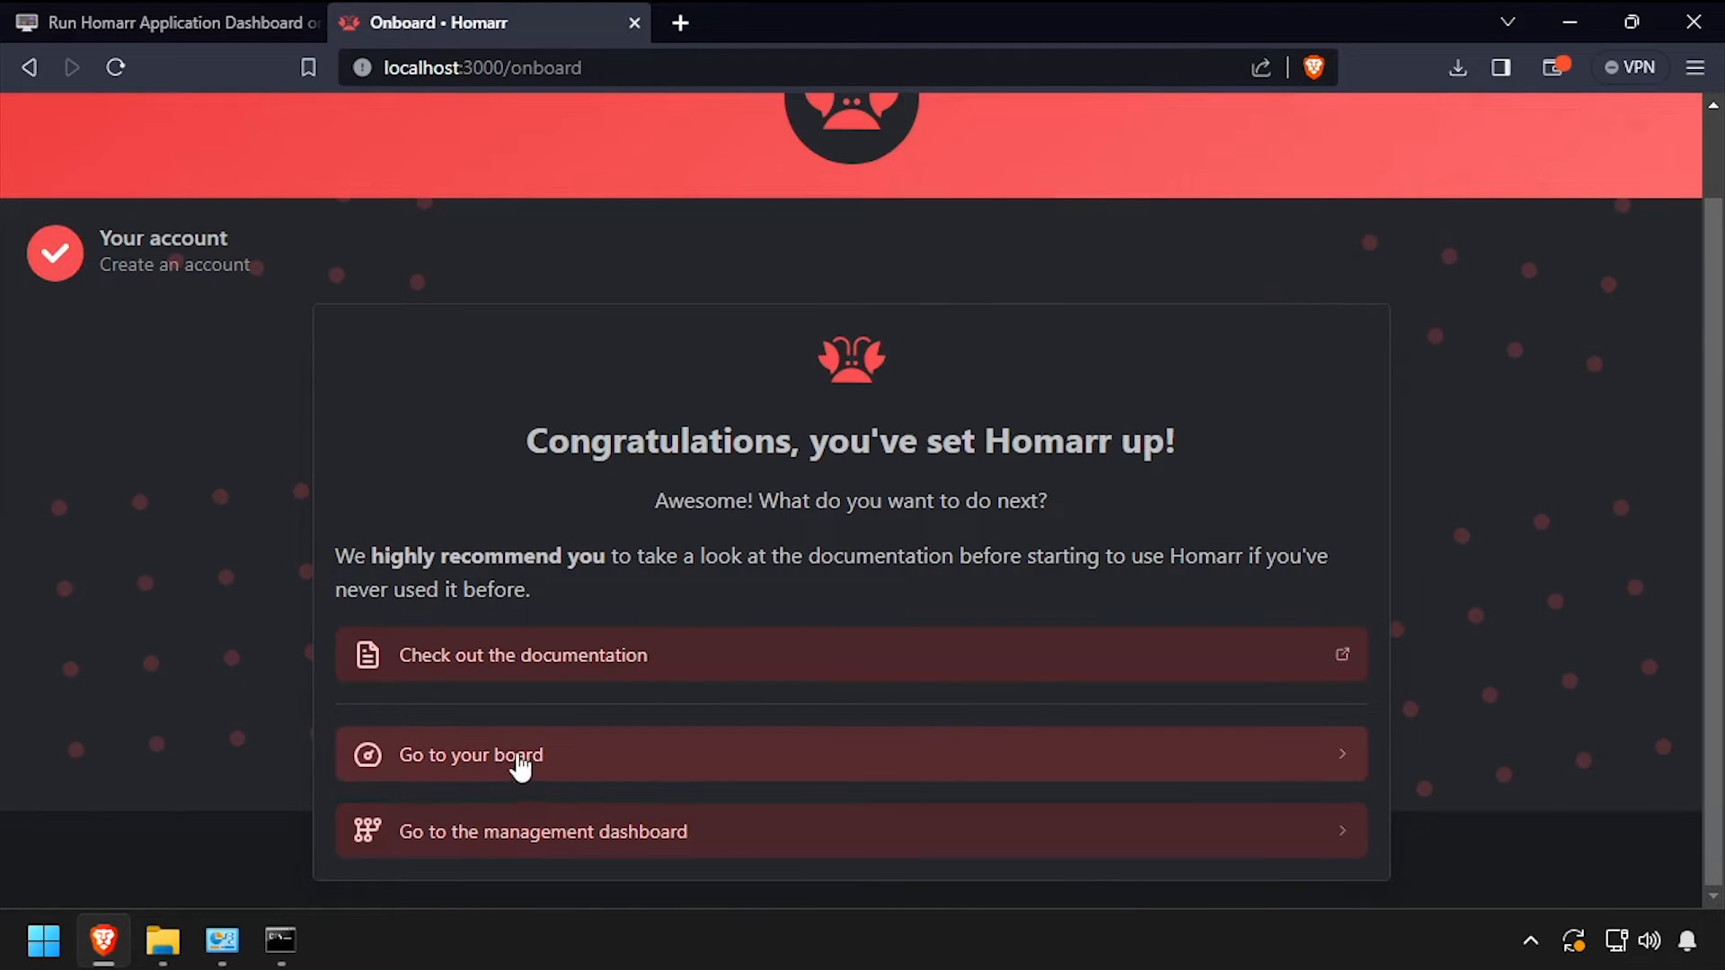
left_click(469, 755)
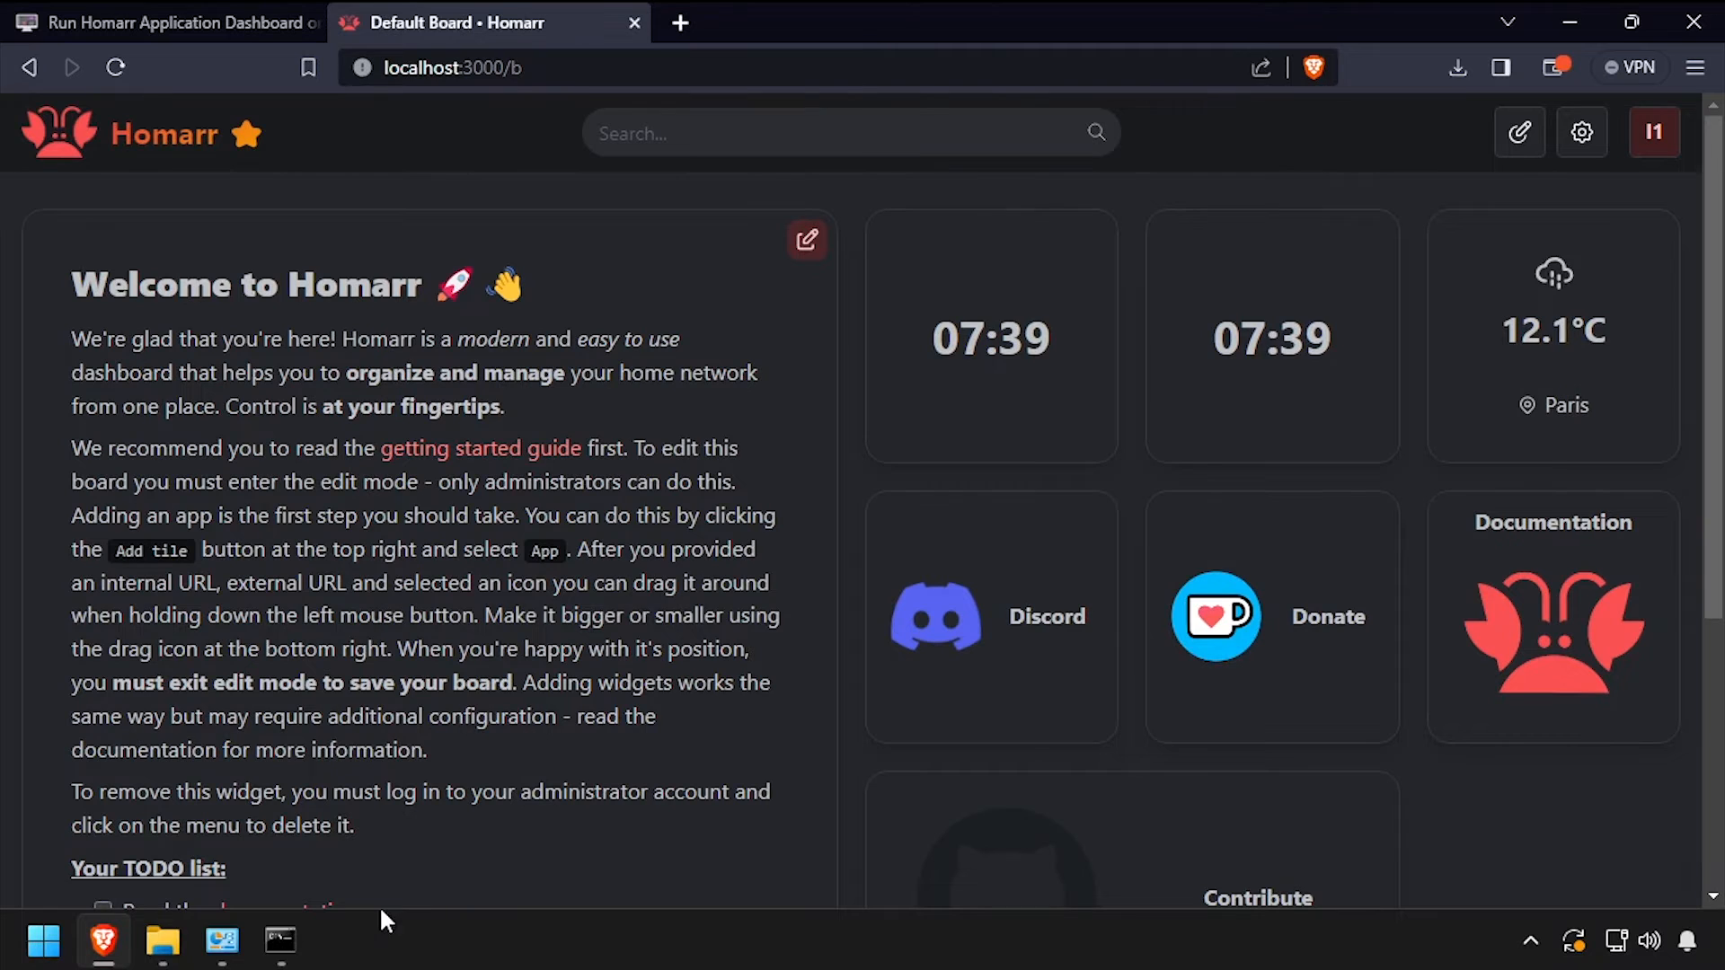
left_click(279, 944)
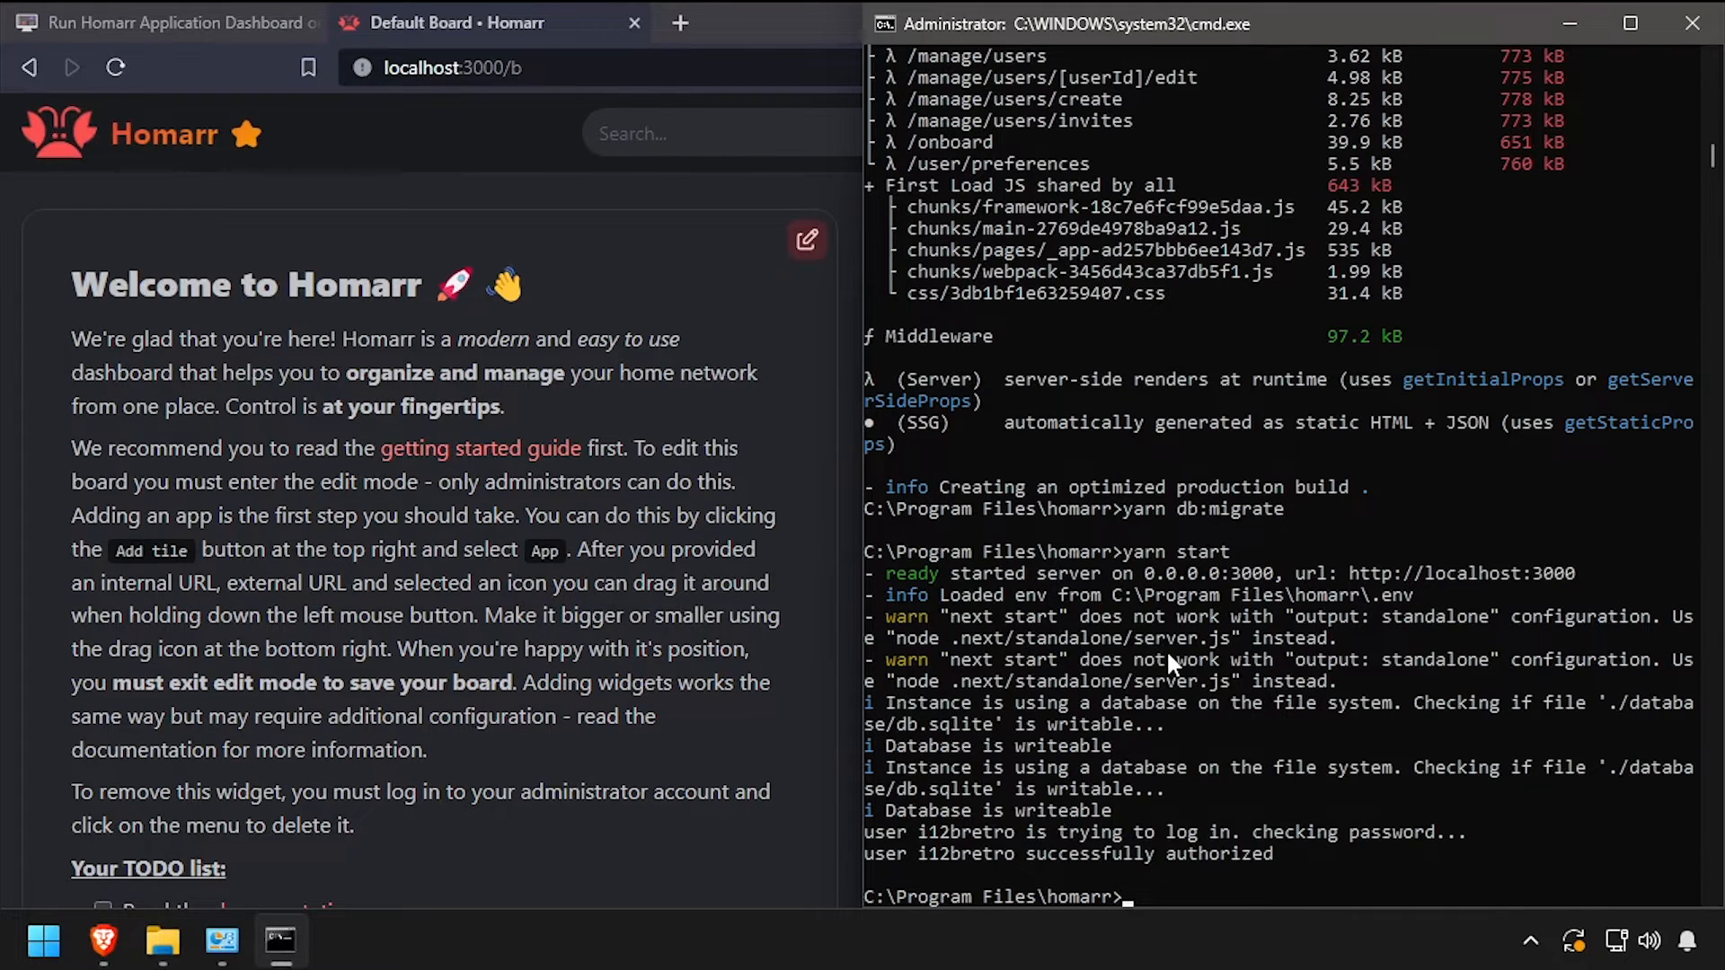
- Return to the tutorial's Run Homarr on System Startup section with the batch script lines
left_click(165, 22)
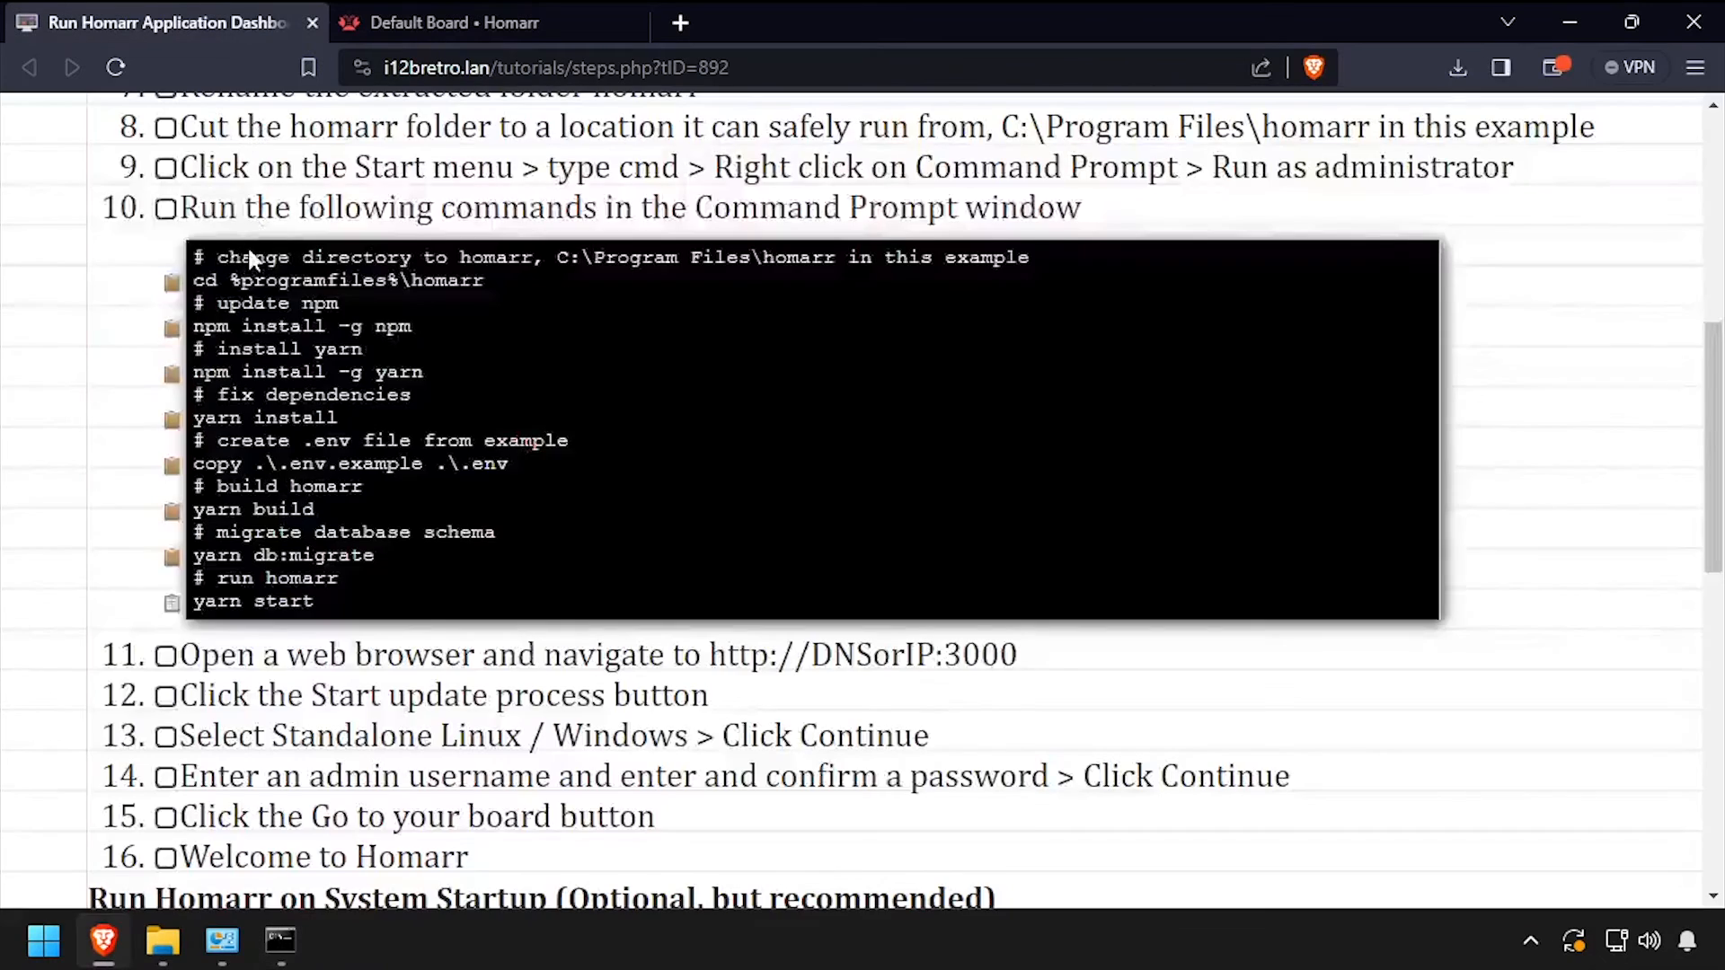
scroll("down", 3)
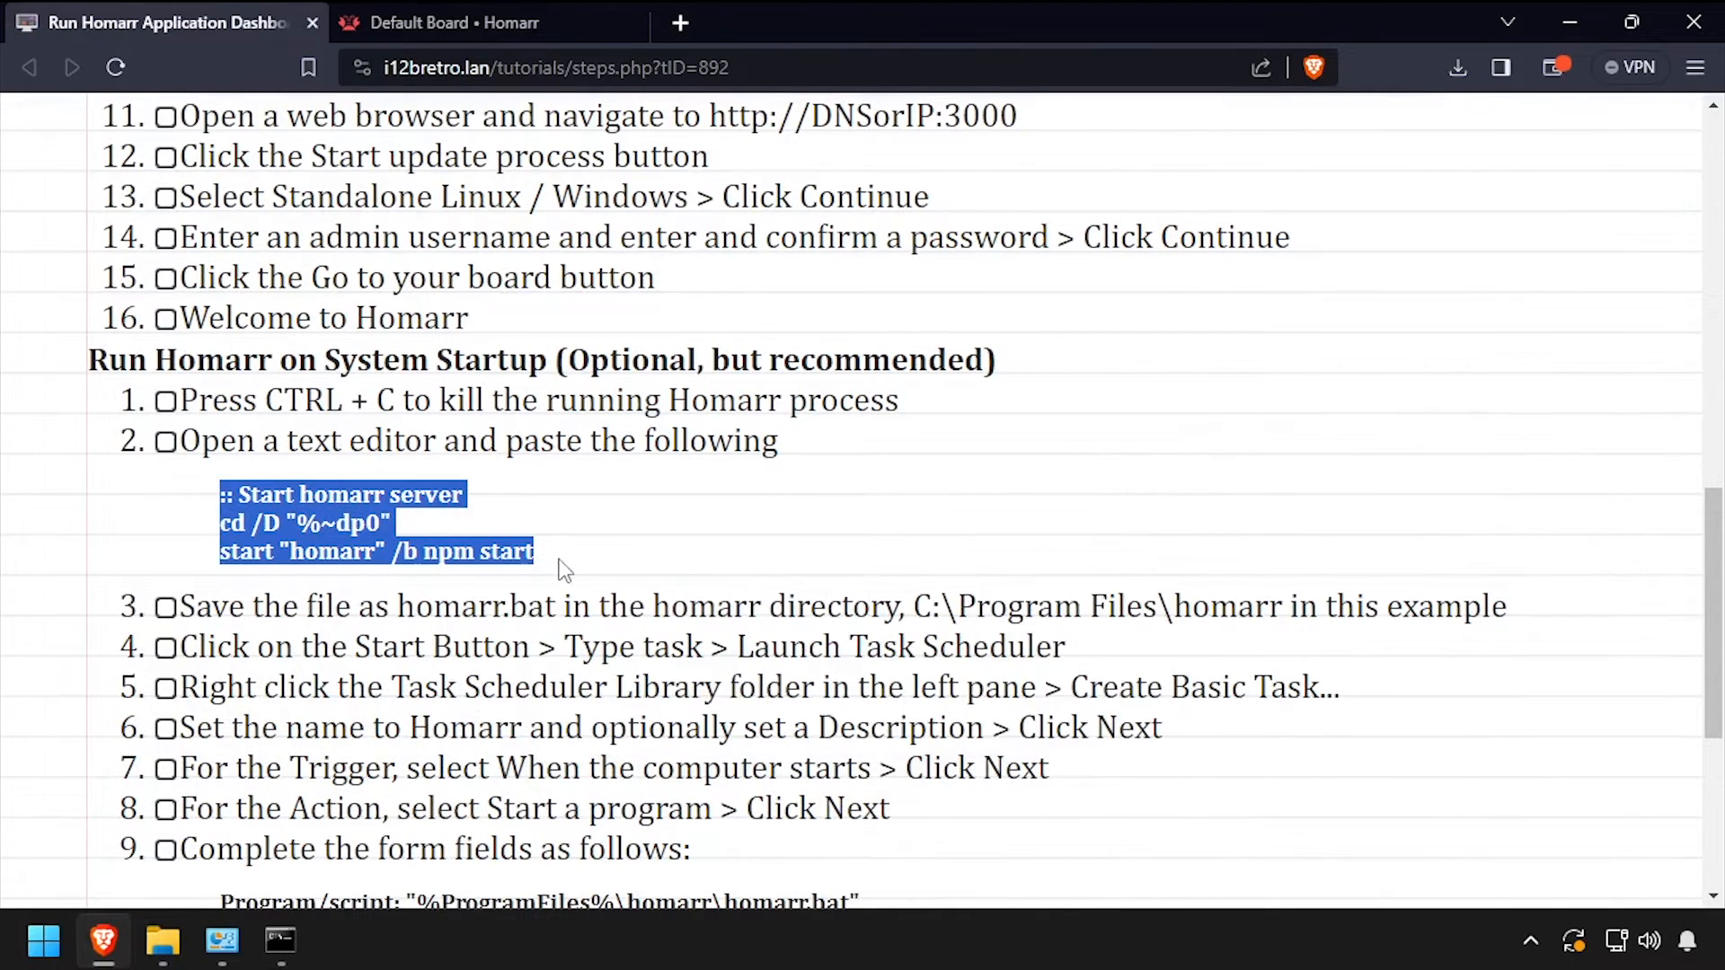
- Launch Notepad and enter the startup script beginning ':: Start homarr server'
left_click(43, 940)
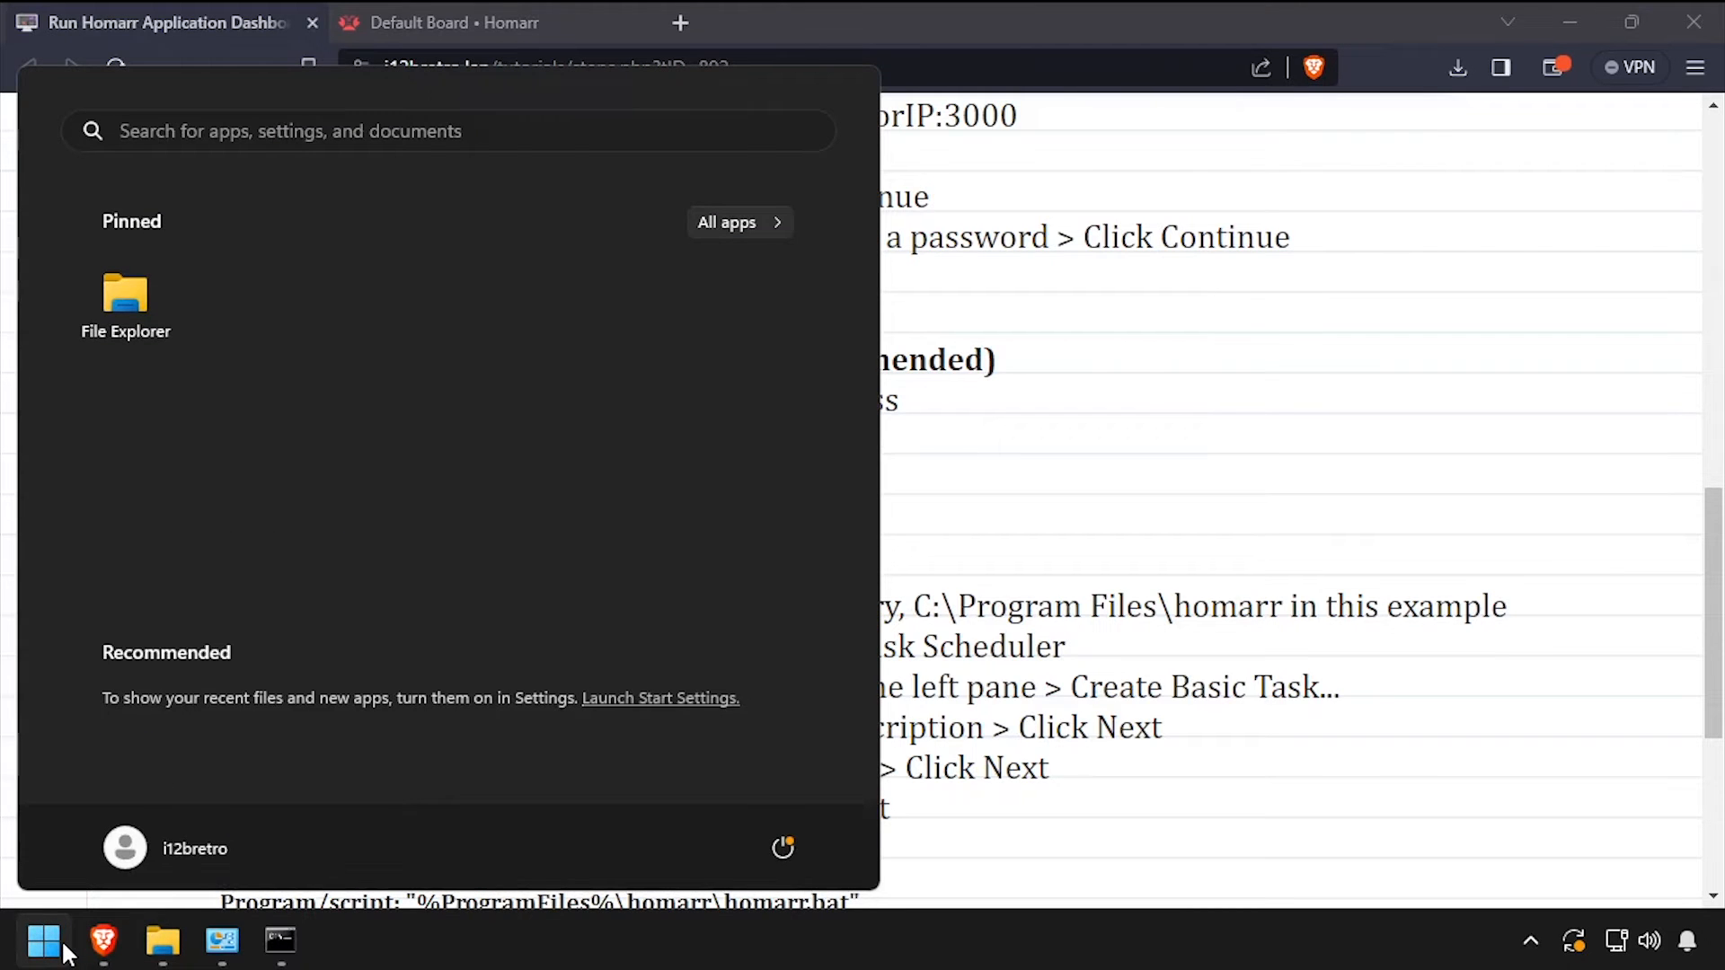
type("notepad")
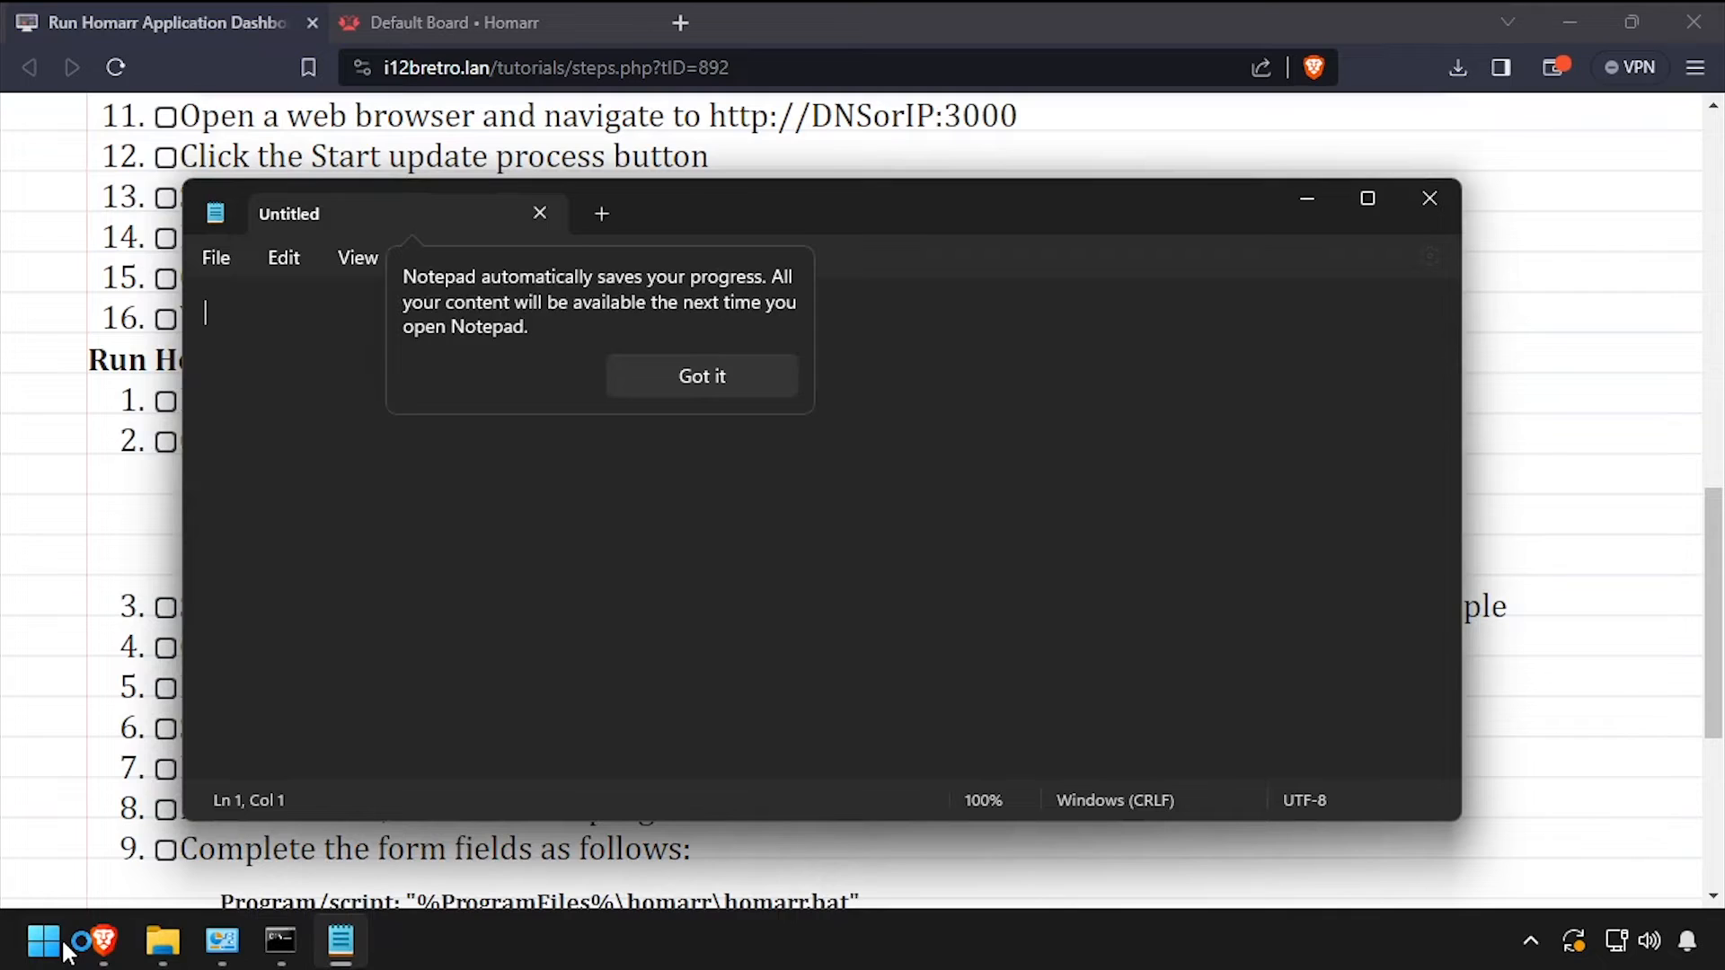
type(":: Start homarr server")
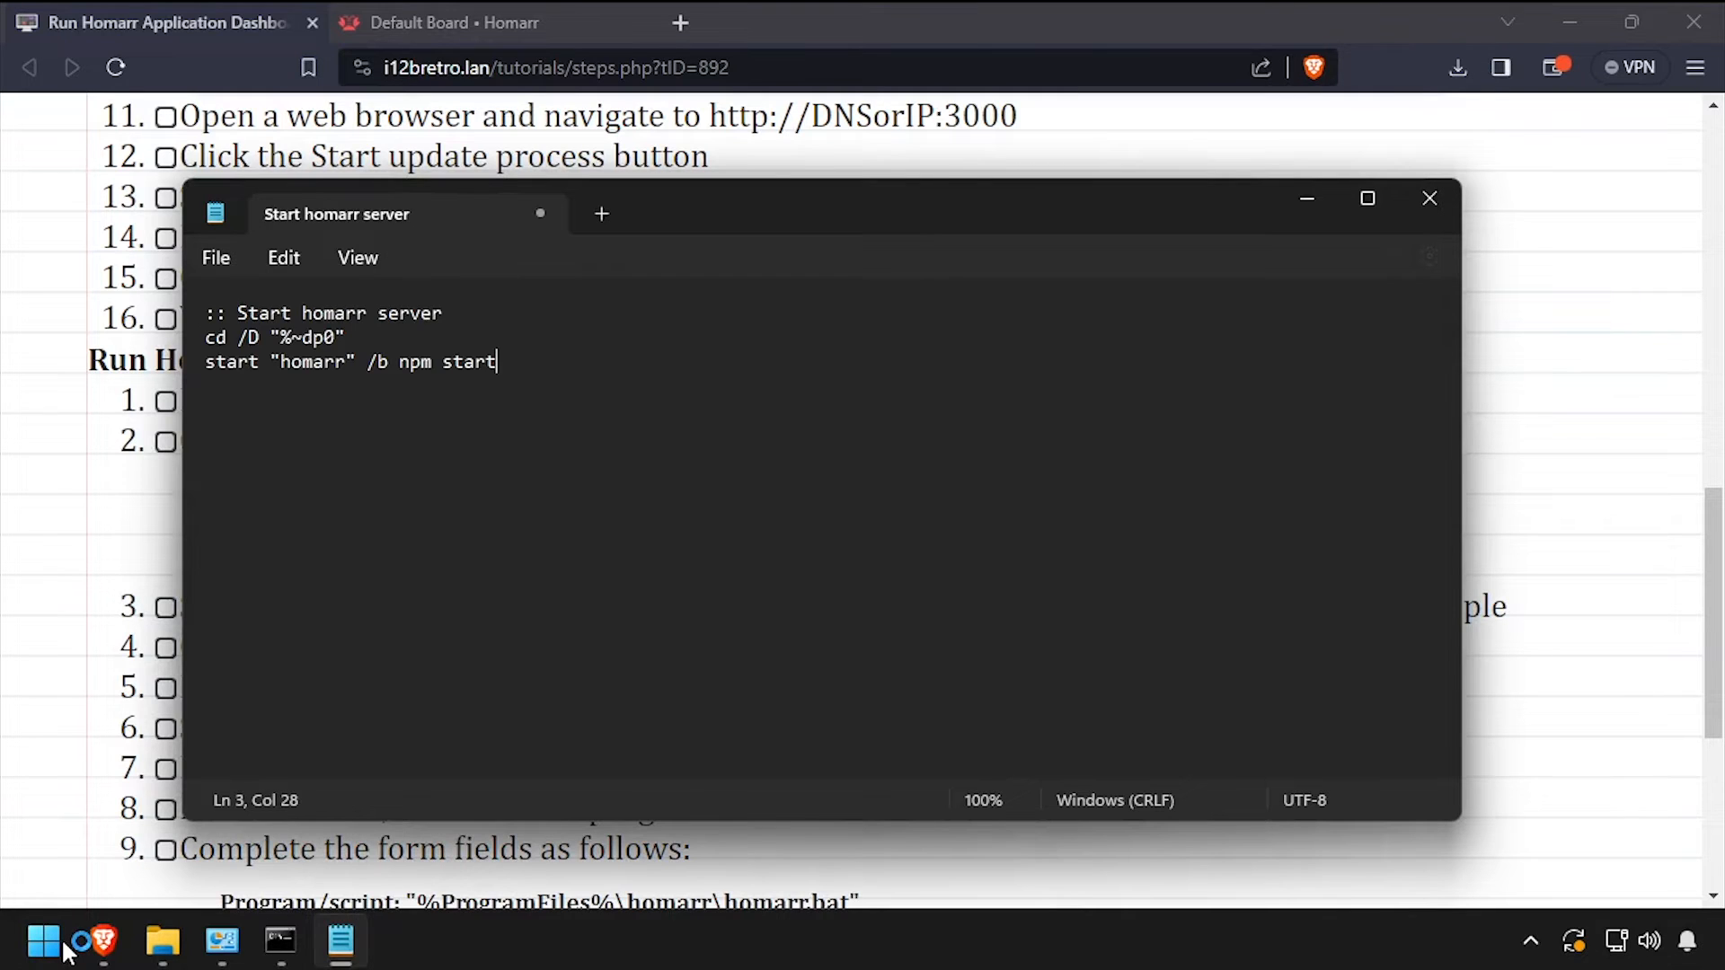
- Save the script as homarr.bat in the Program Files\homarr folder
left_click(216, 257)
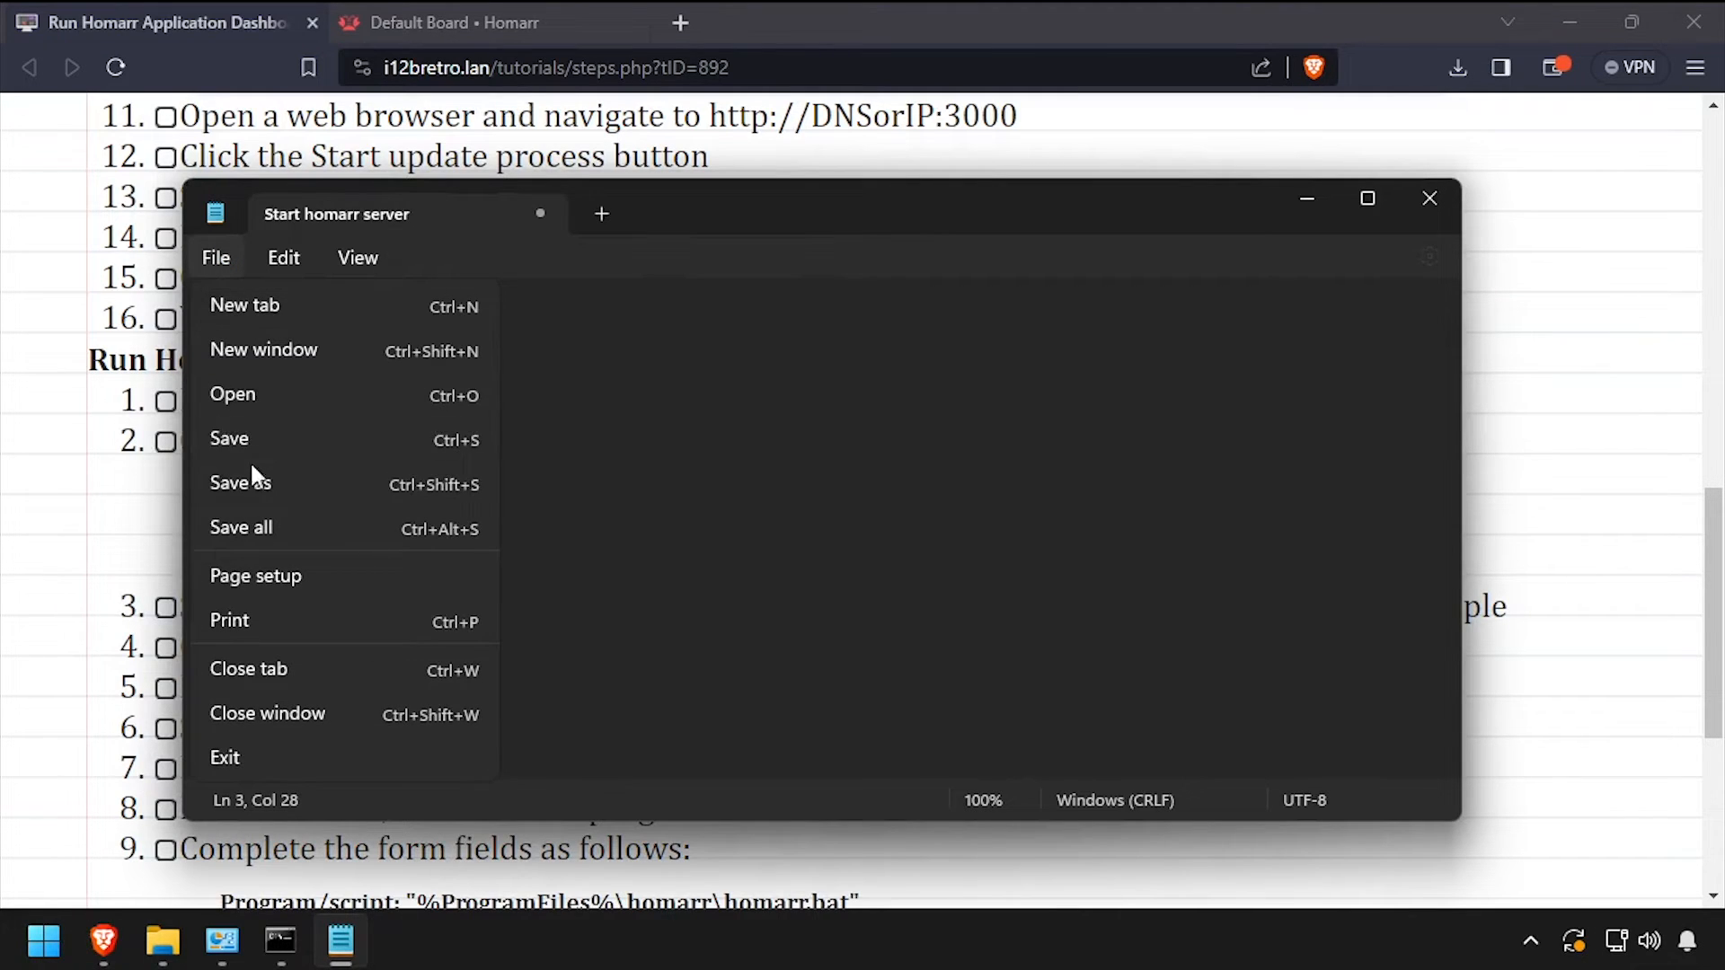
left_click(239, 484)
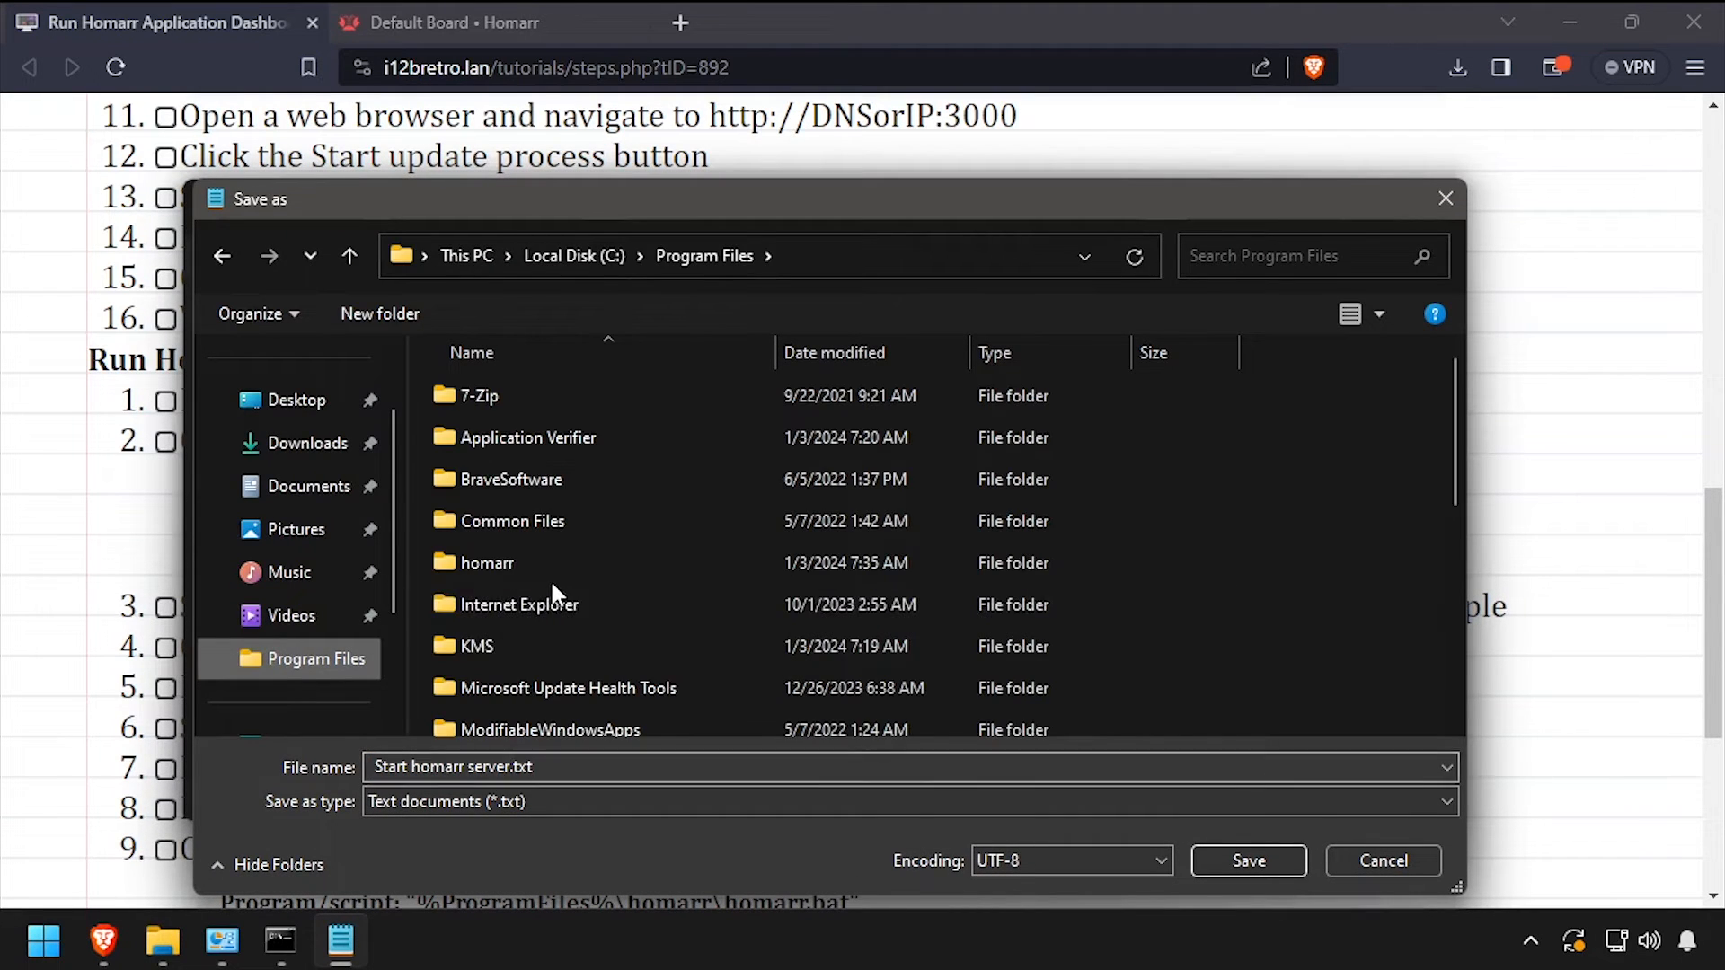
double_click(485, 562)
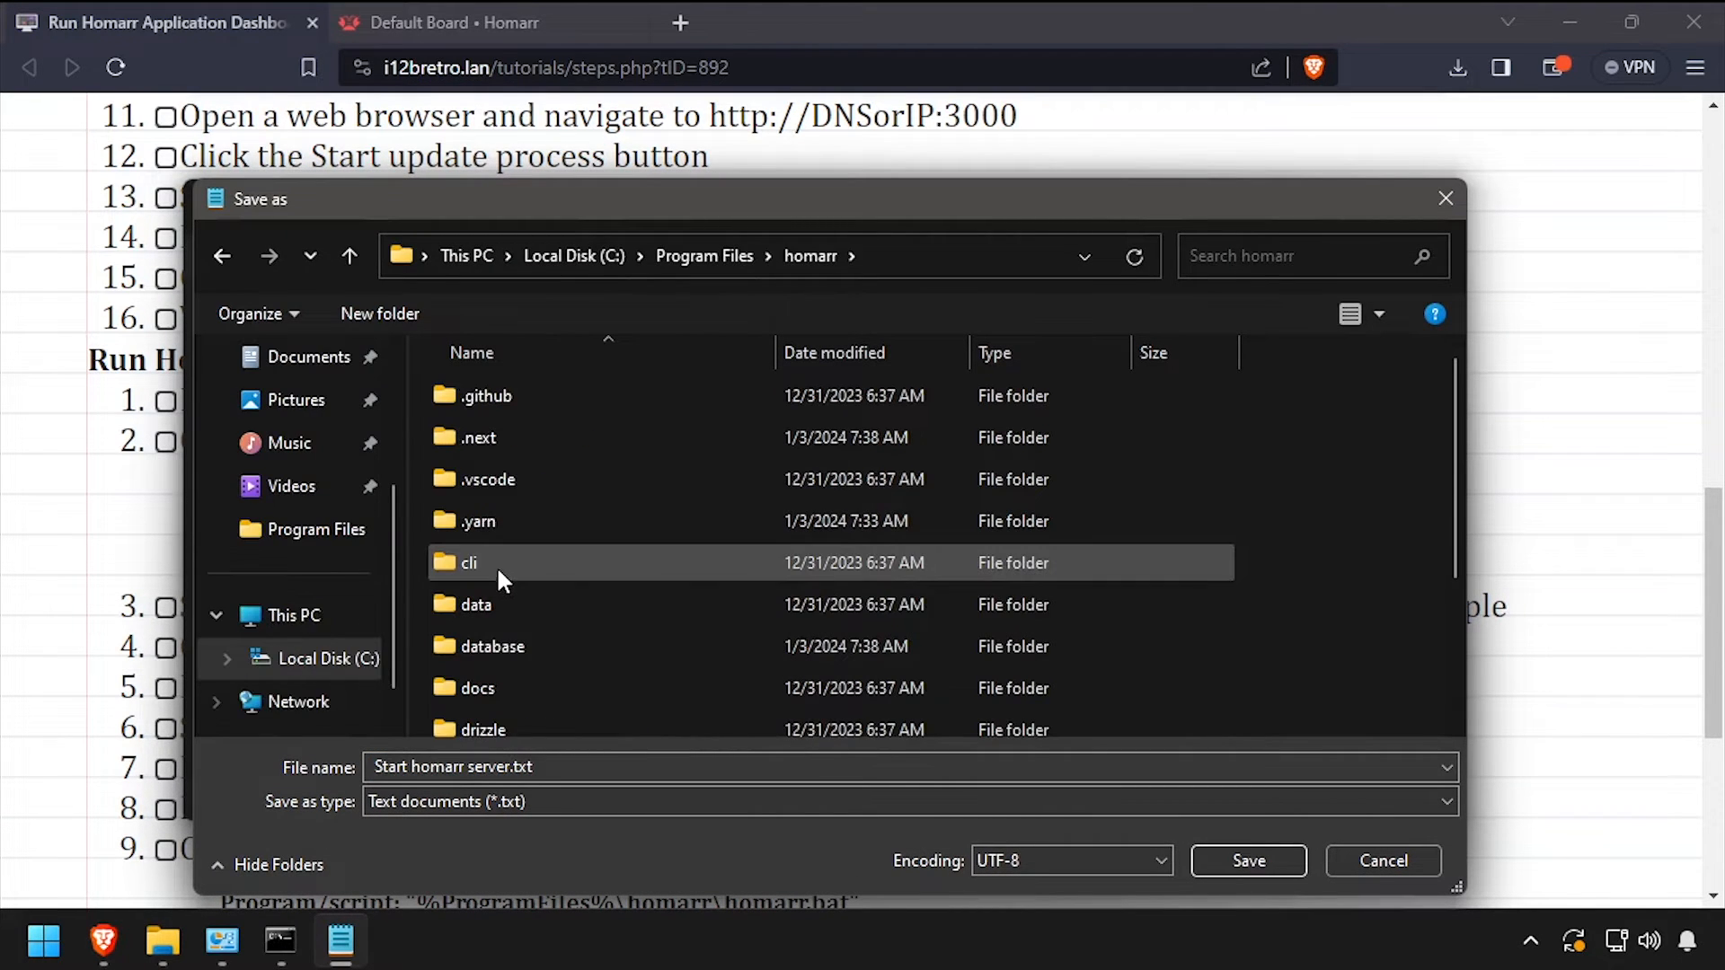
type("homarr.bat")
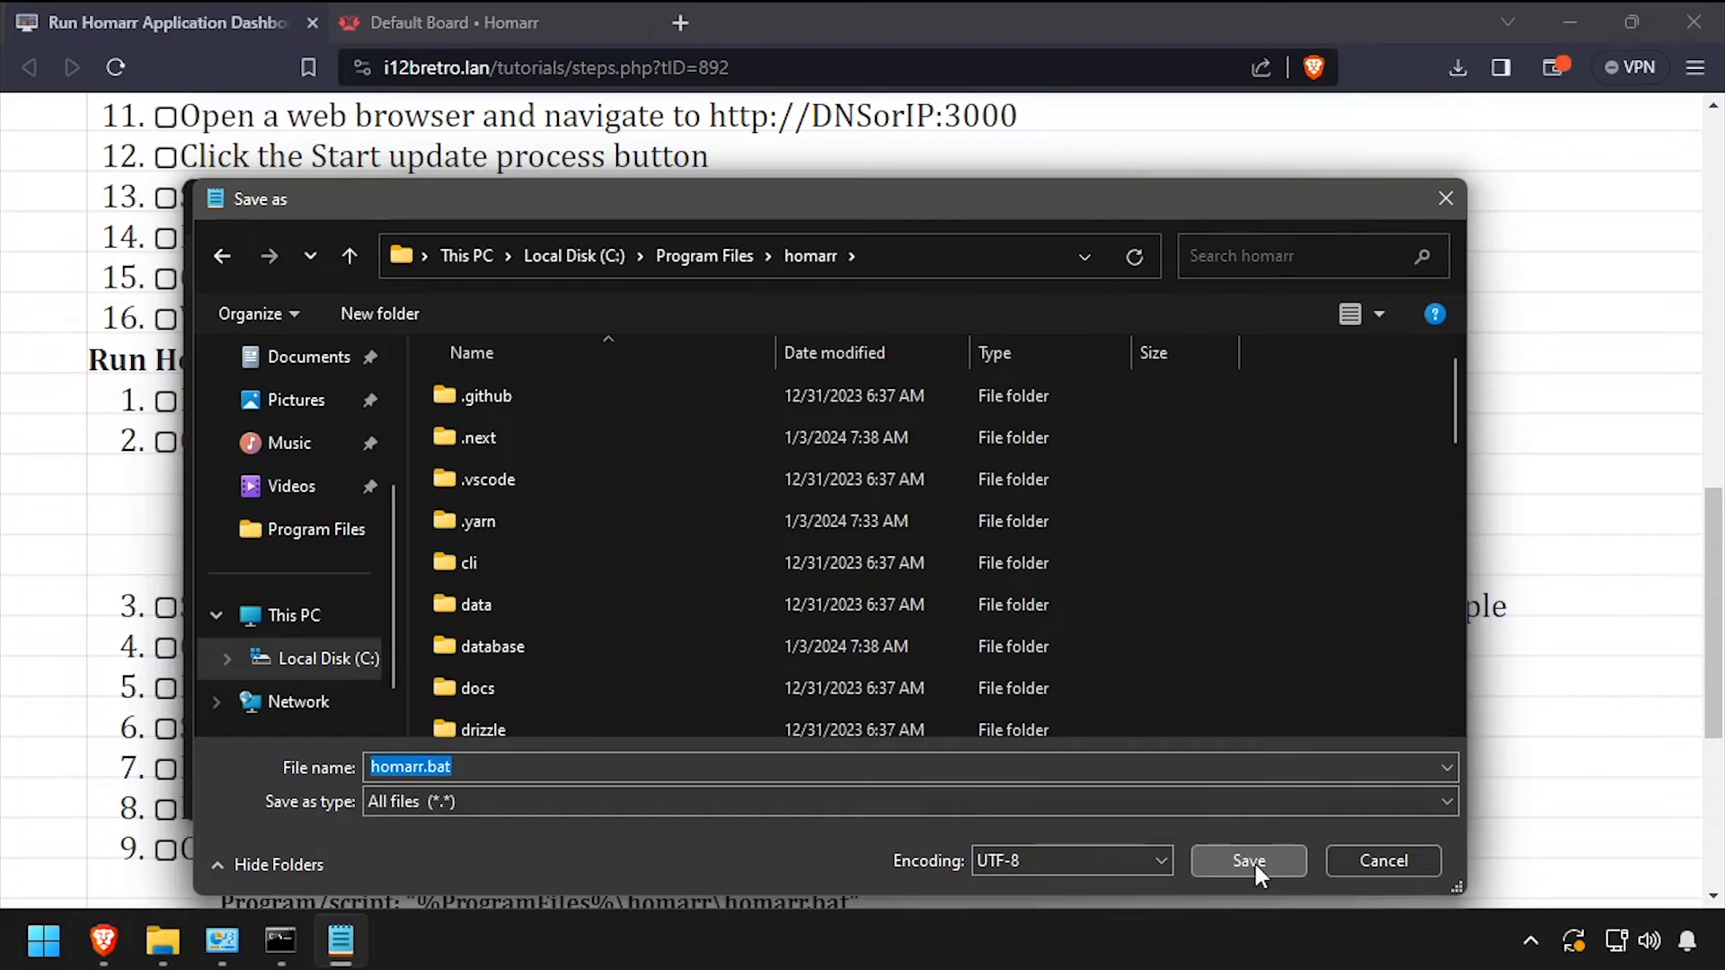
left_click(1247, 860)
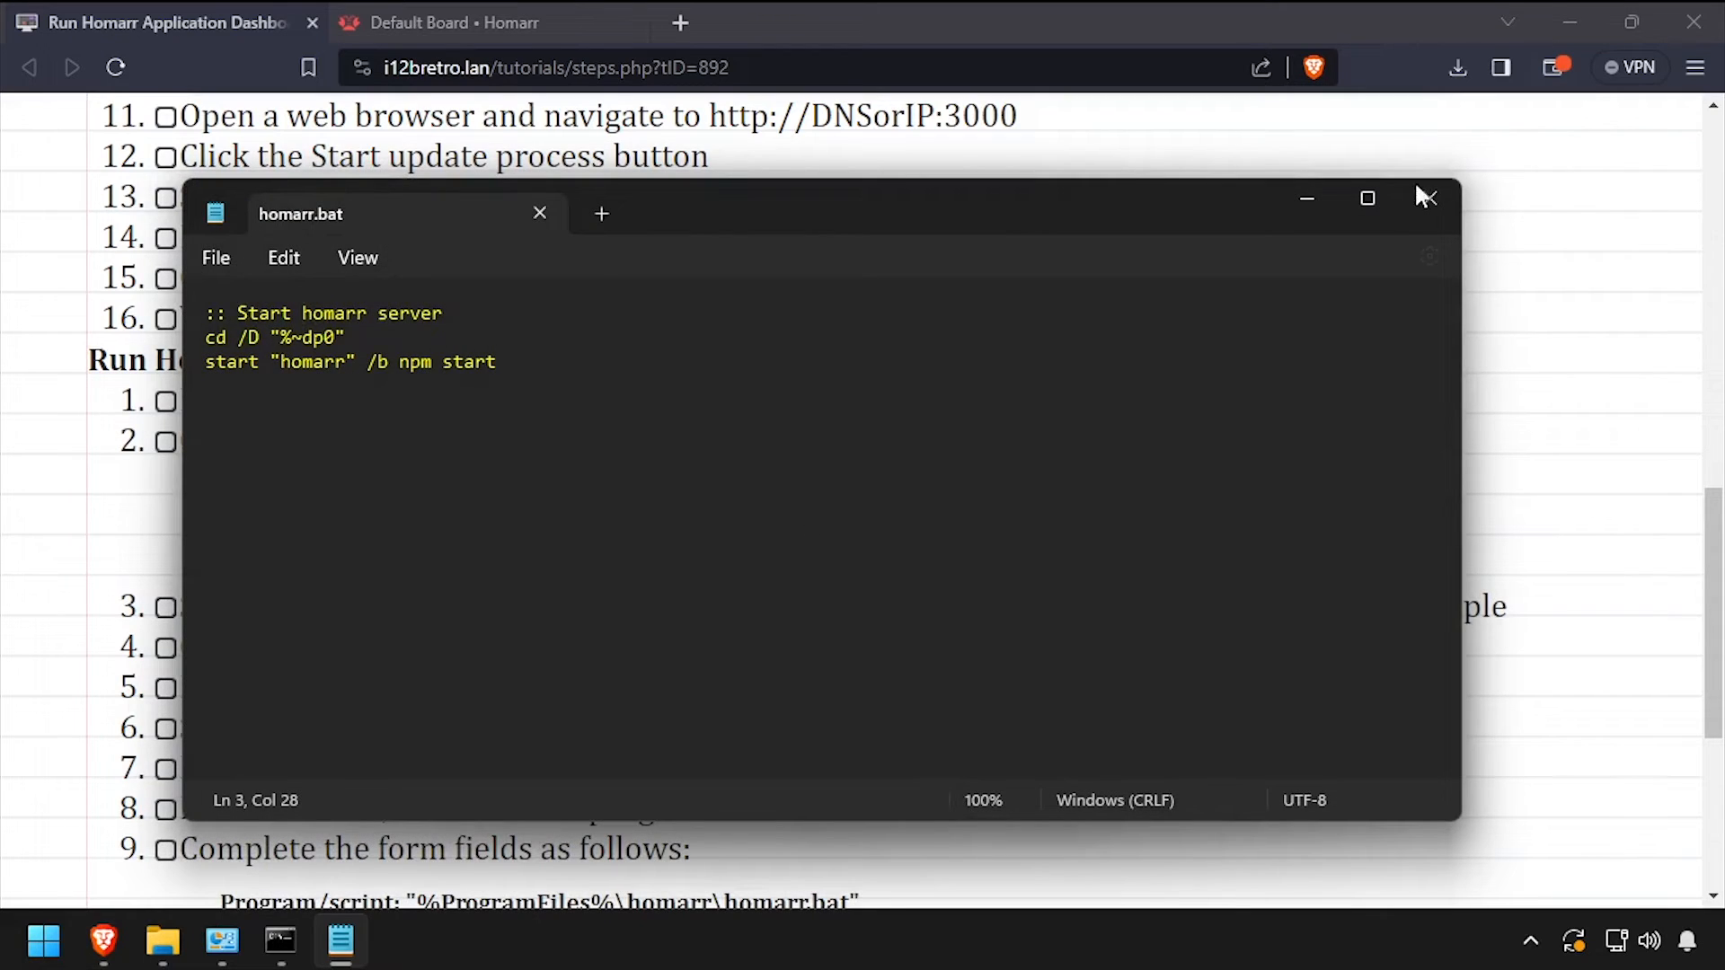
- Copy the homarr.bat program path from the tutorial and bring up Windows Tools
left_click(1425, 197)
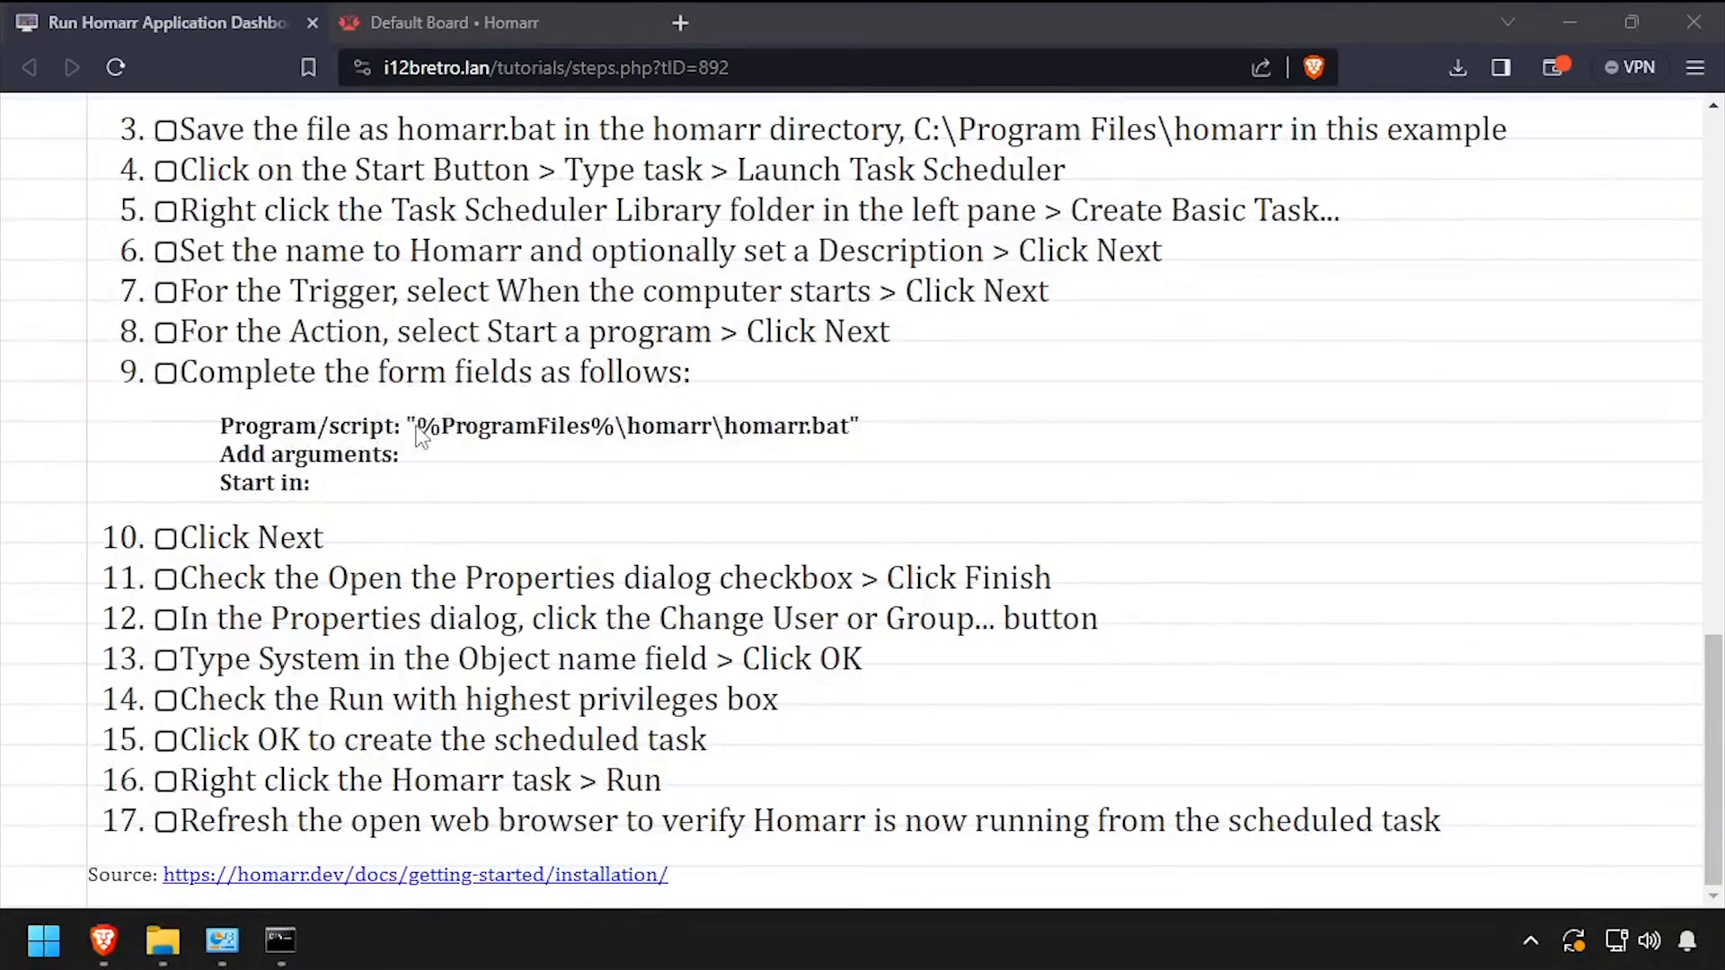
left_click_drag(415, 425, 848, 426)
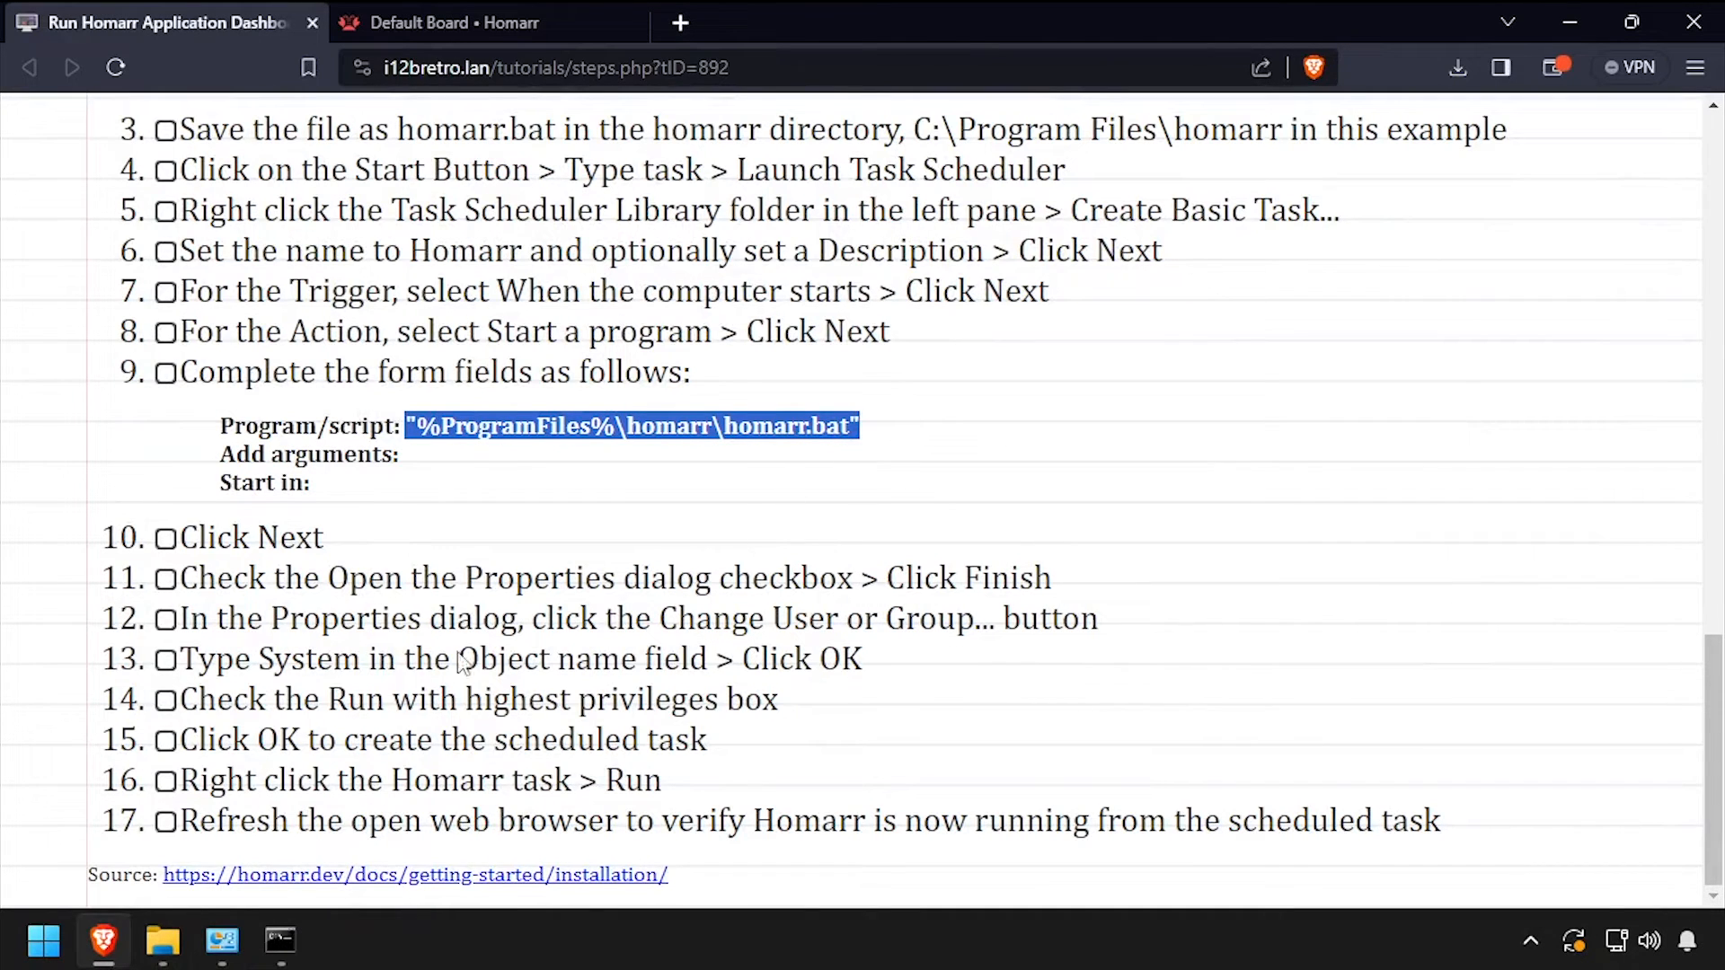
left_click(219, 943)
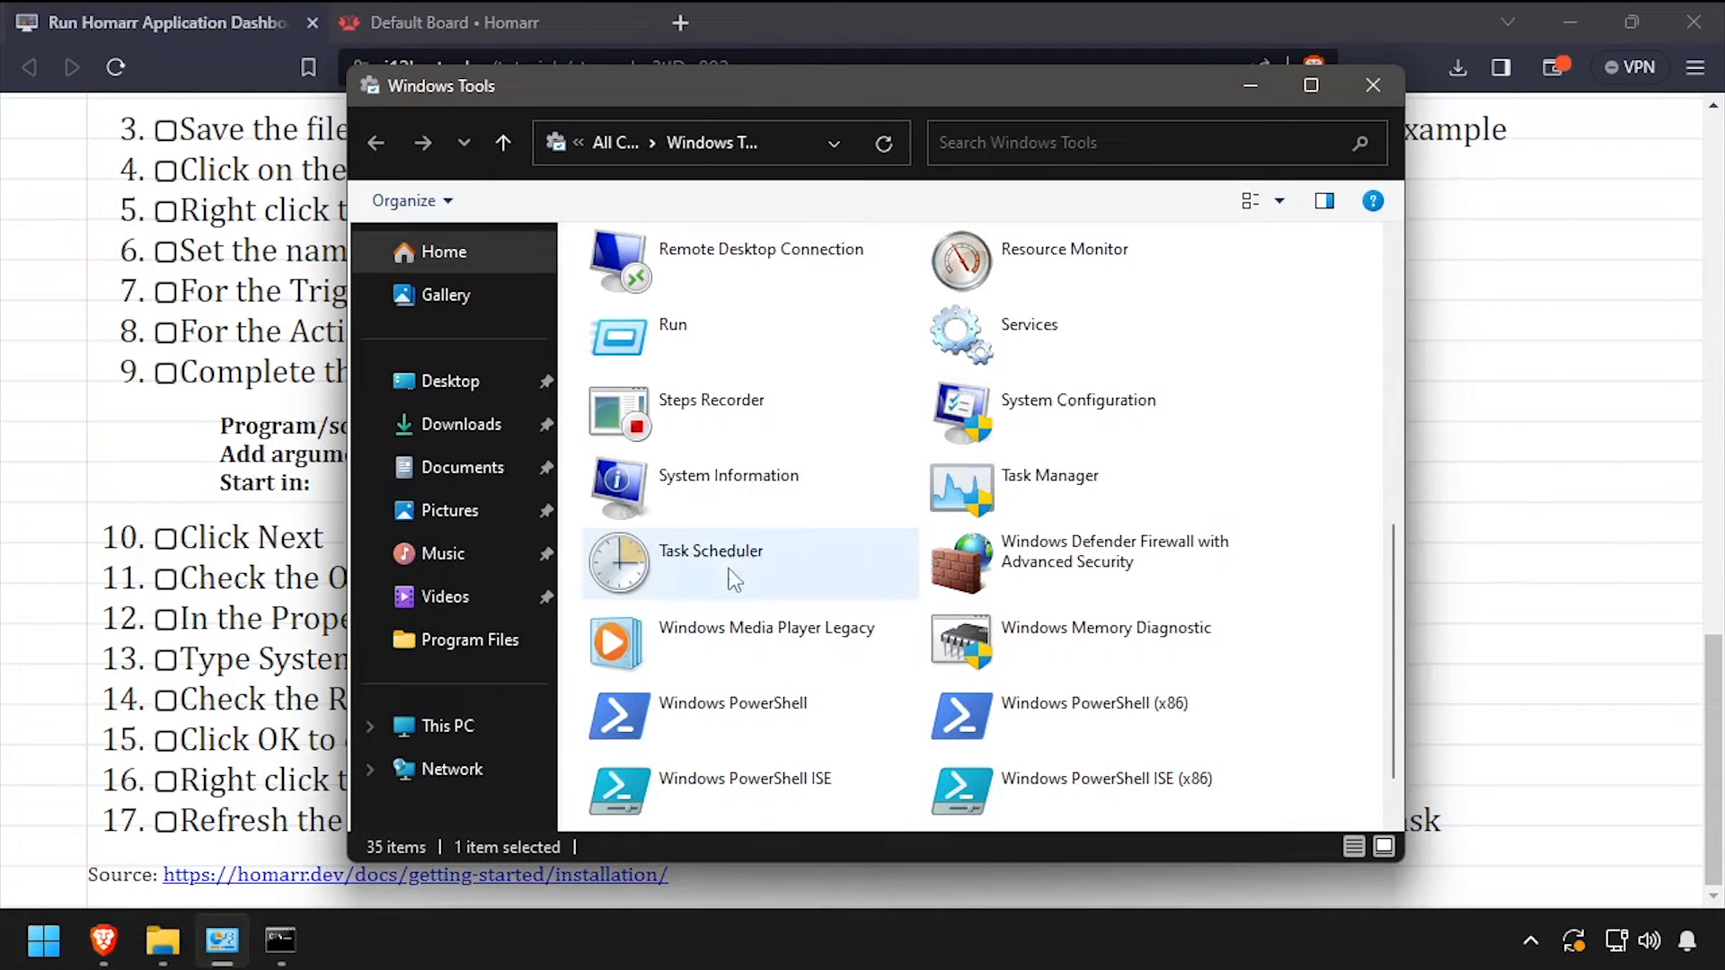
- In Task Scheduler Library, begin a basic task named Homarr
double_click(712, 550)
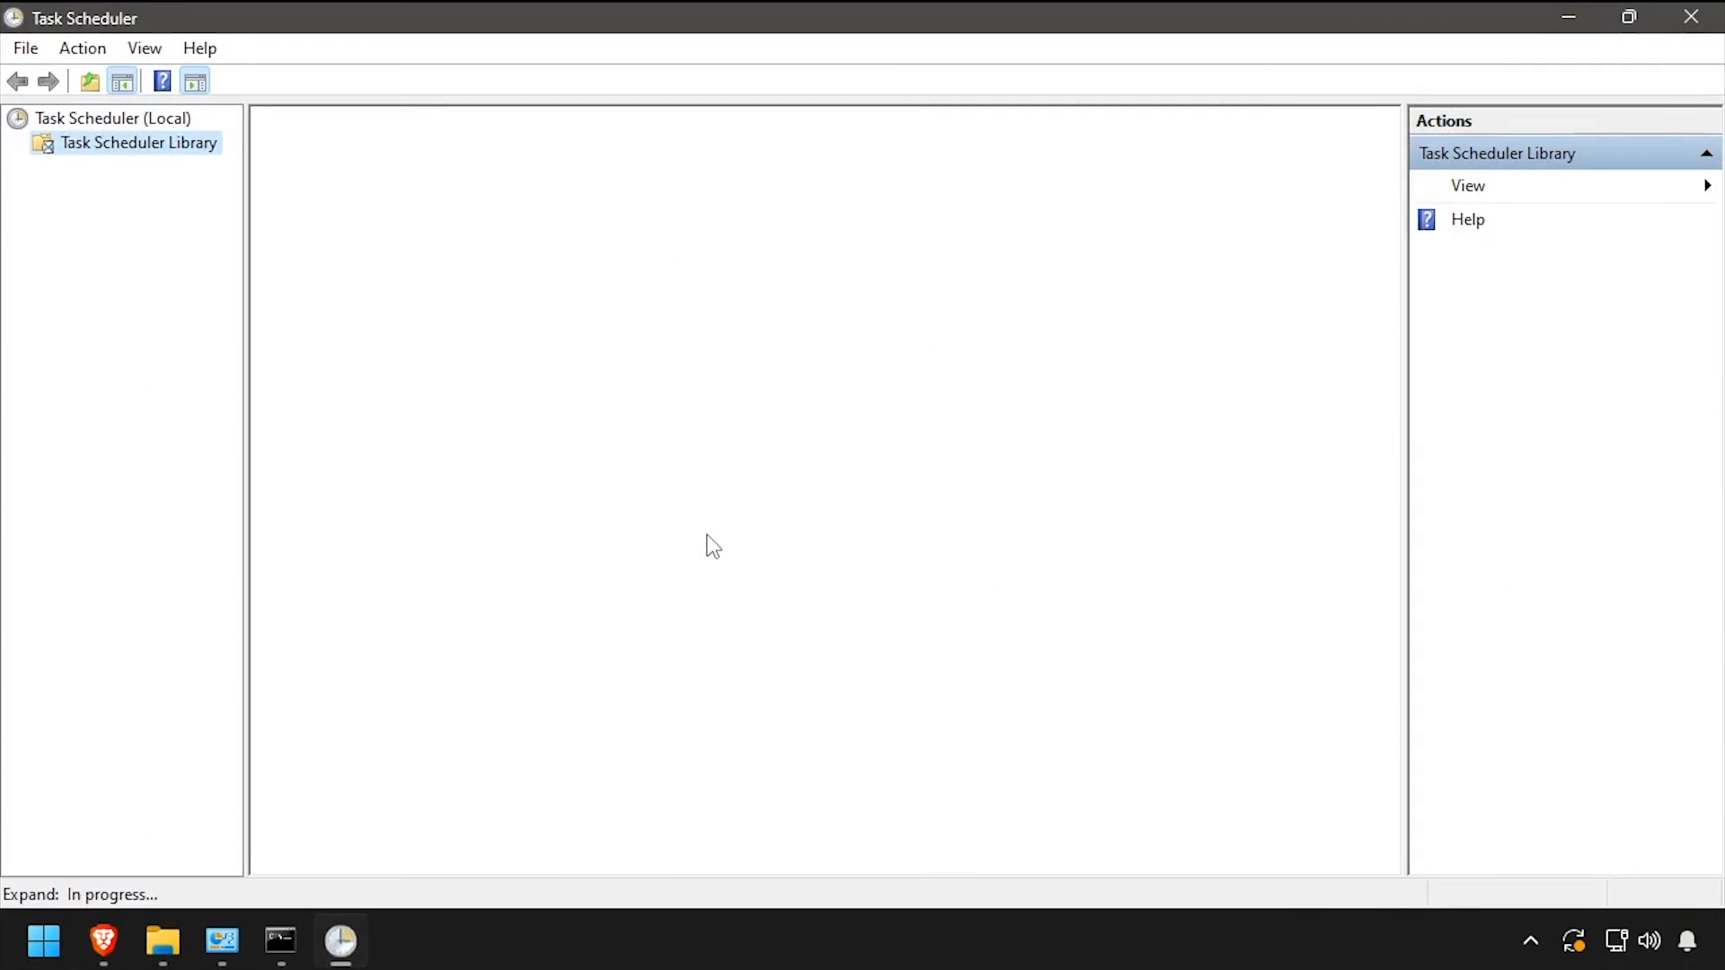
left_click(113, 119)
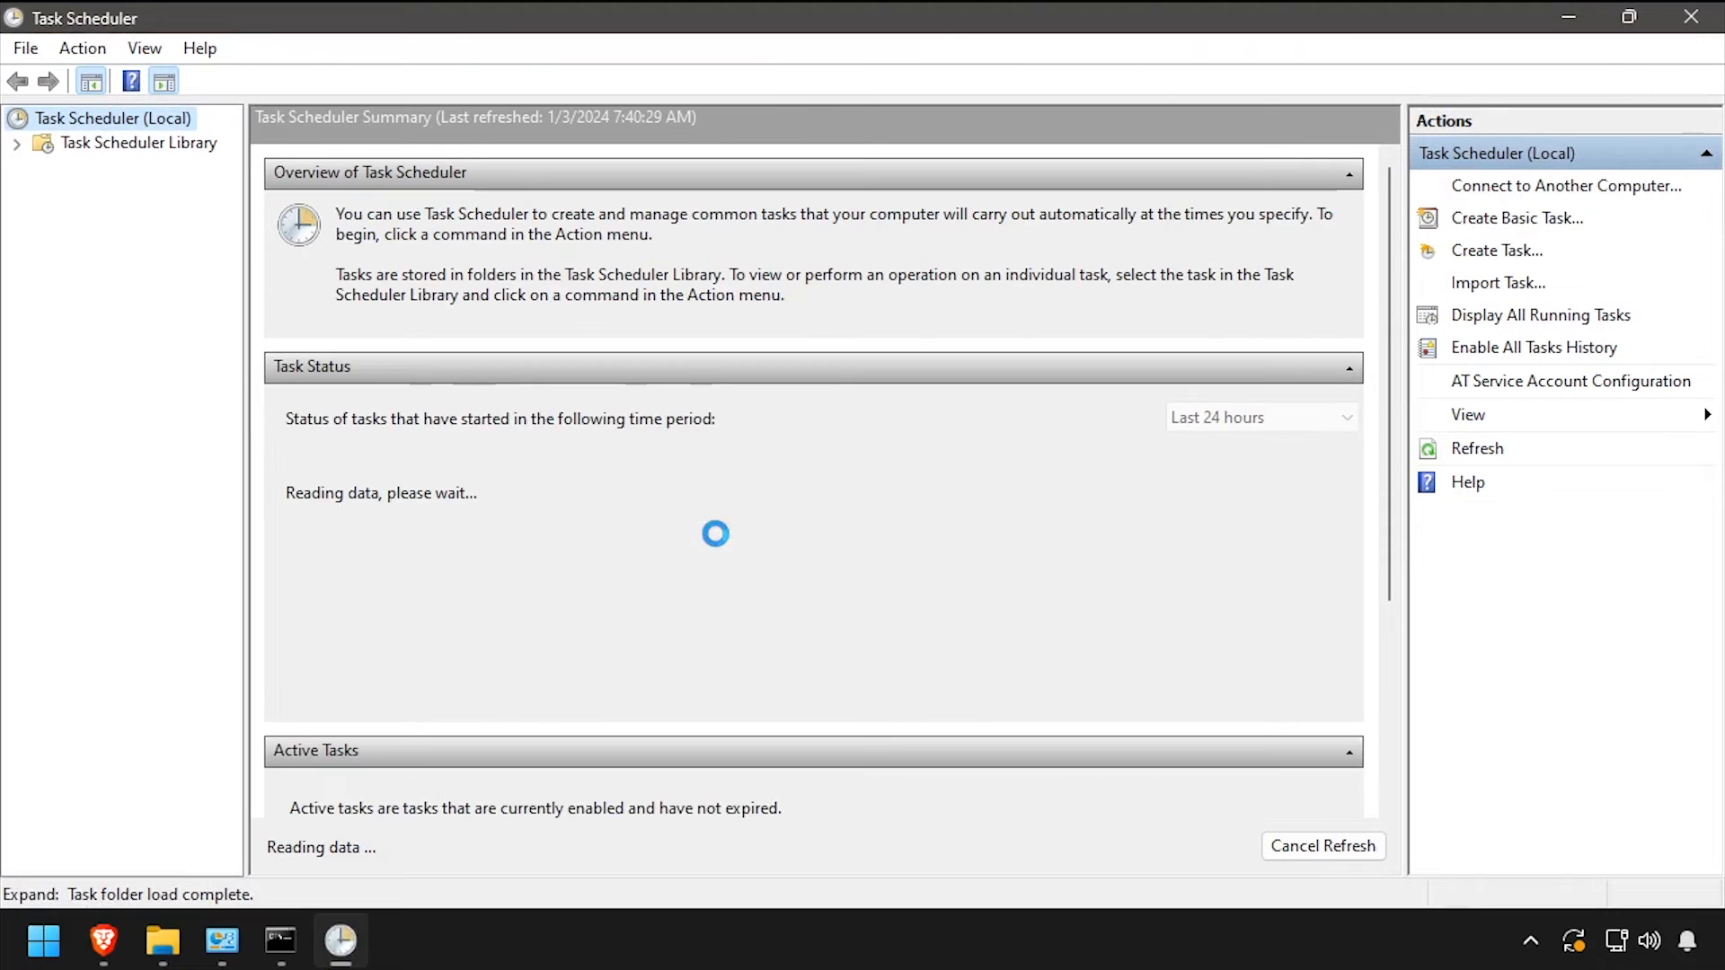
left_click(138, 142)
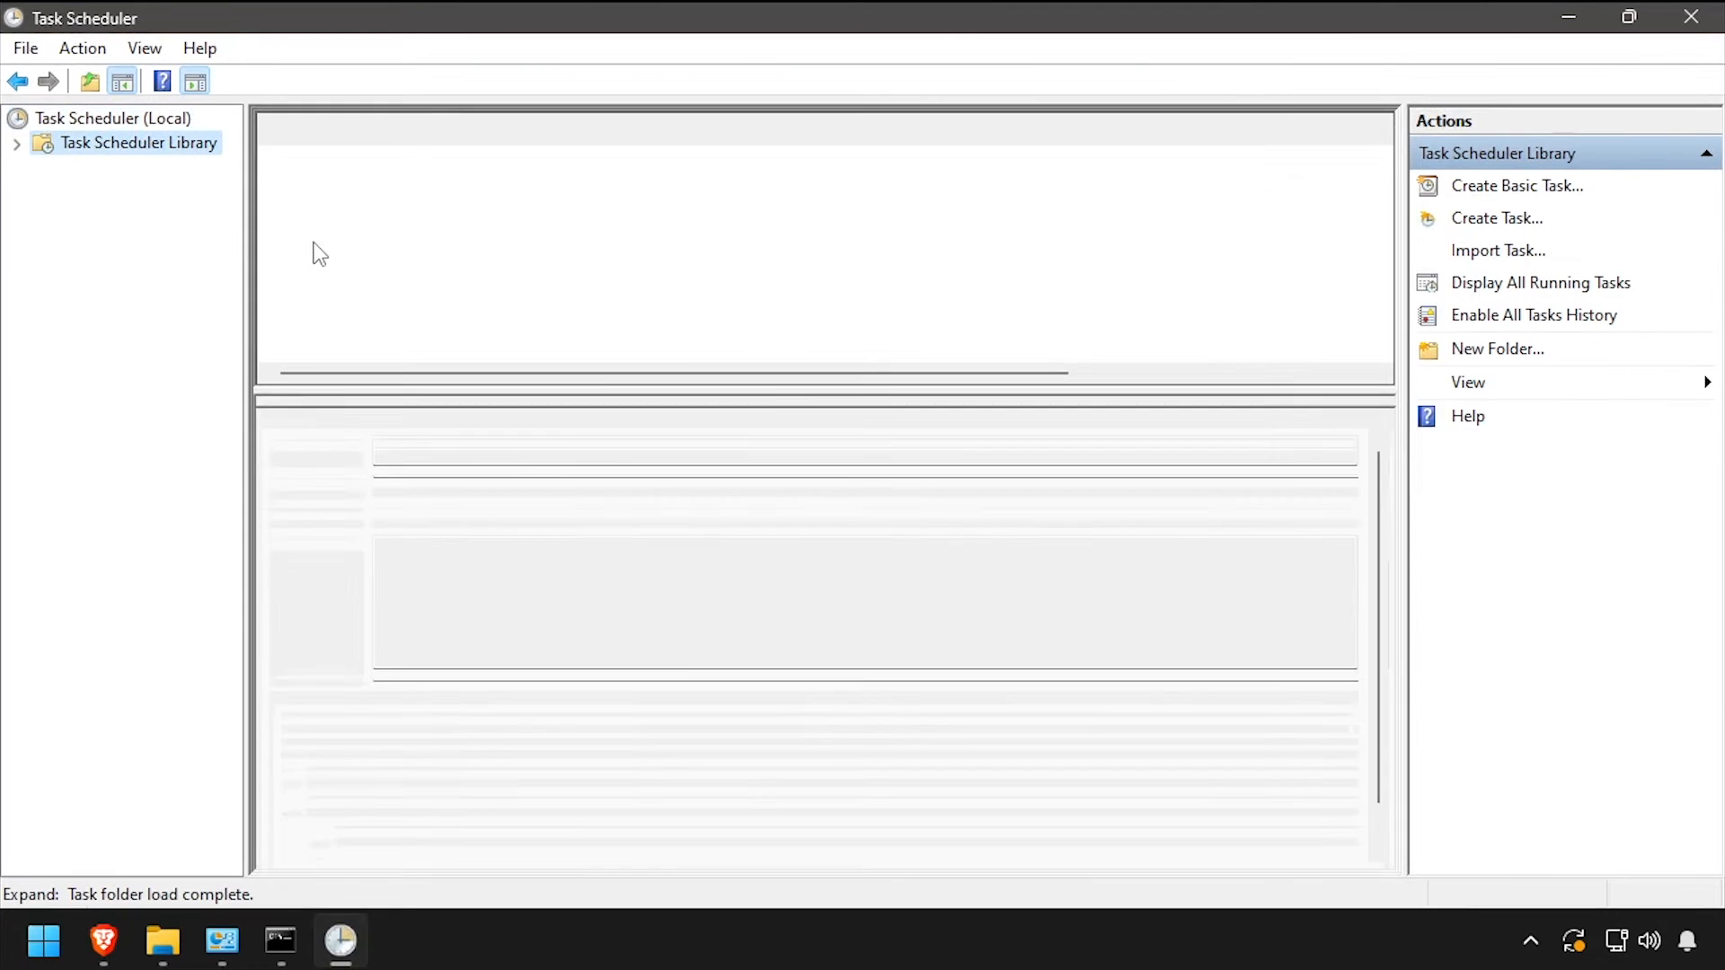
left_click(139, 144)
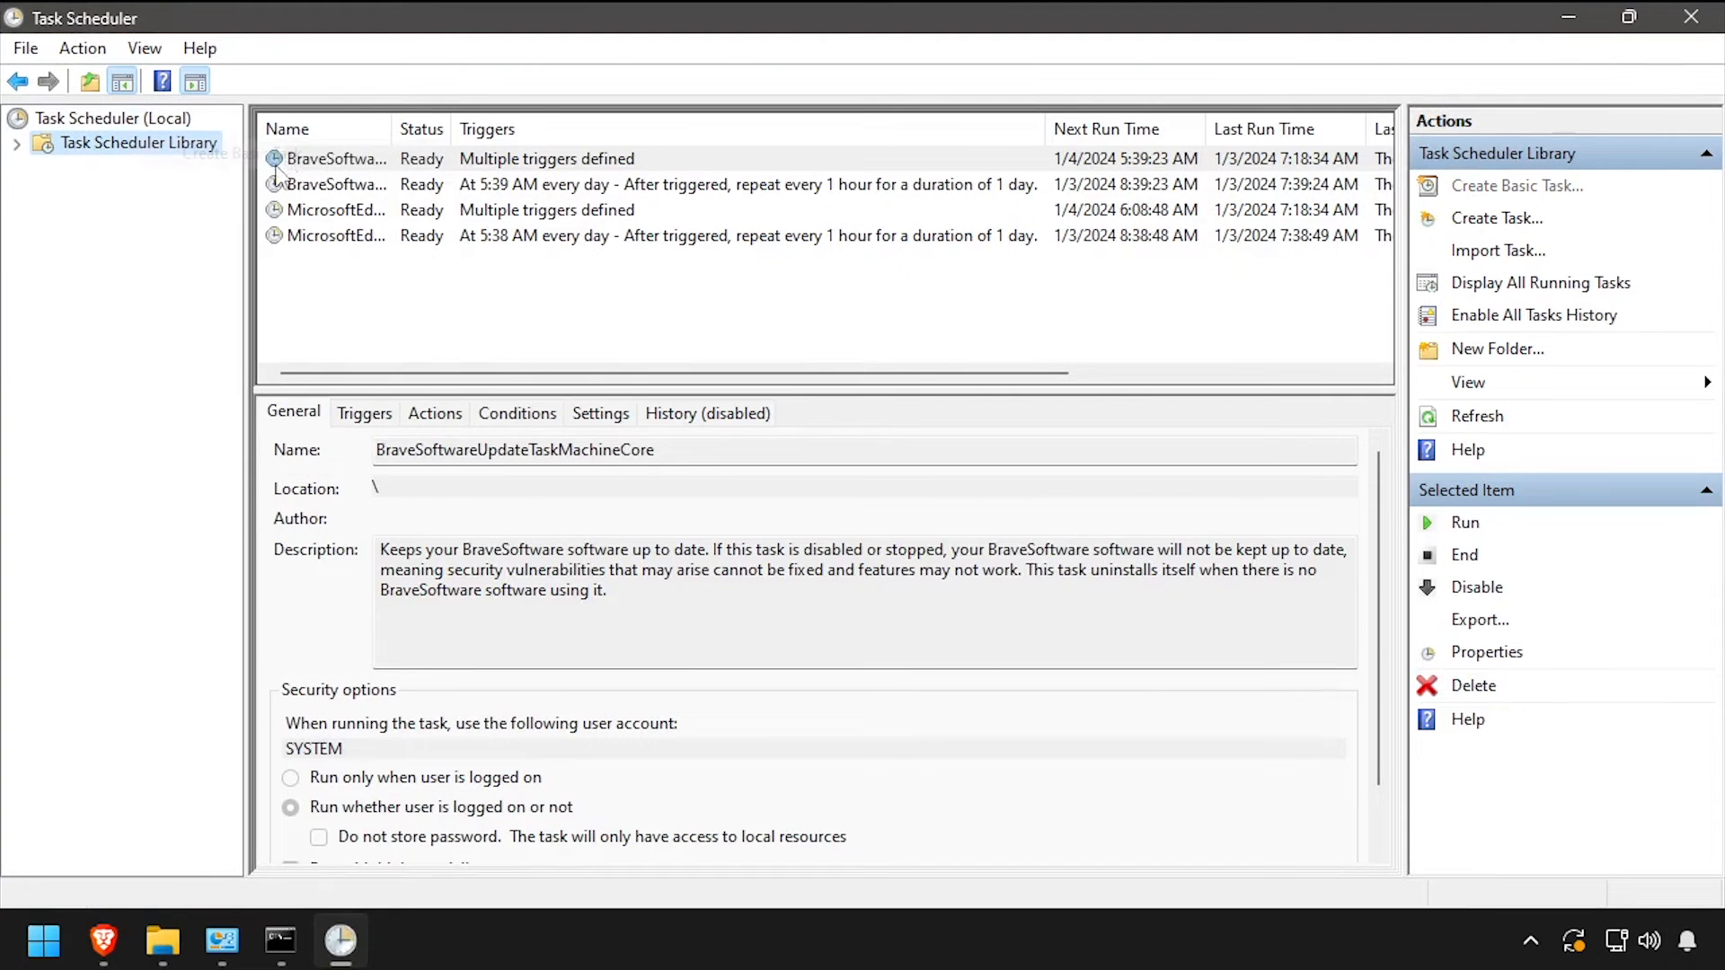
left_click(1516, 185)
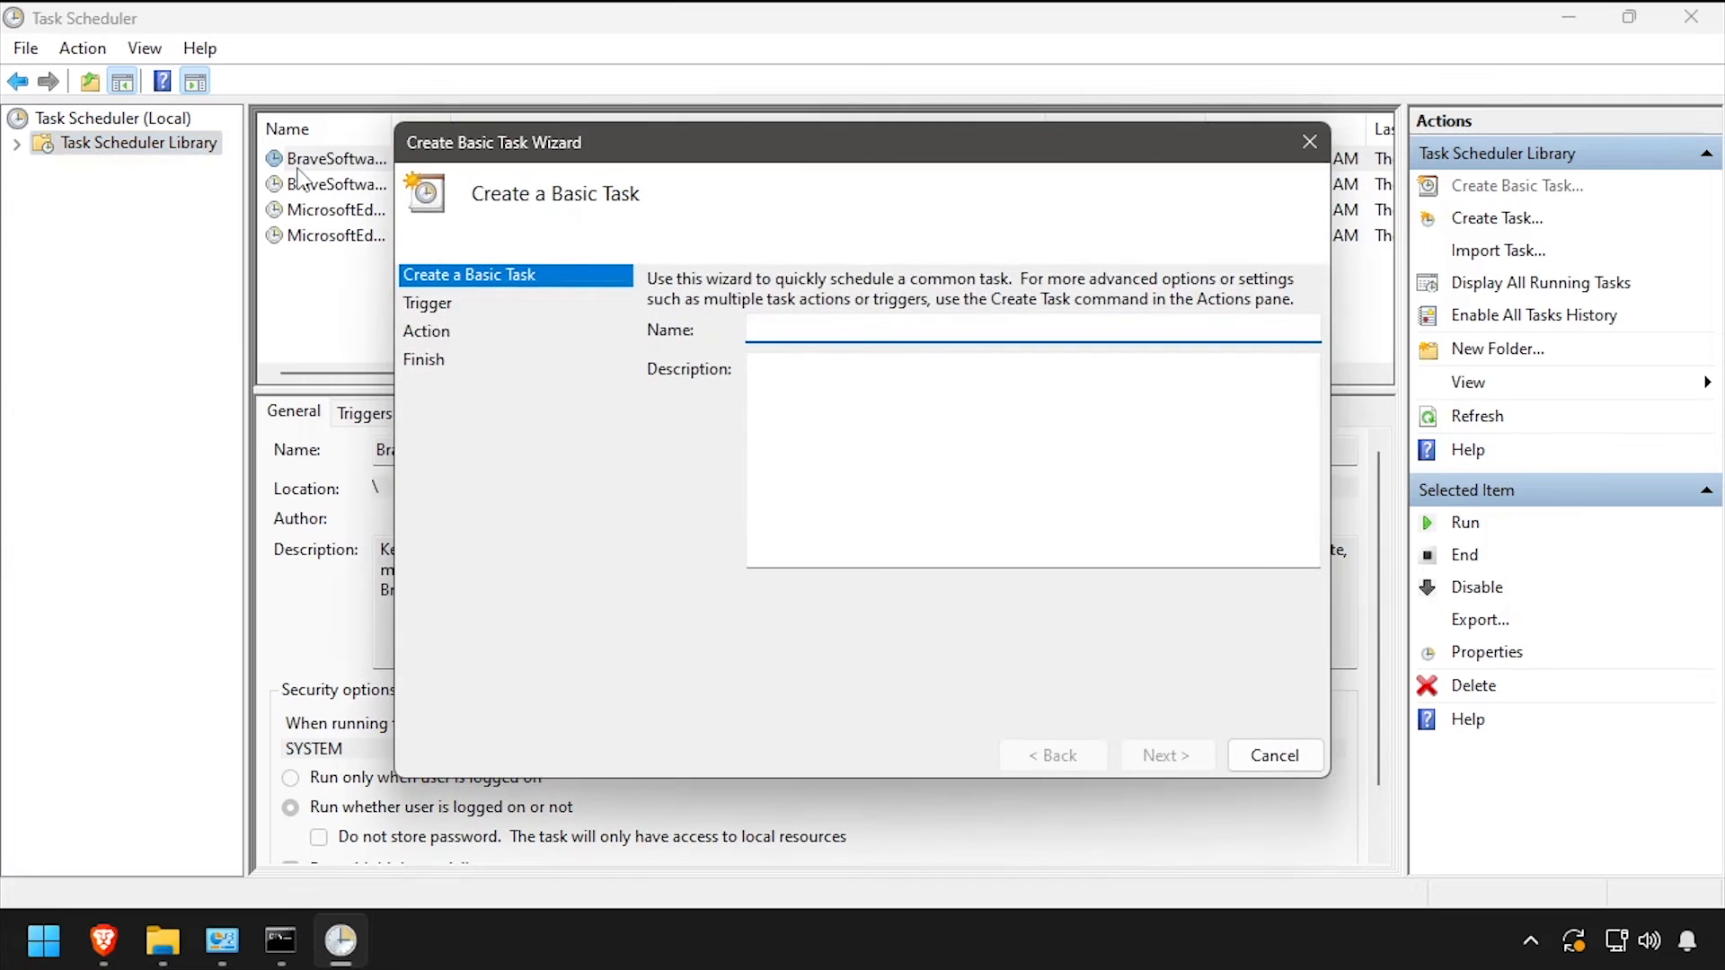
type("Homarr")
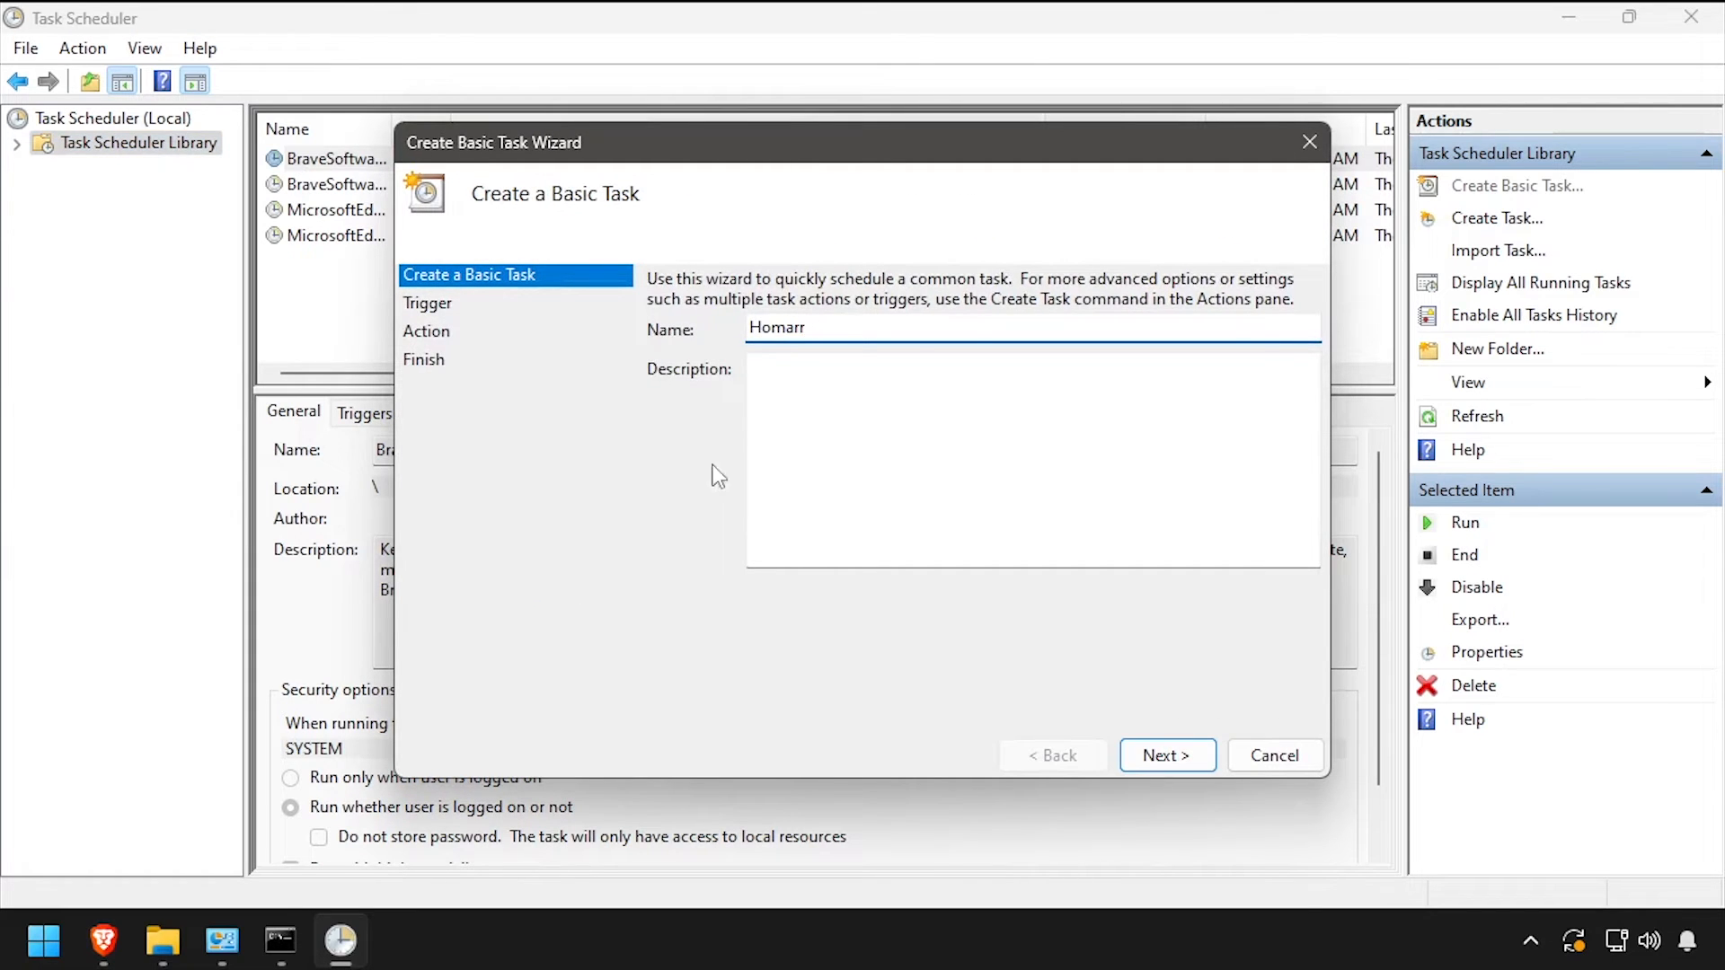
- Trigger it when the computer starts, starting homarr.bat, with properties set to open on finish
left_click(1165, 756)
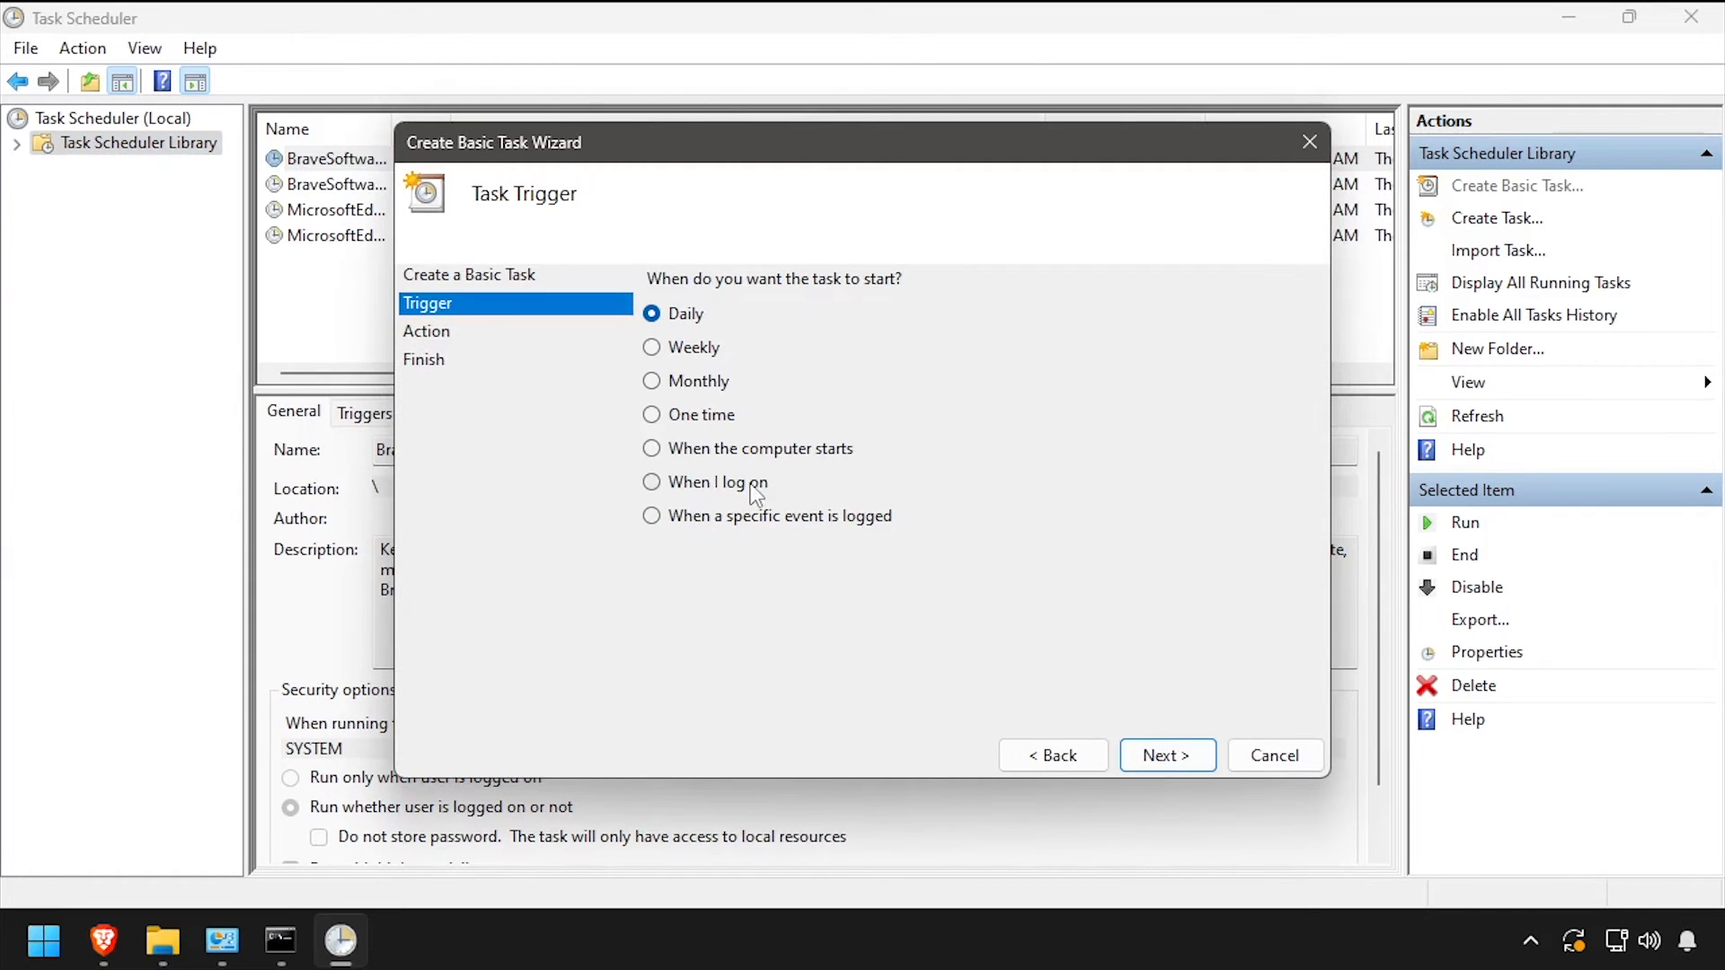
left_click(1167, 757)
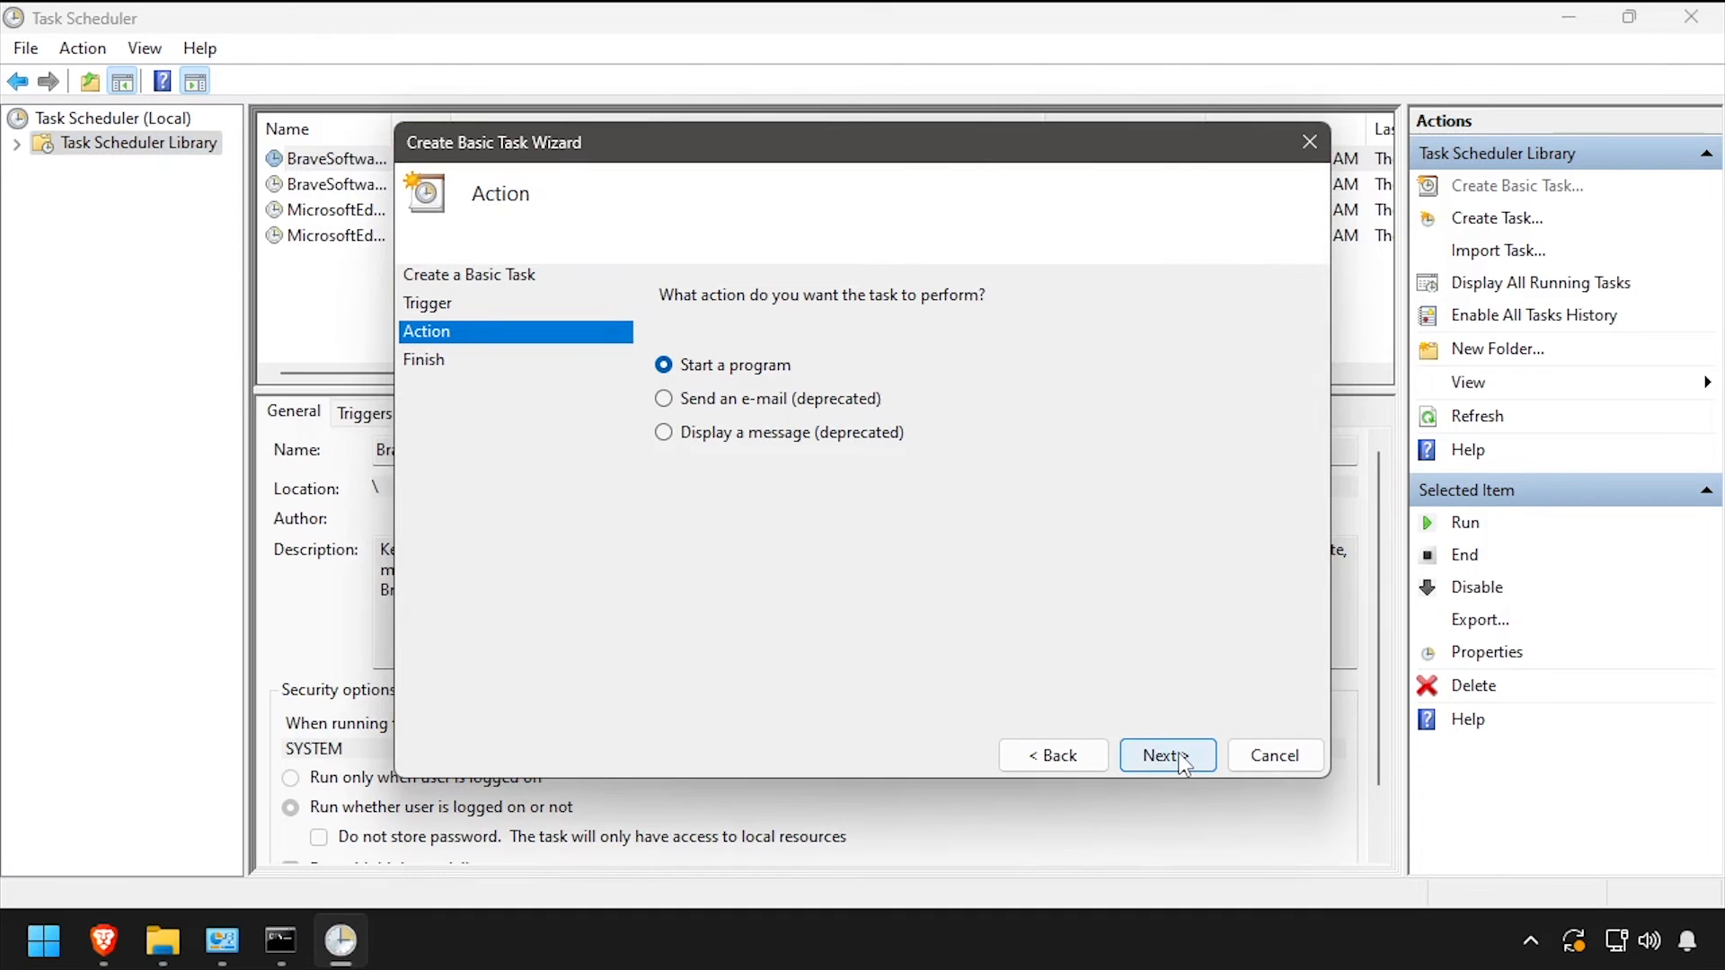
left_click(1166, 757)
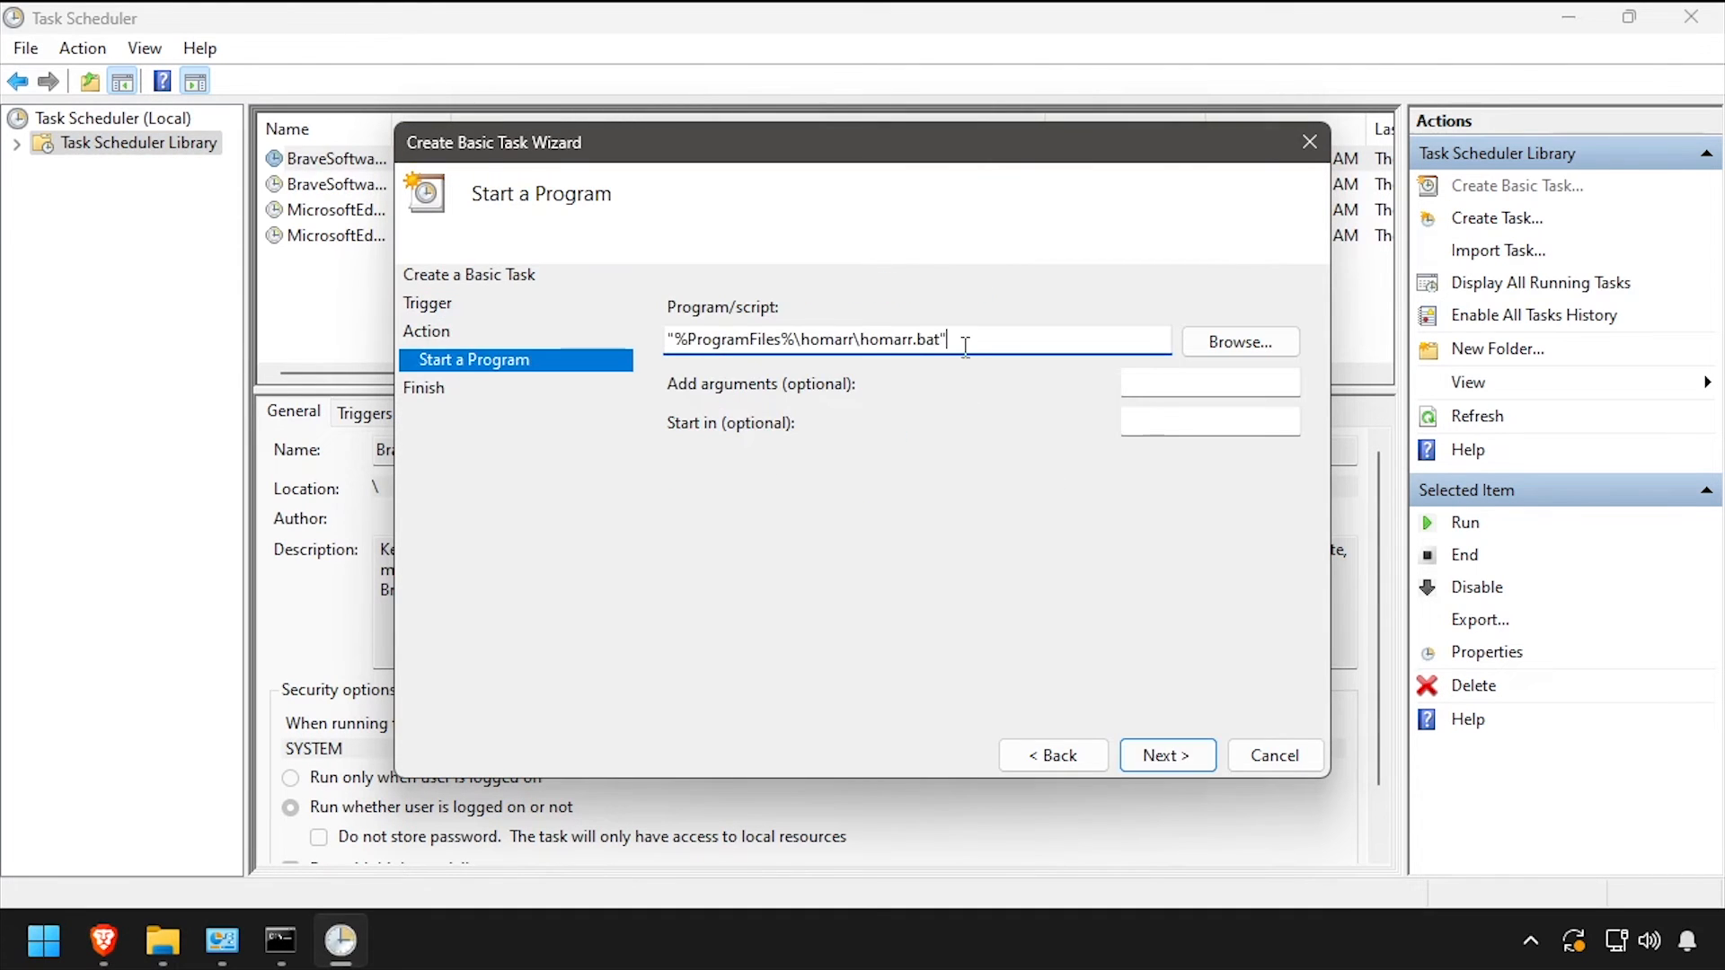
left_click(1167, 756)
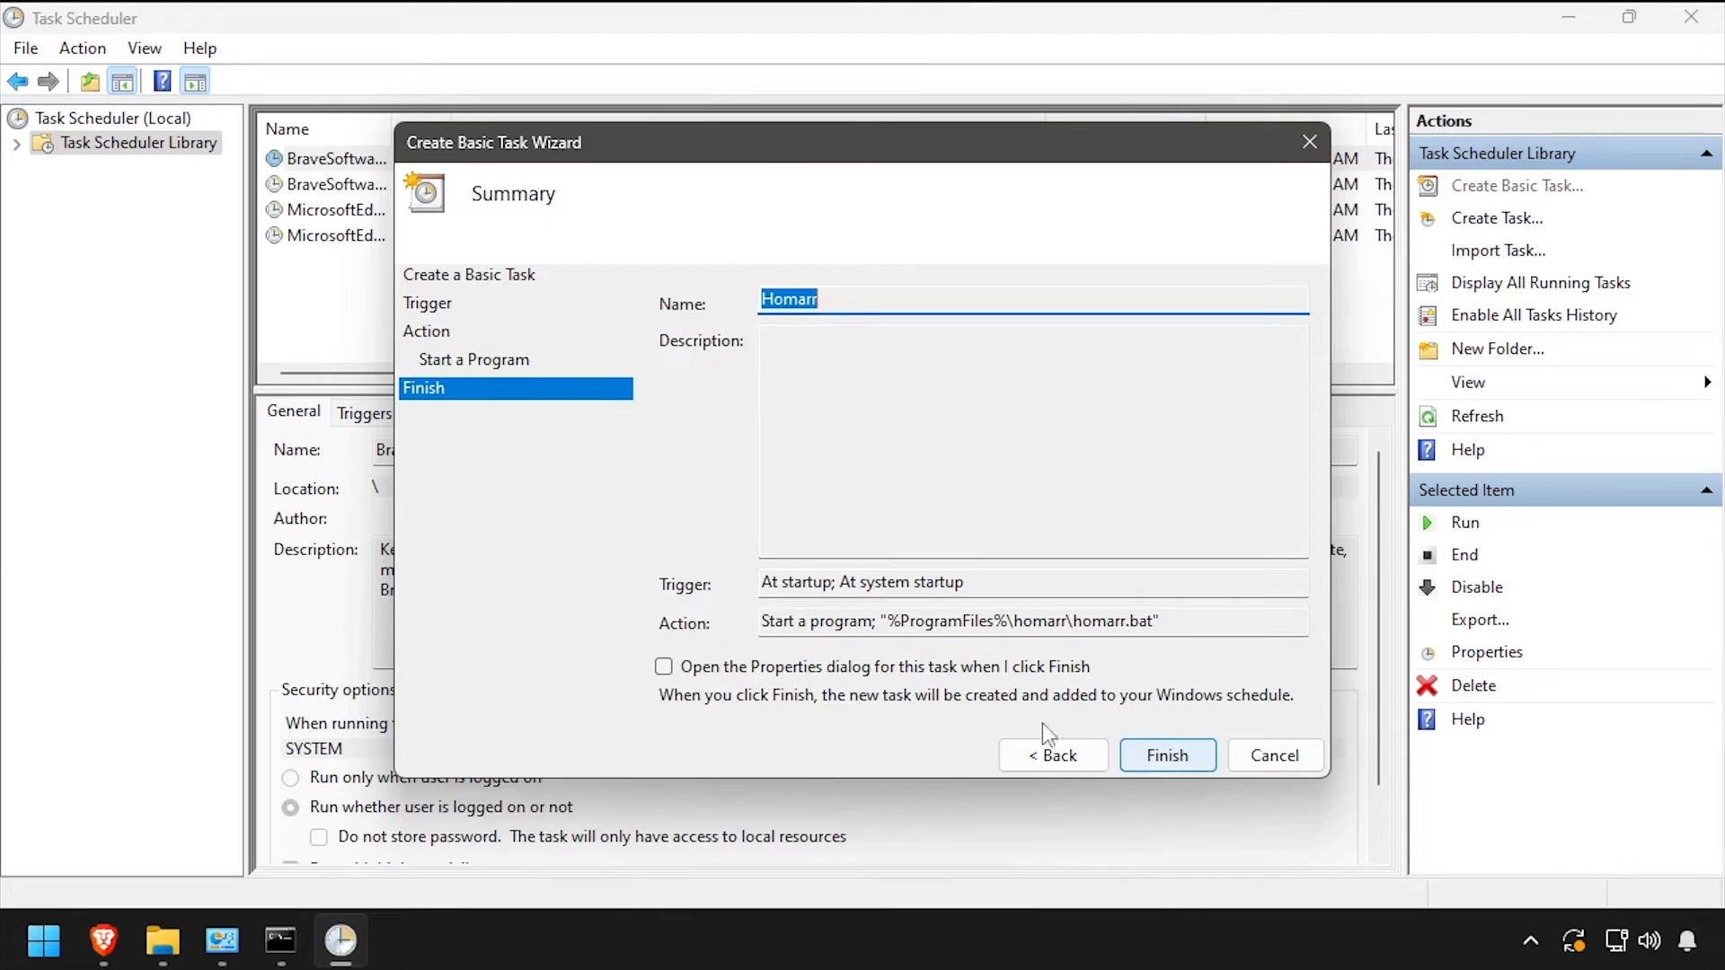
left_click(663, 667)
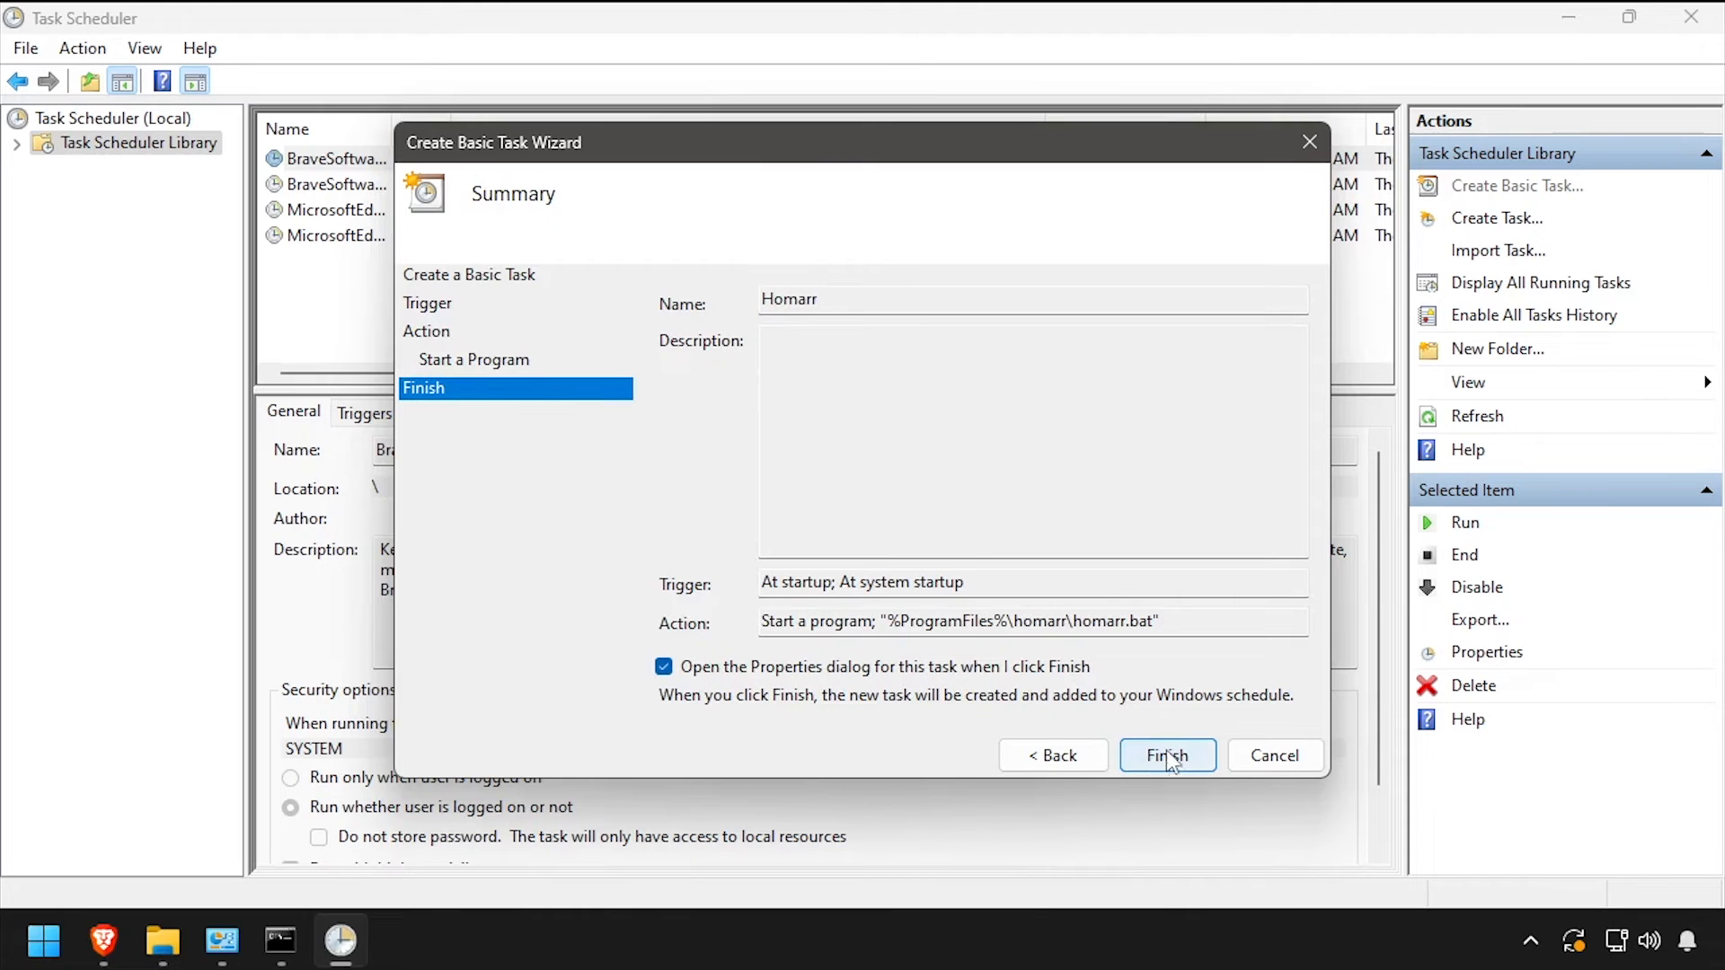
- Create the task, run it as SYSTEM with highest privileges, and save it to the library
left_click(1166, 757)
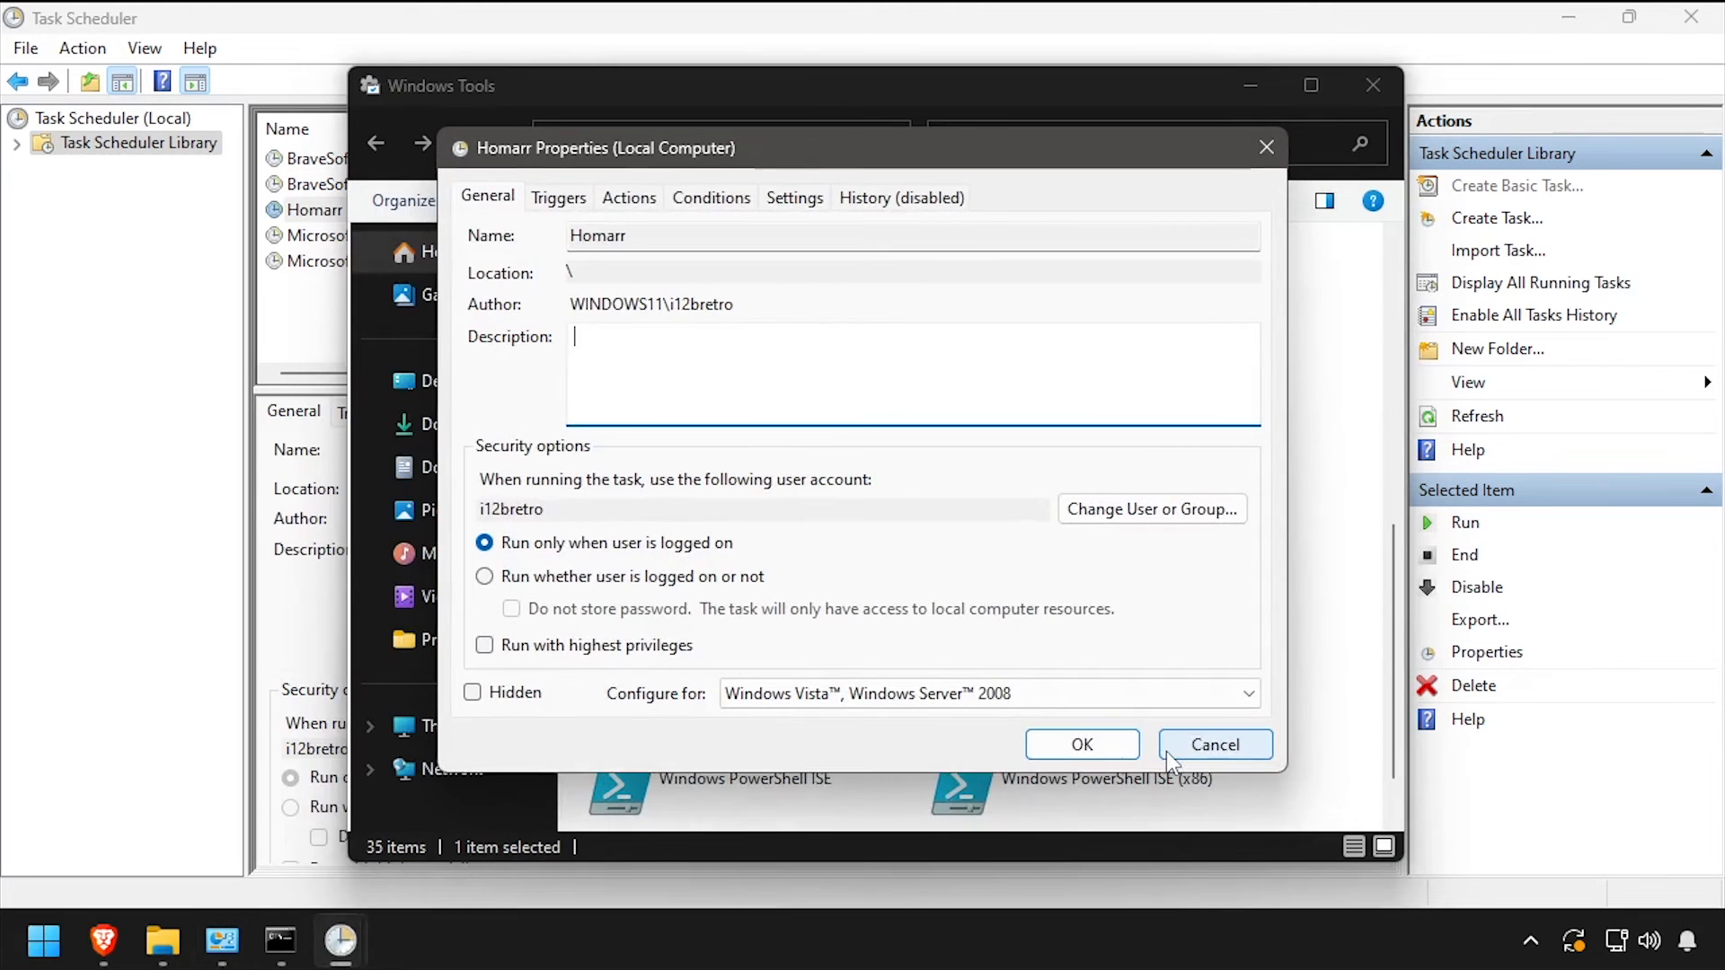
mouse_move(1150, 508)
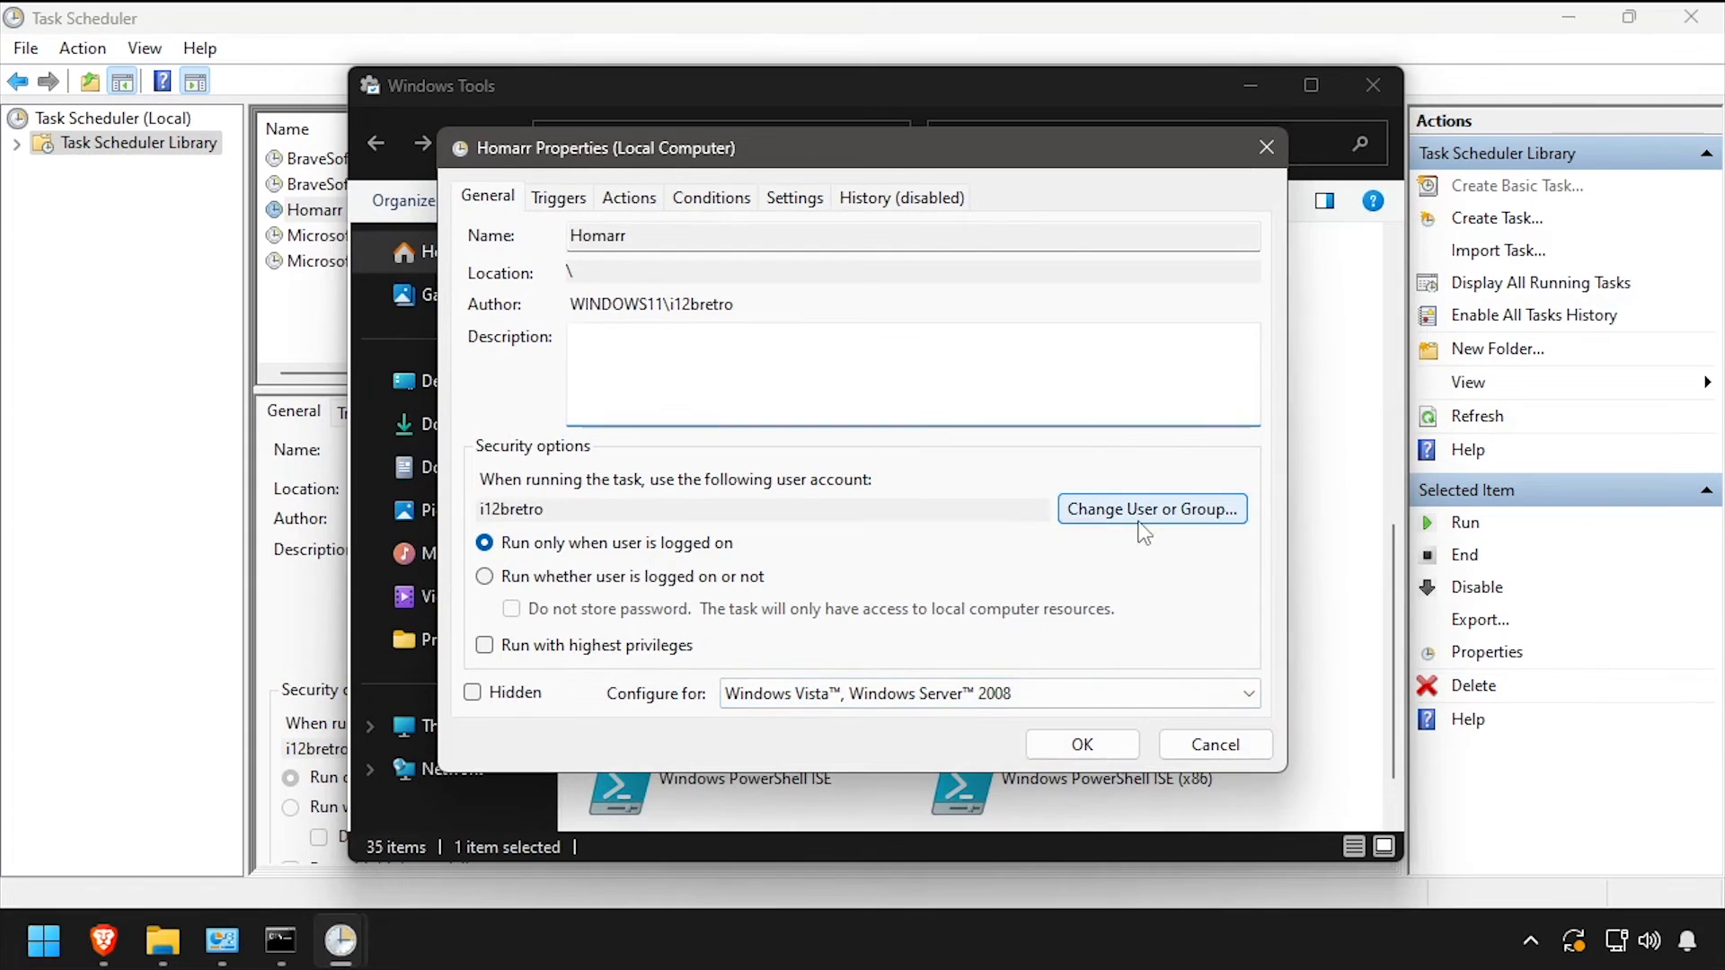
left_click(1150, 508)
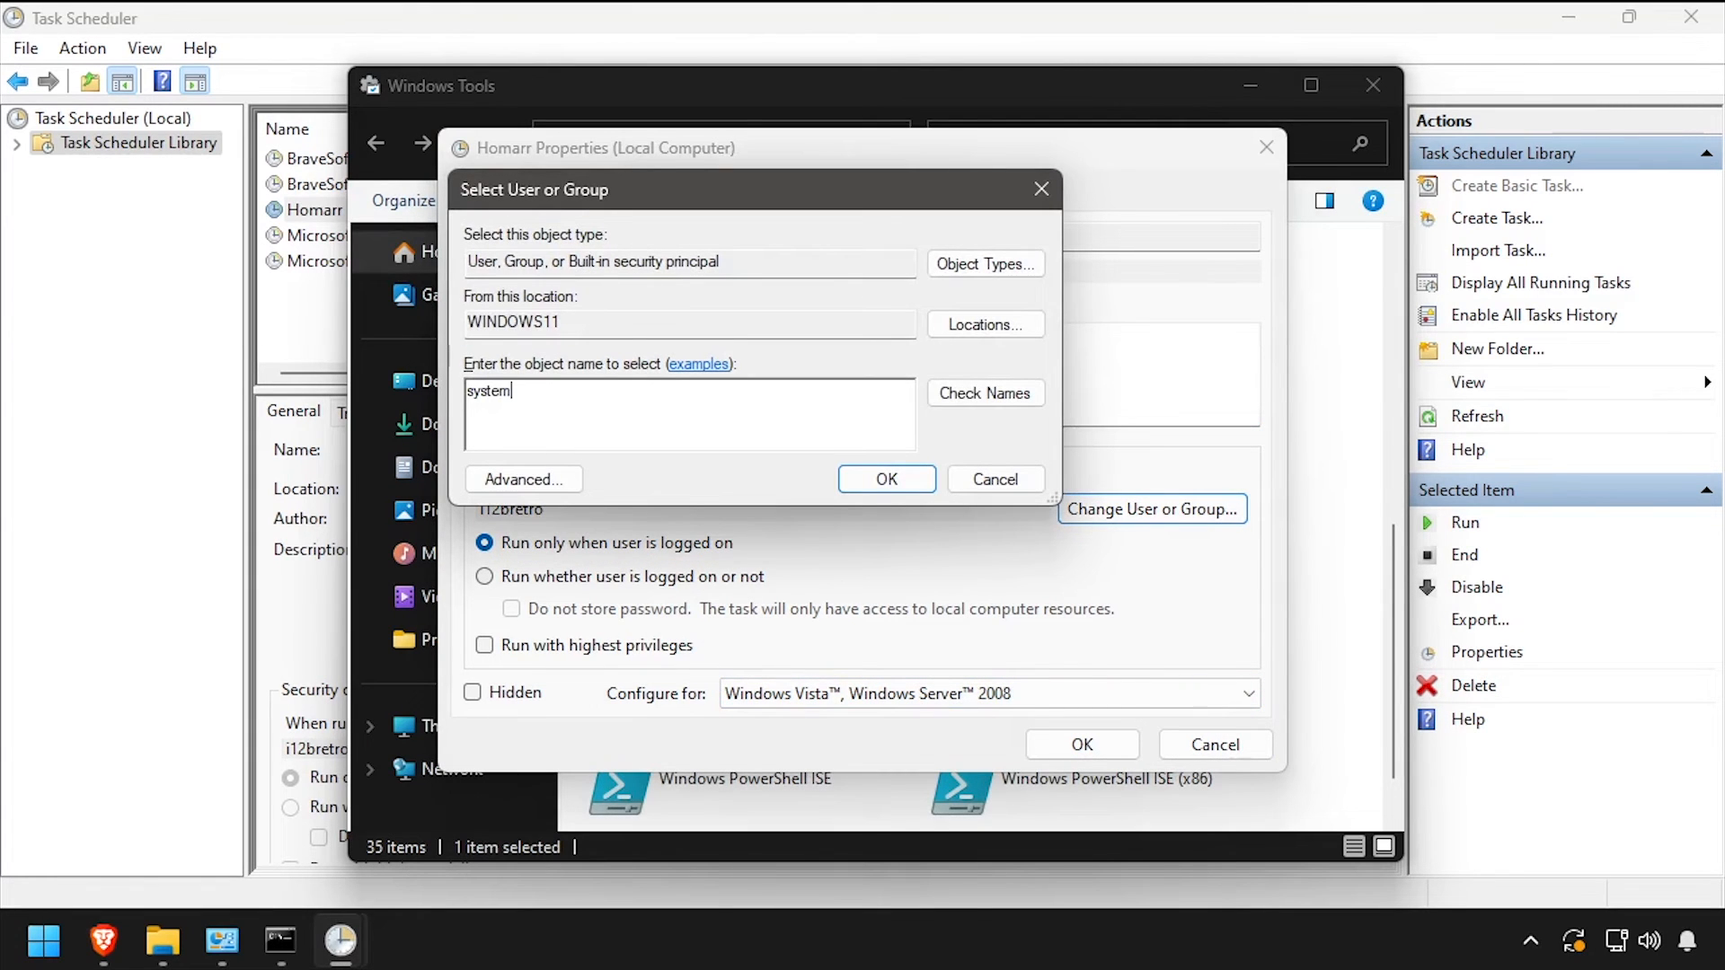
left_click(884, 478)
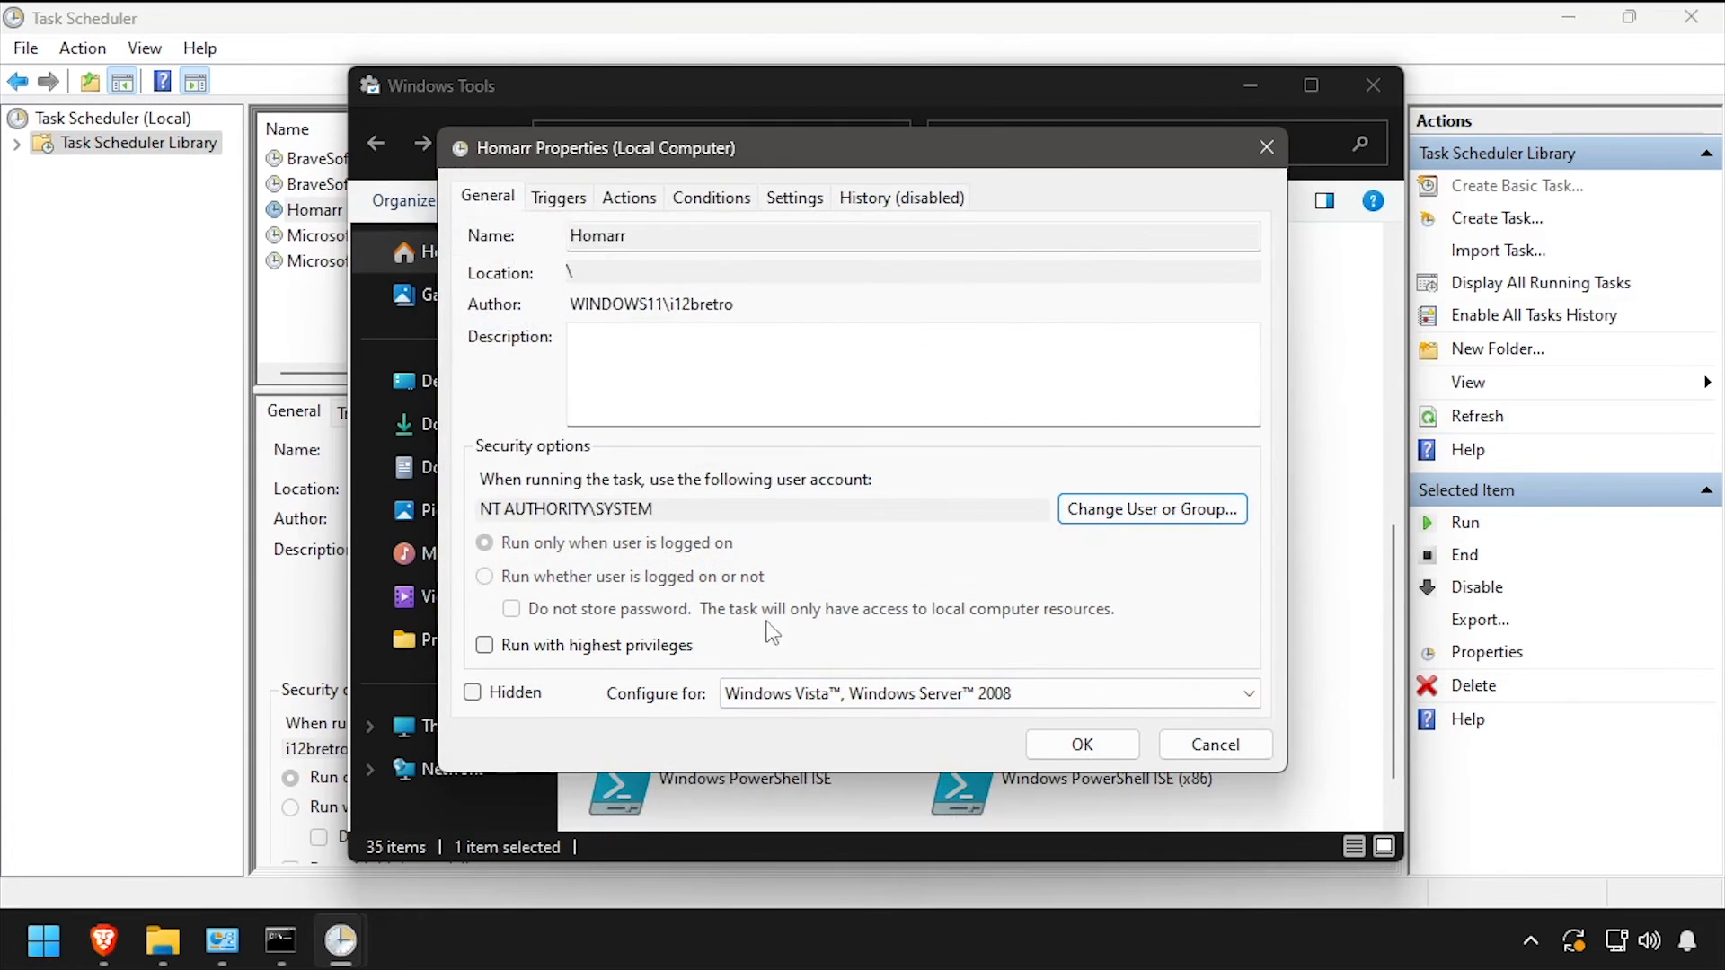
left_click(483, 645)
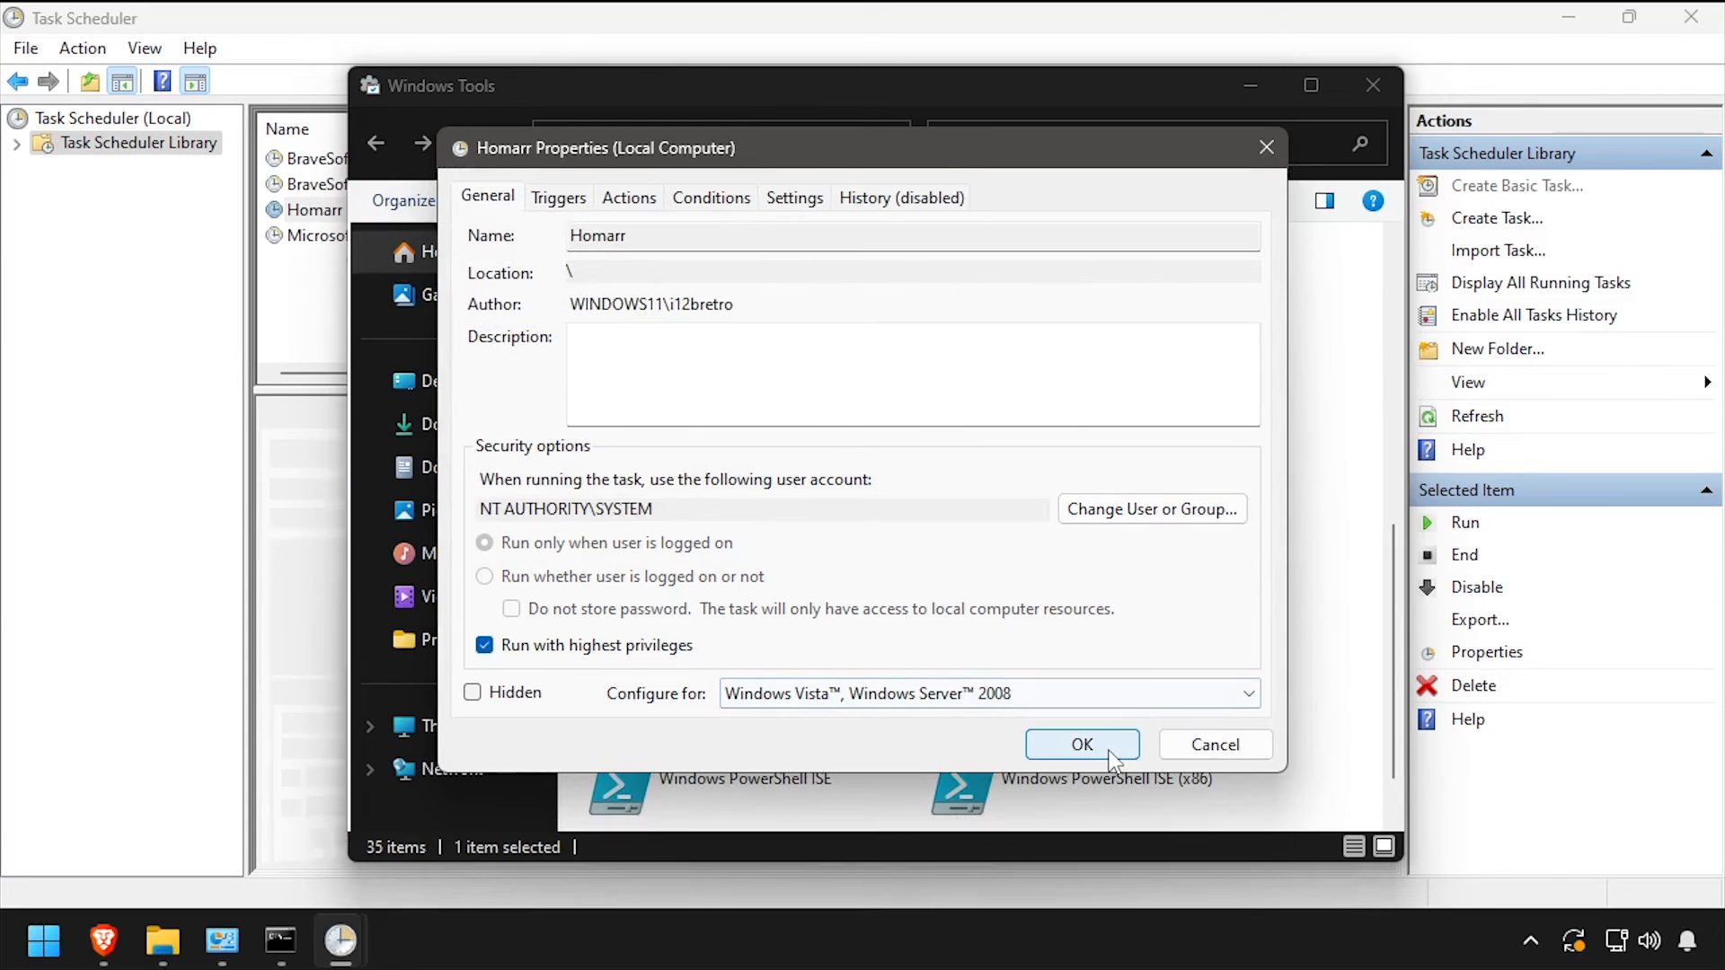
left_click(1082, 744)
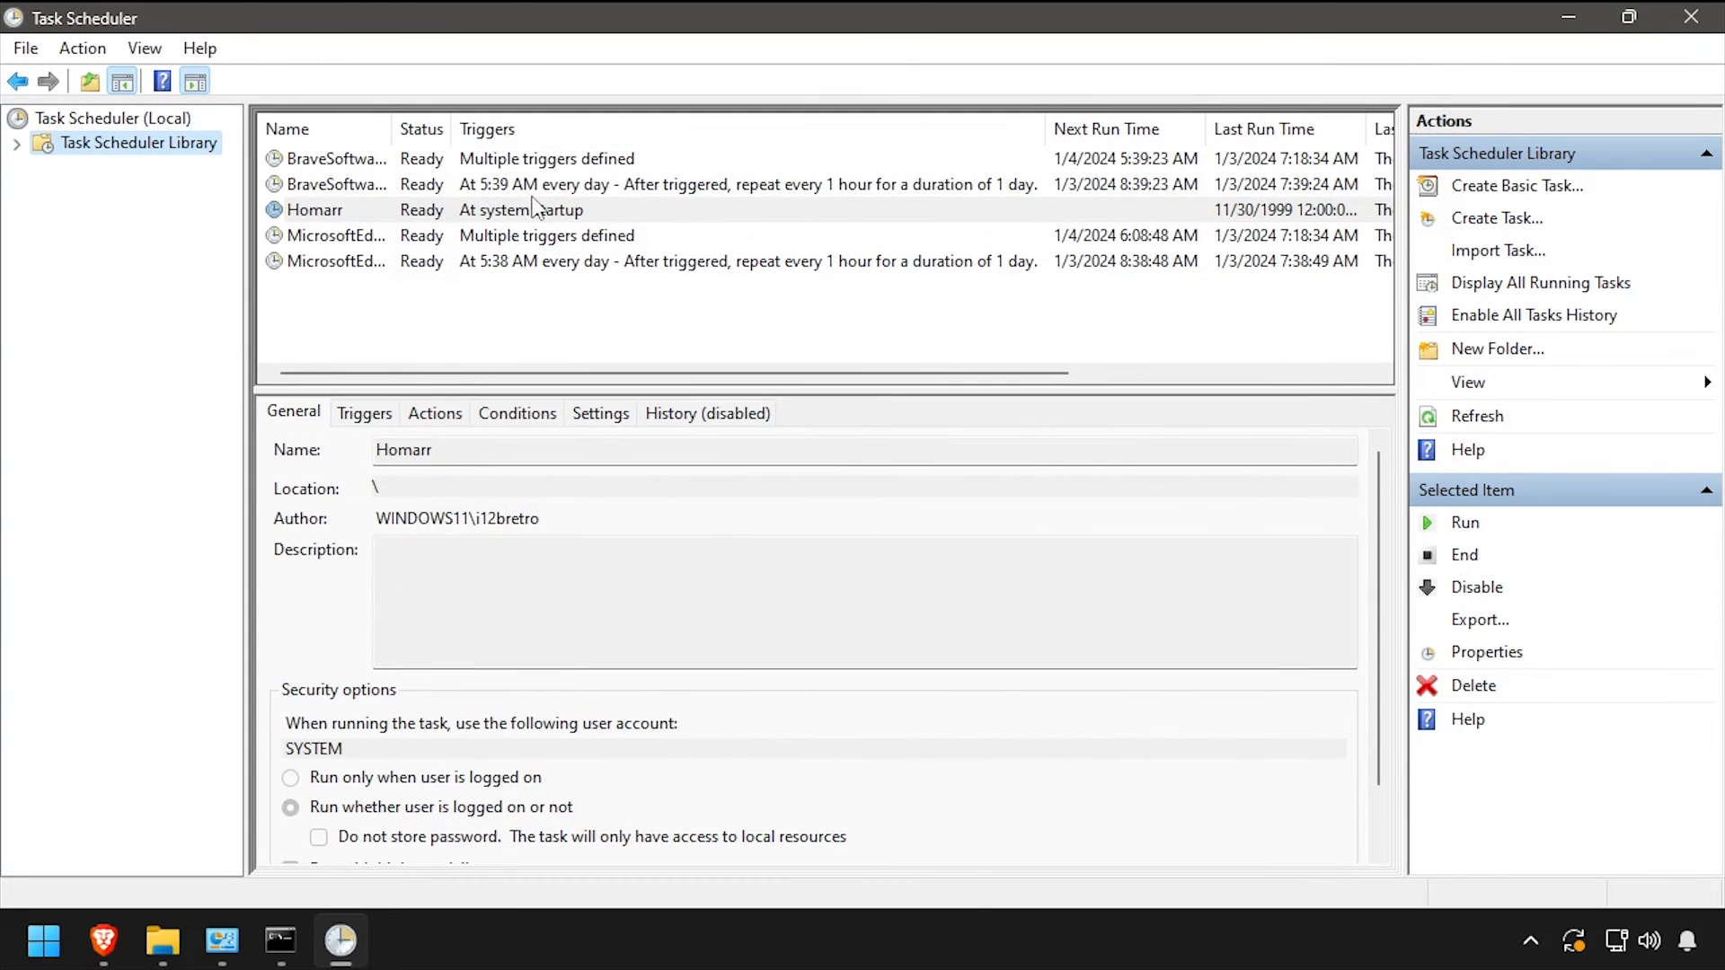
right_click(313, 208)
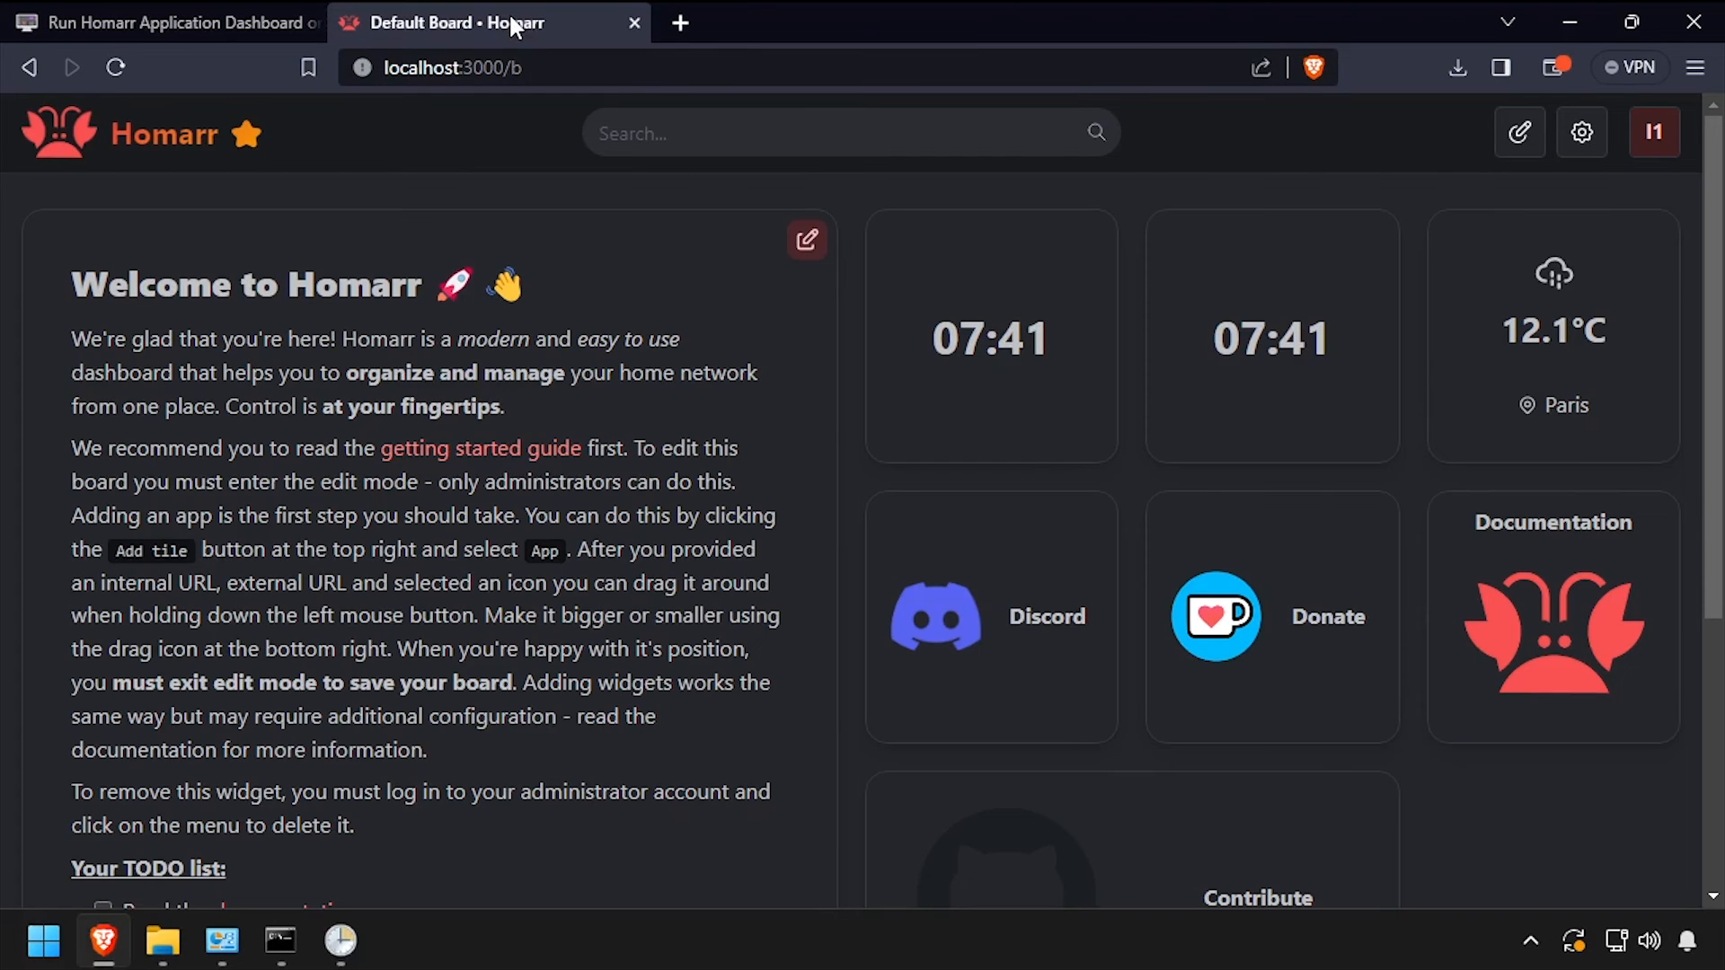
- Reload localhost:3000, then go through the user menu to Manage and its About page
left_click(115, 66)
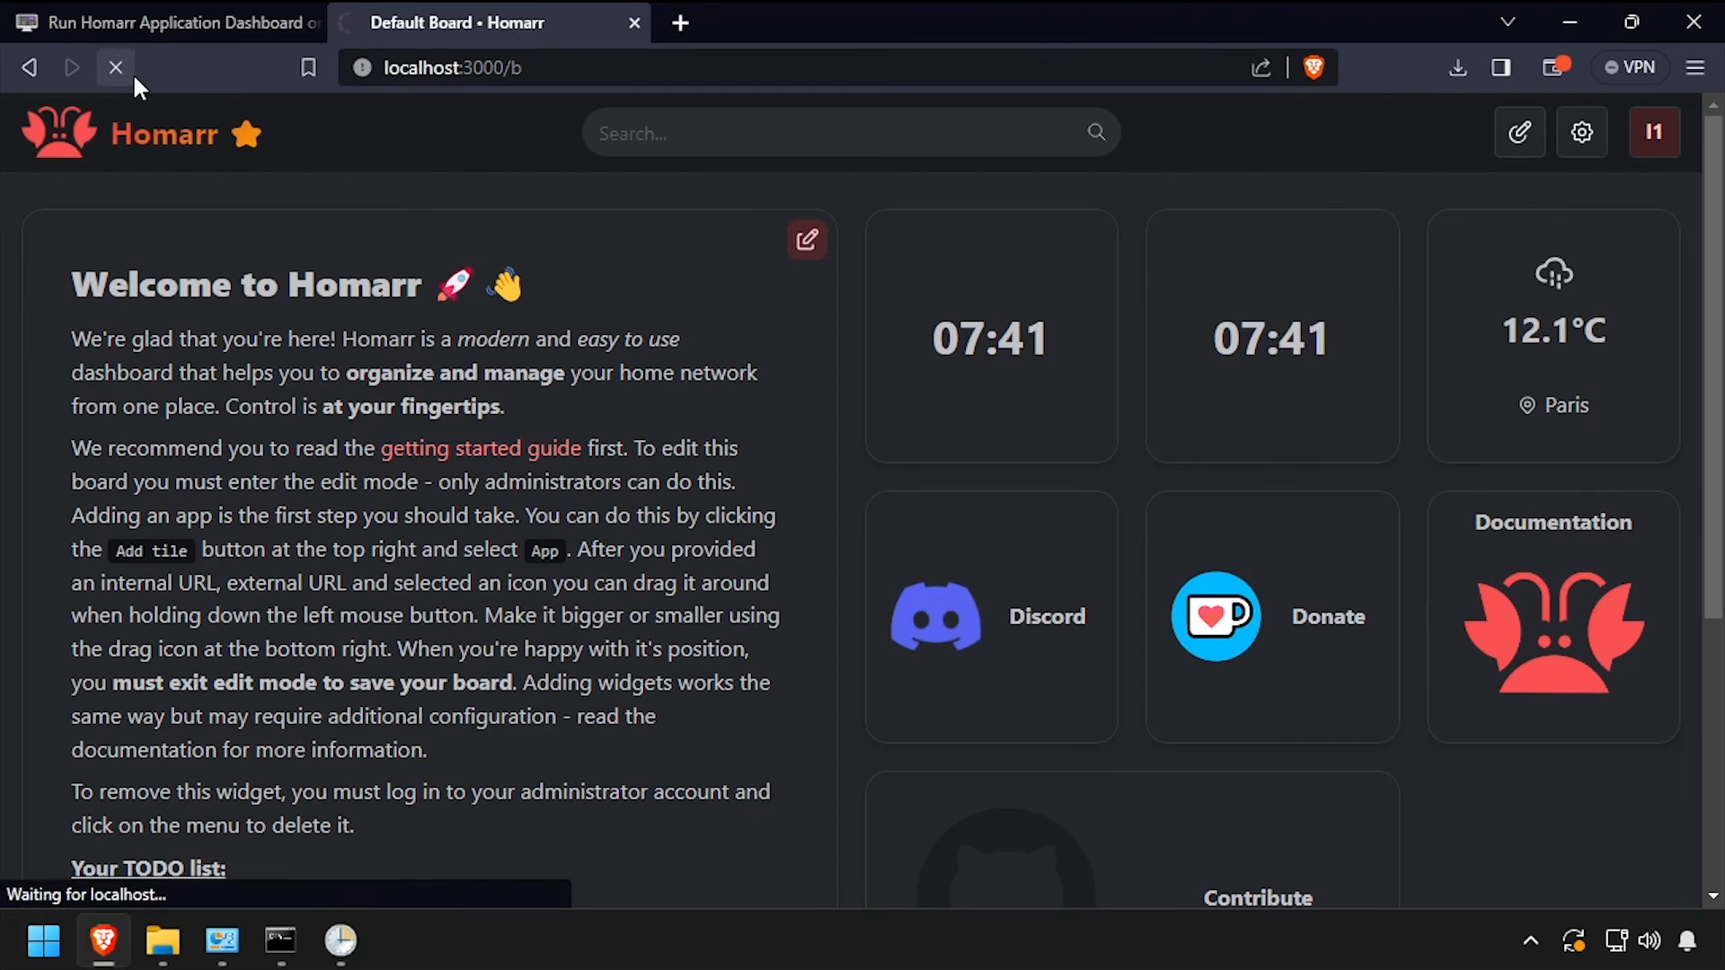
left_click(115, 66)
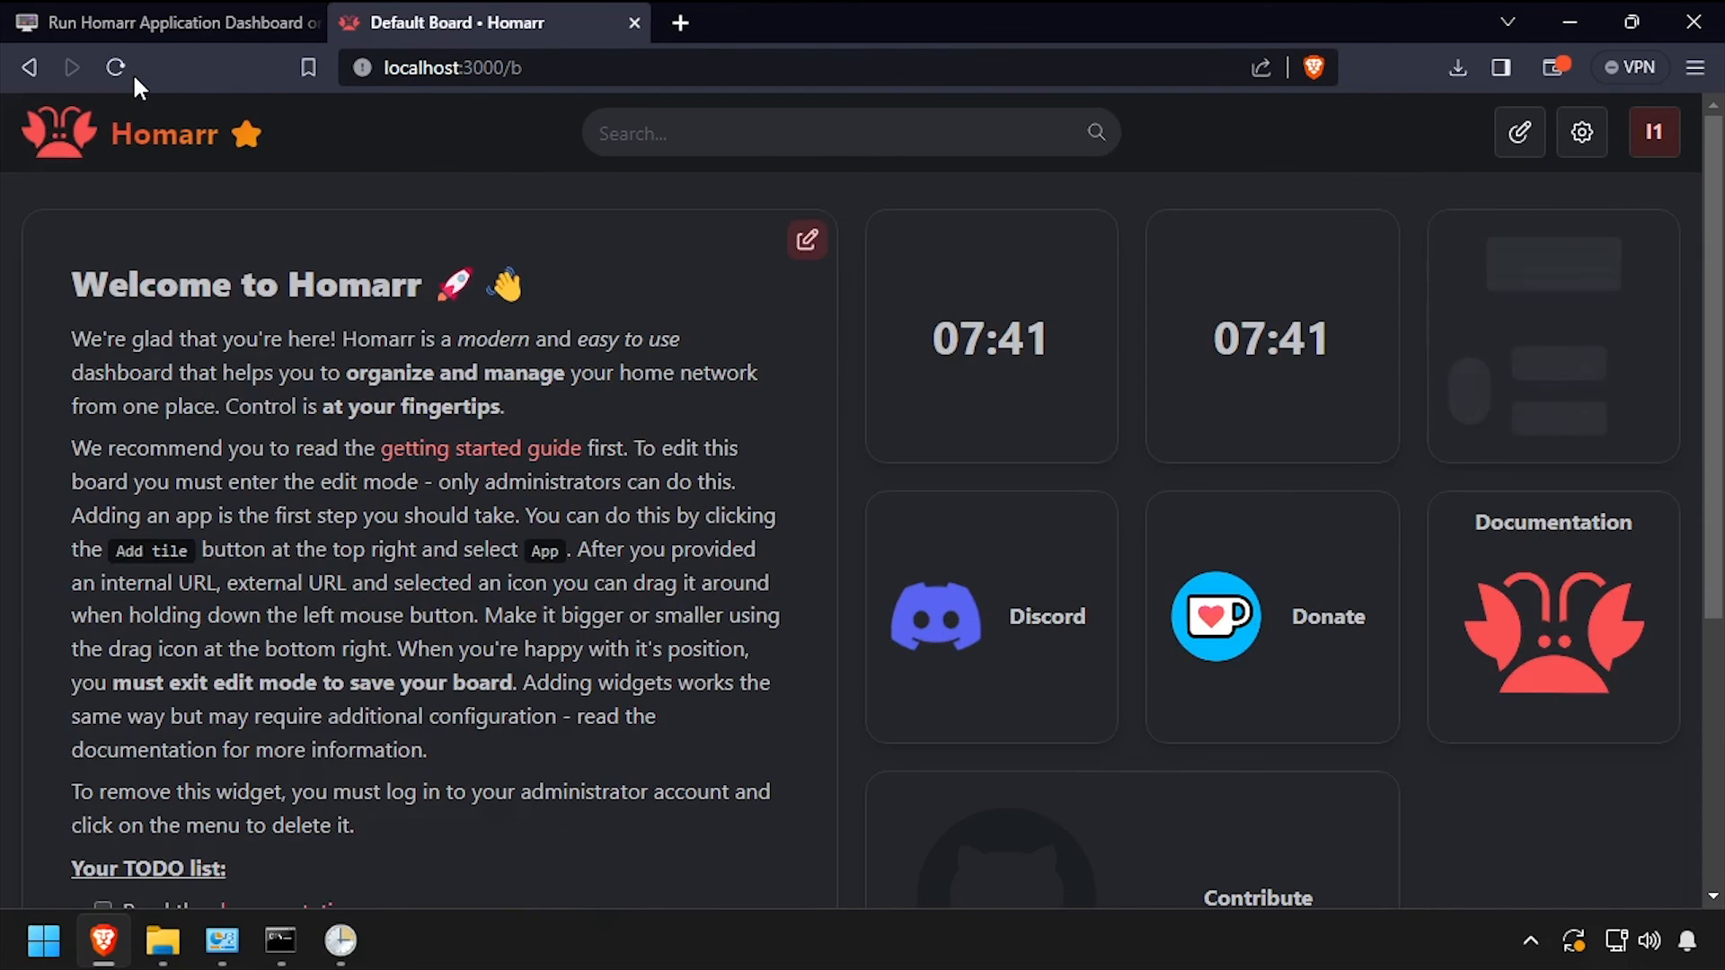
left_click(1653, 131)
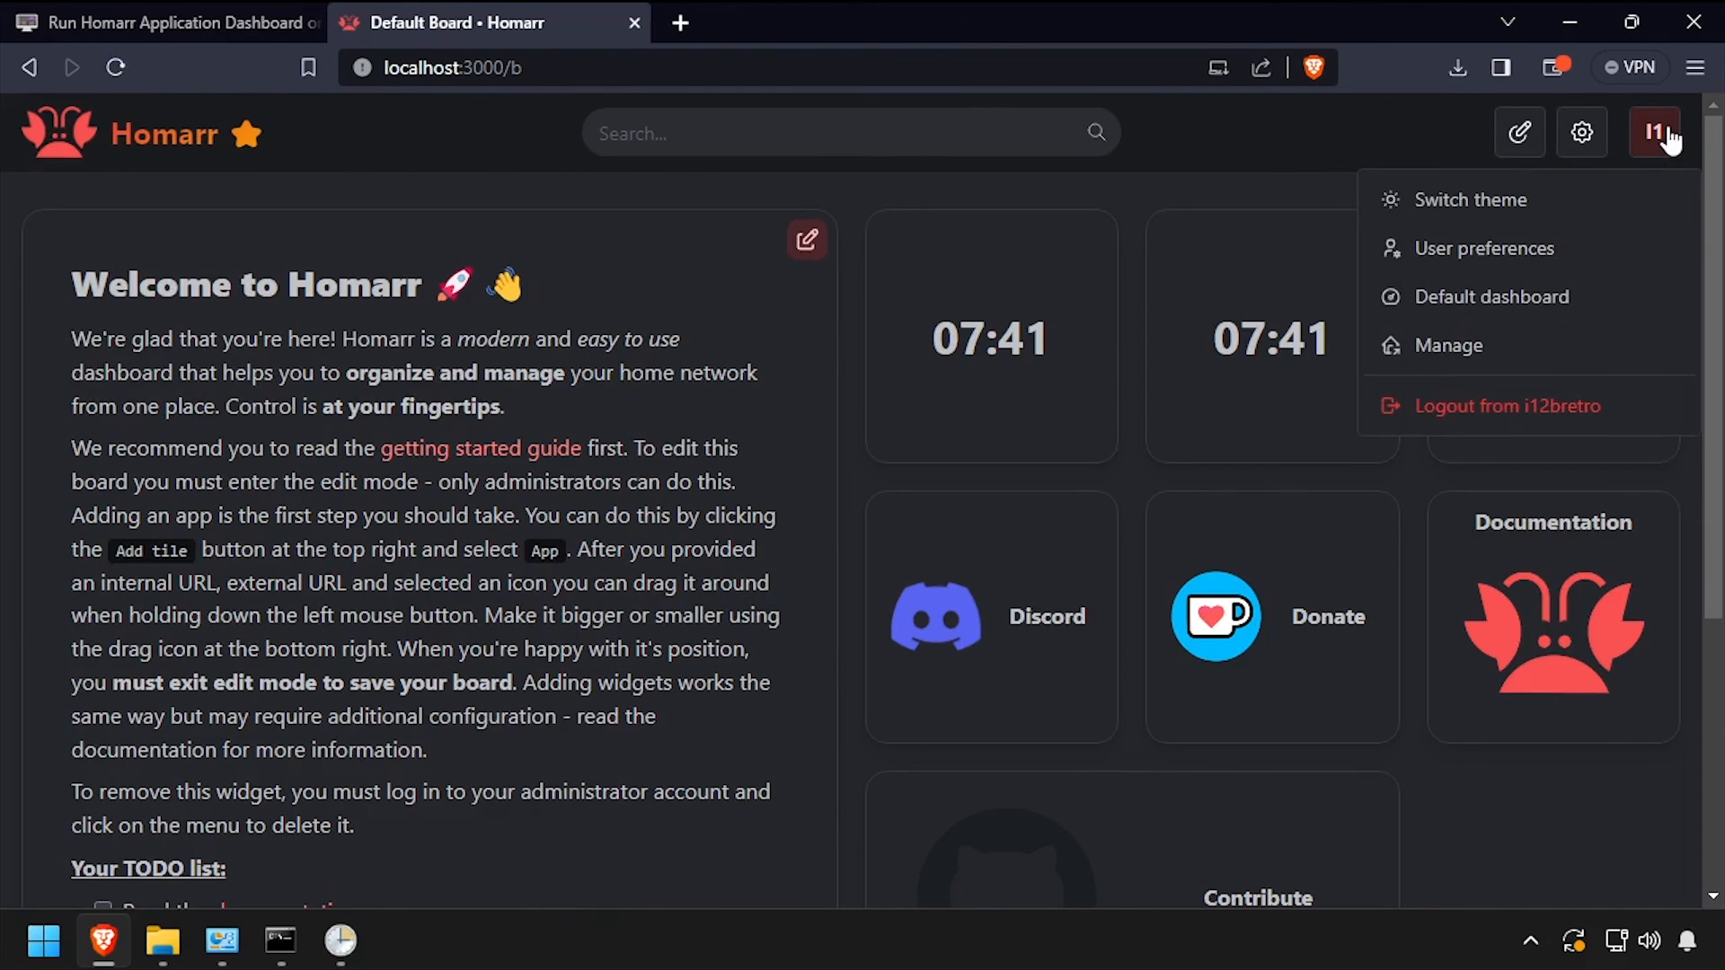
left_click(1449, 345)
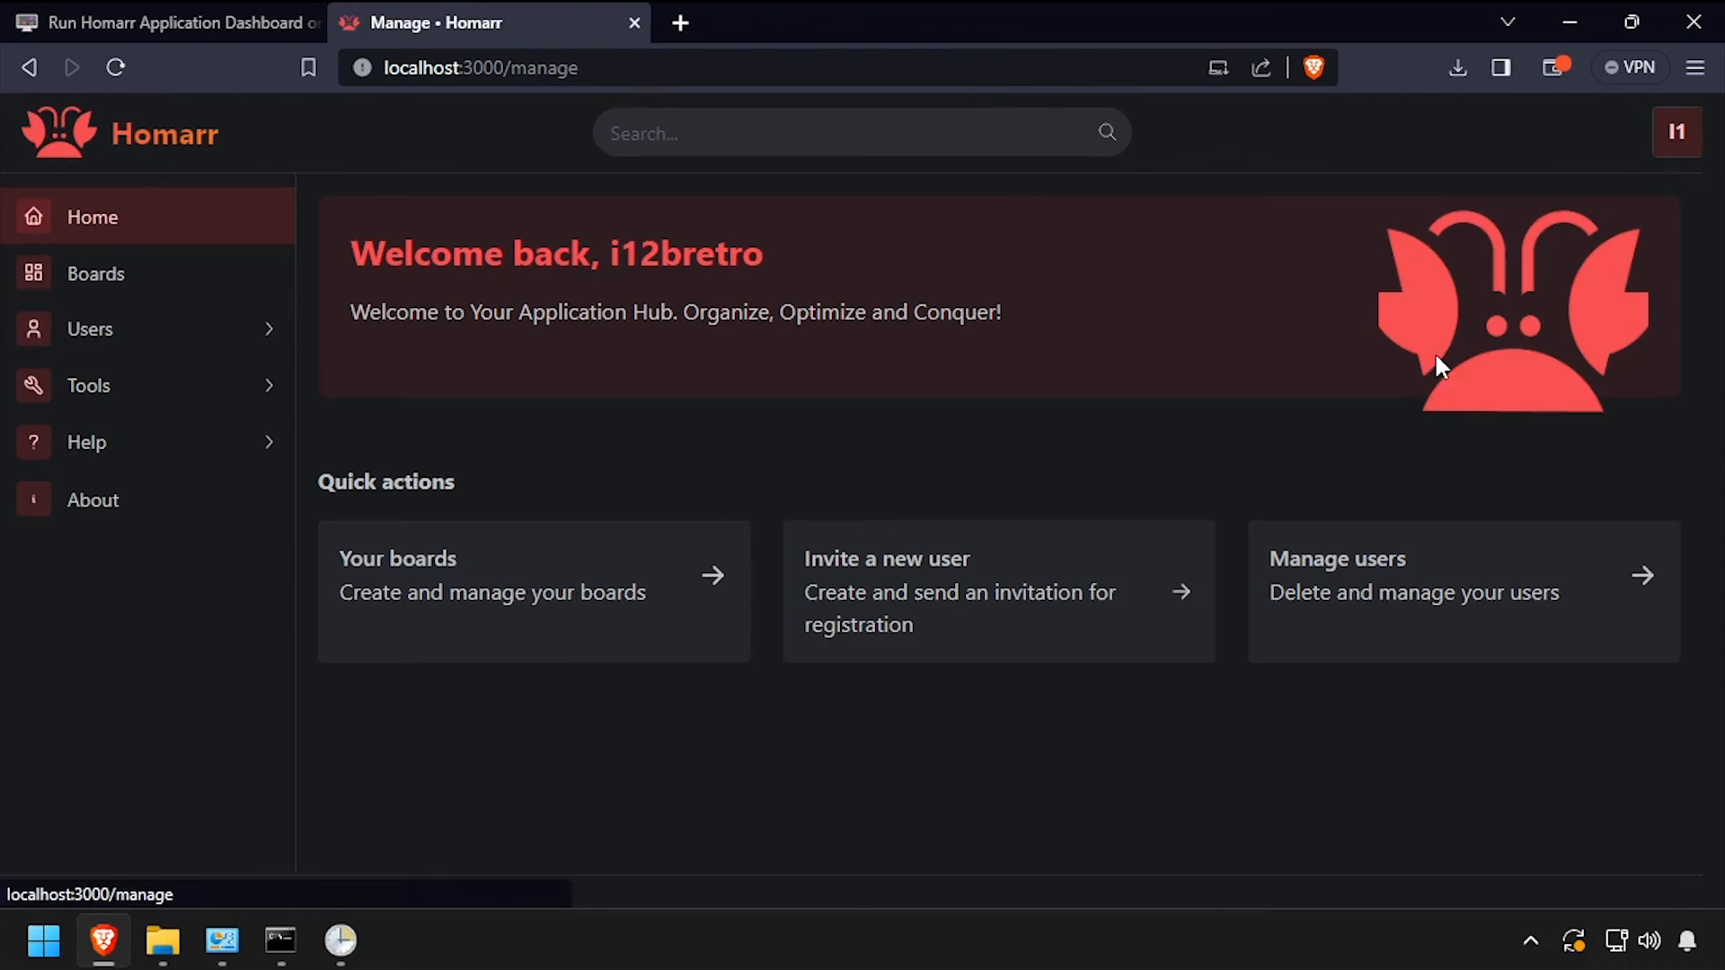
left_click(94, 499)
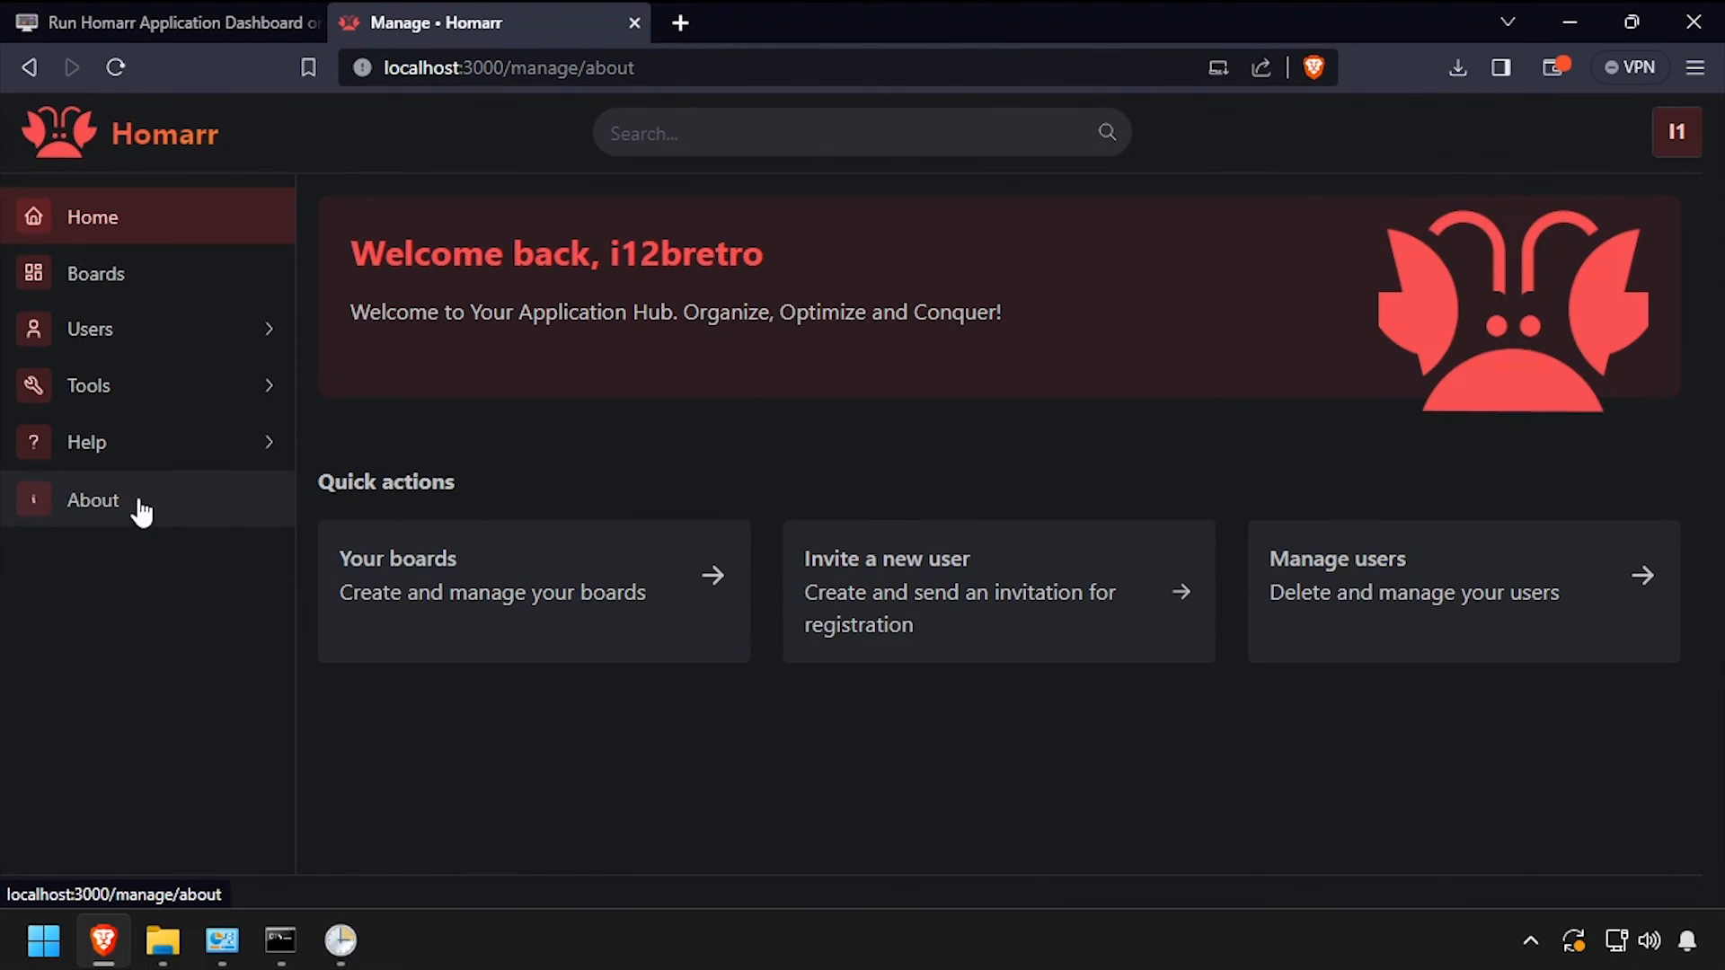